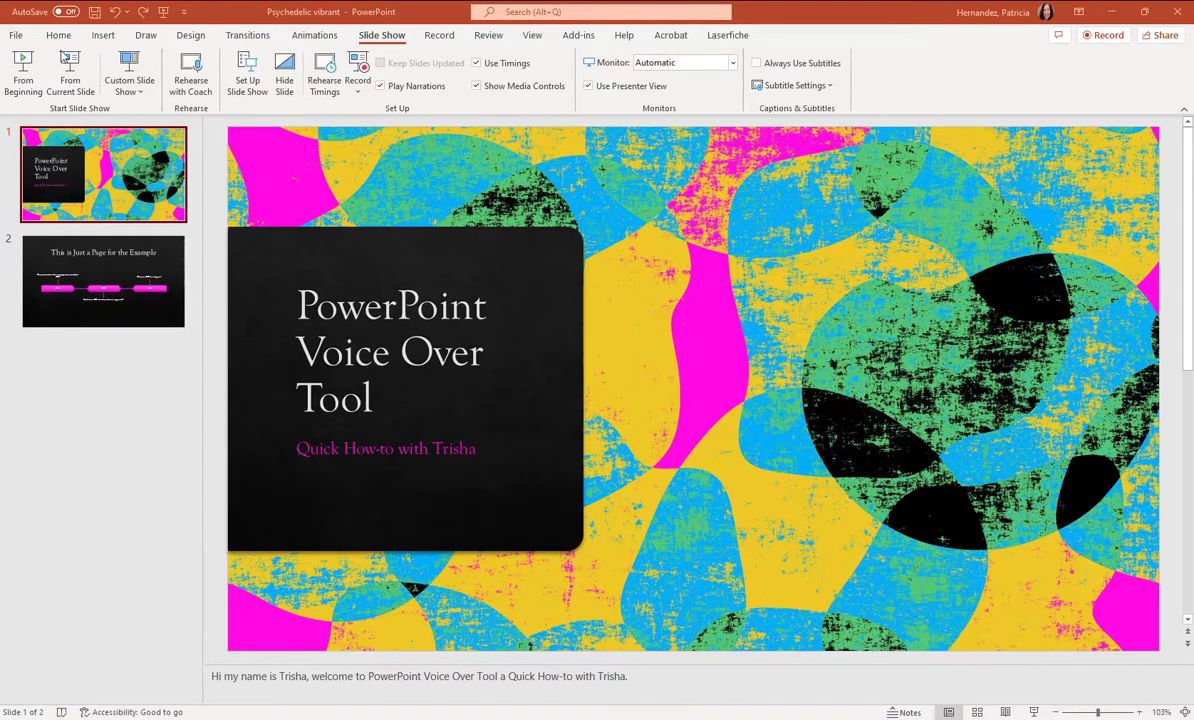
Switch the ribbon back to the Home tab while the title slide is shown.
{"action": "left_click", "coordinate": [58, 34]}
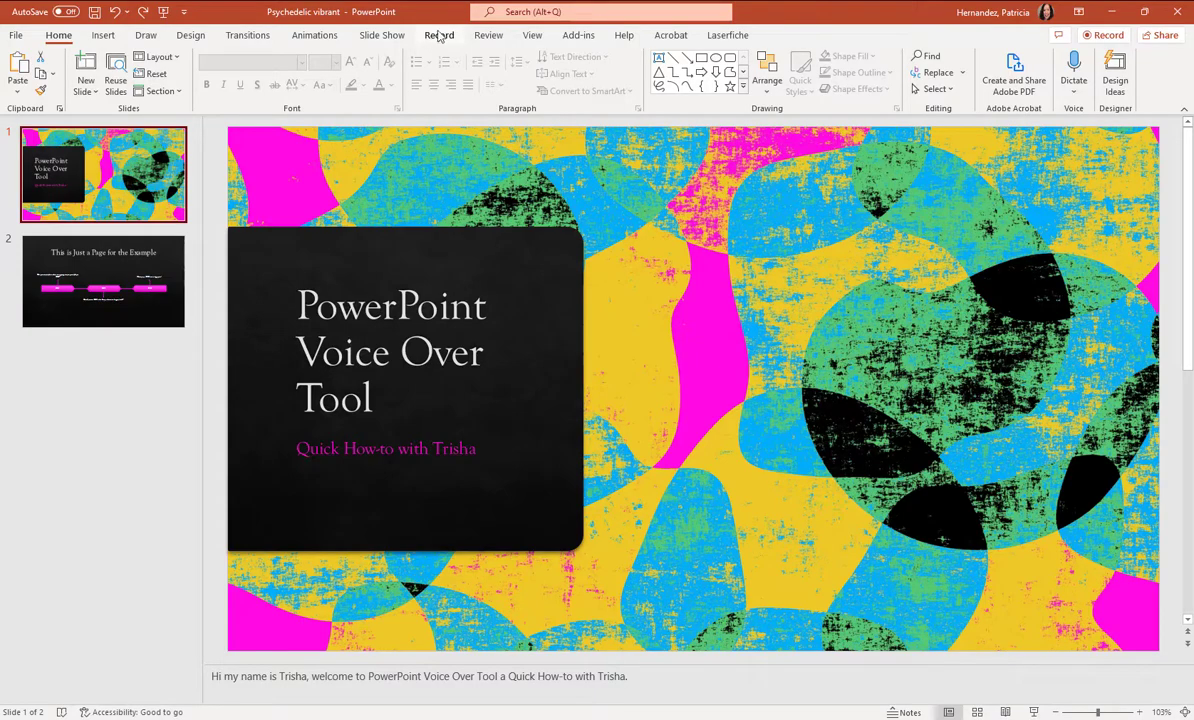
{"action": "mouse_move", "coordinate": [455, 42]}
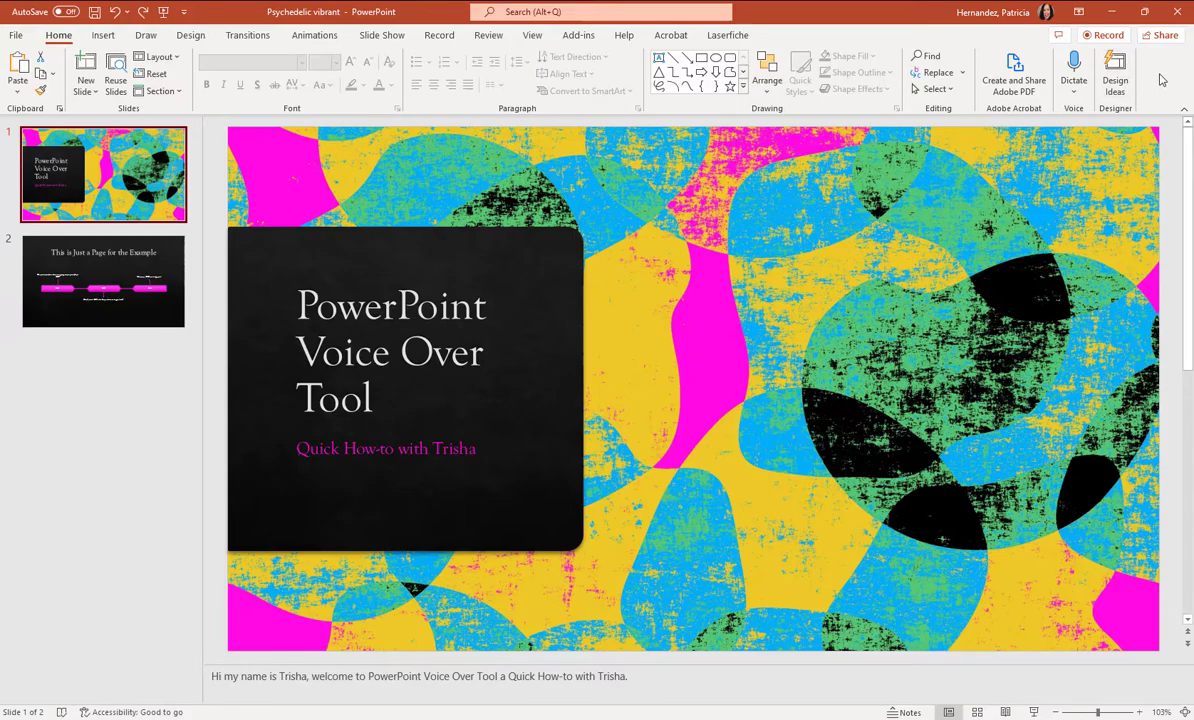
{"action": "right_click", "coordinate": [1160, 80]}
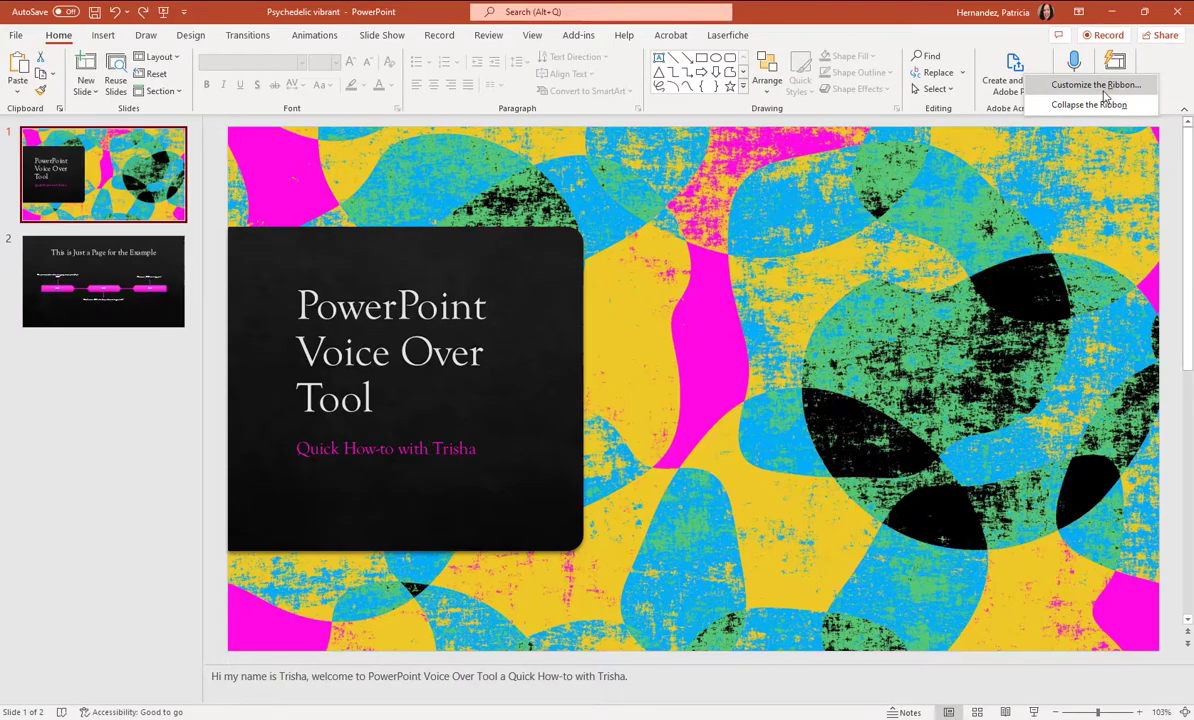
{"action": "left_click", "coordinate": [1095, 84]}
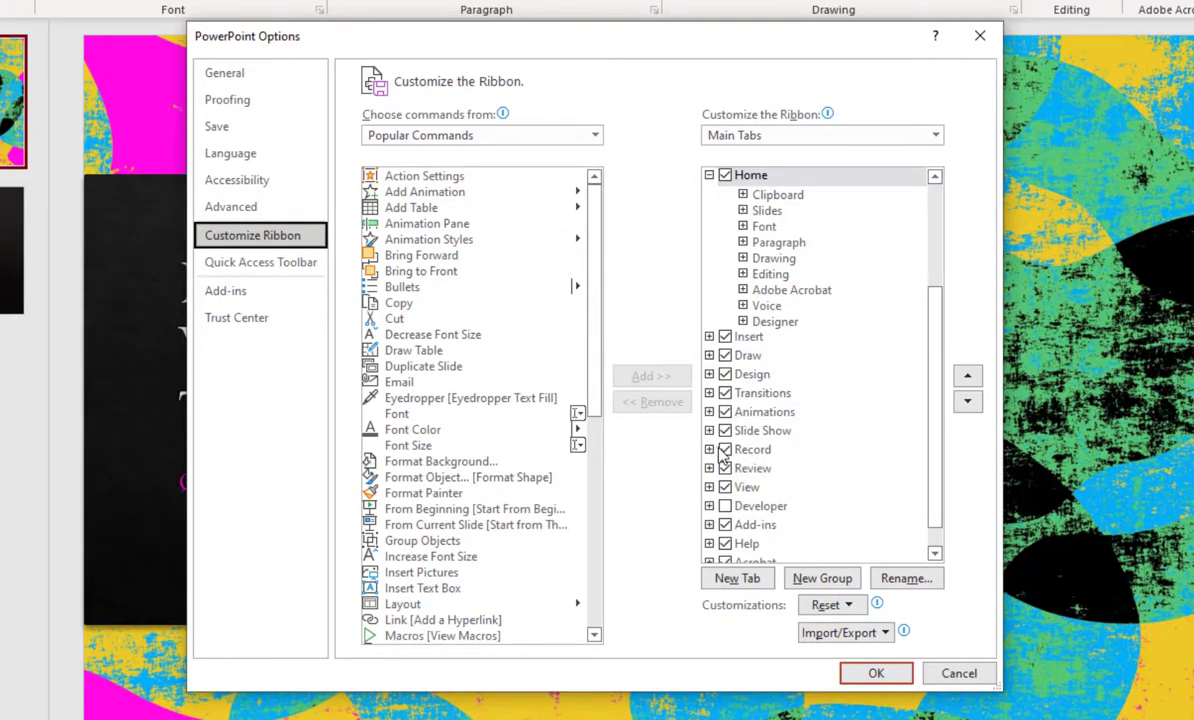
{"action": "left_click", "coordinate": [752, 449]}
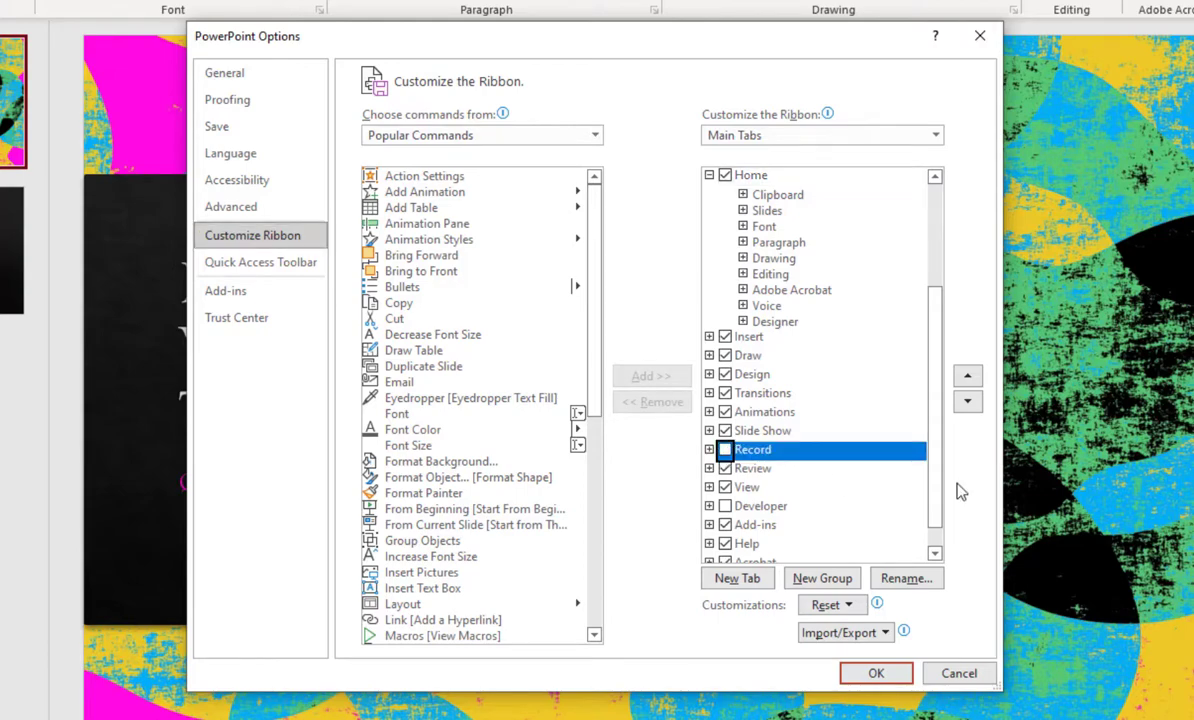
{"action": "mouse_move", "coordinate": [794, 488]}
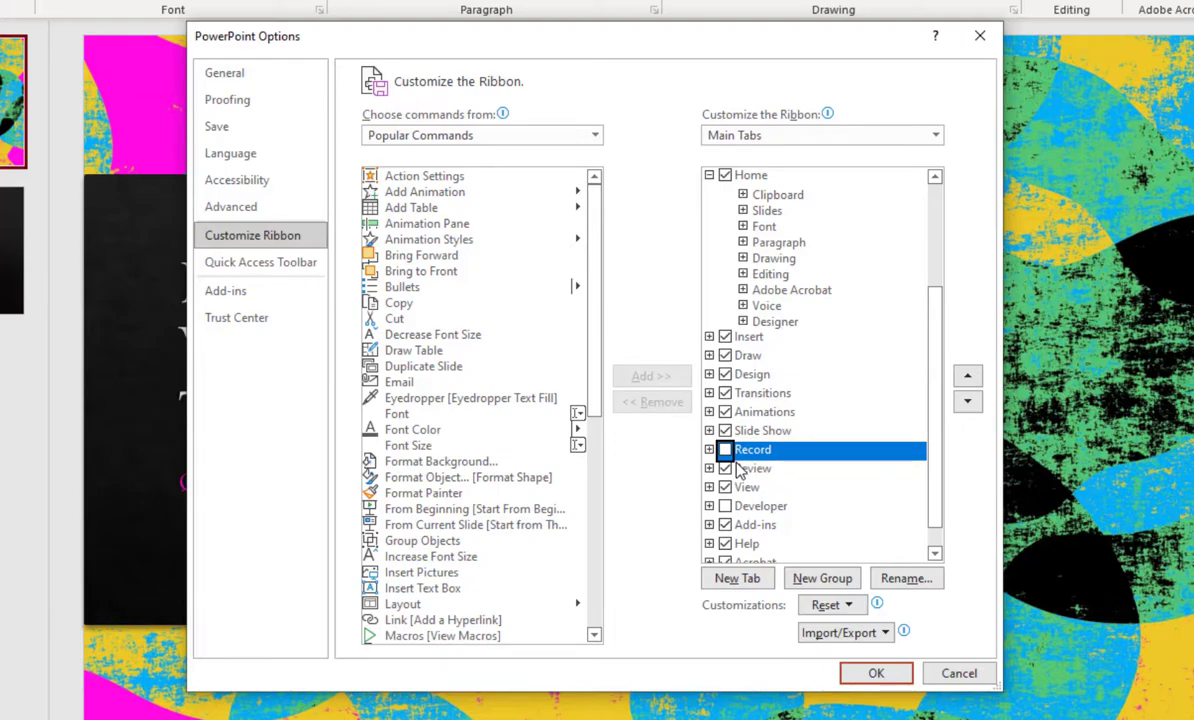
{"action": "left_click", "coordinate": [725, 449]}
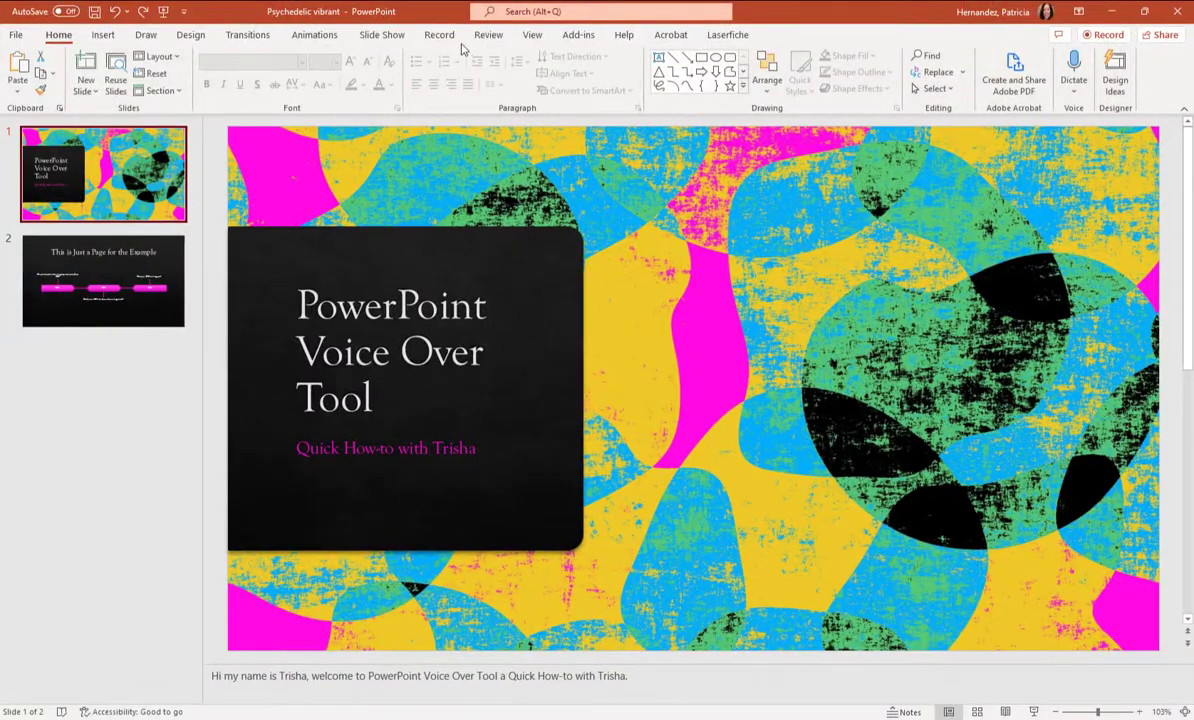
Use Record > Audio to record a seven-second 'Slide 1' clip and insert it.
{"action": "left_click", "coordinate": [438, 34]}
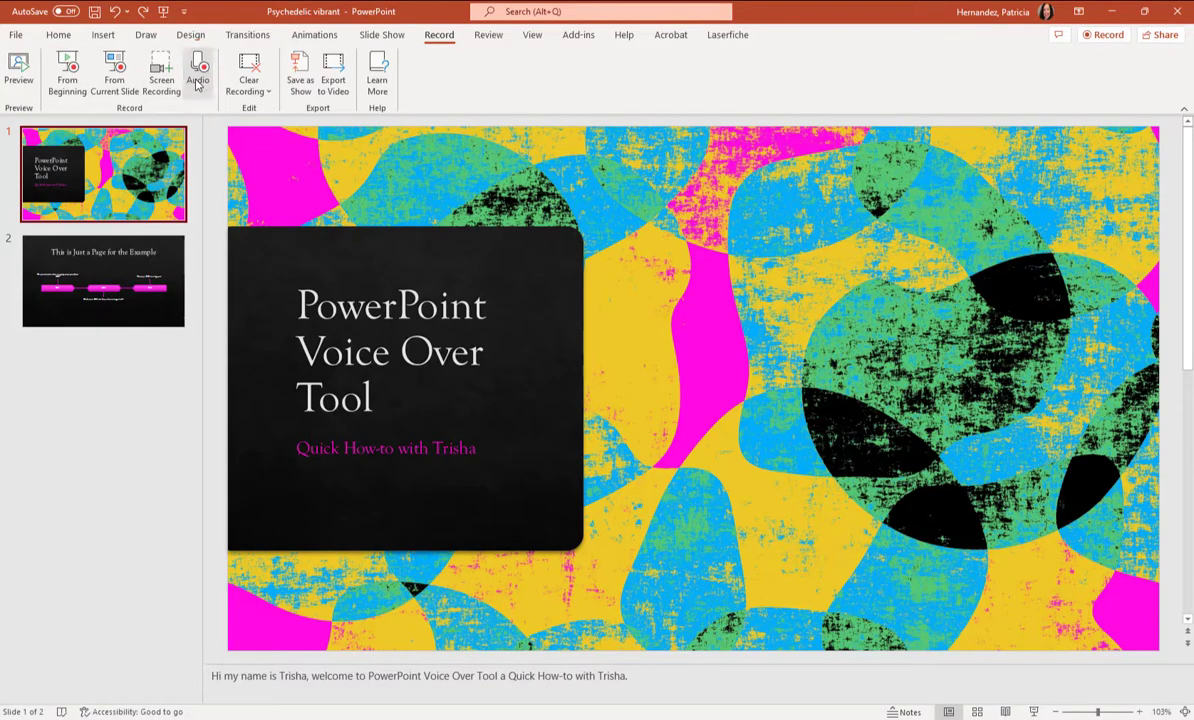
{"action": "left_click", "coordinate": [197, 72]}
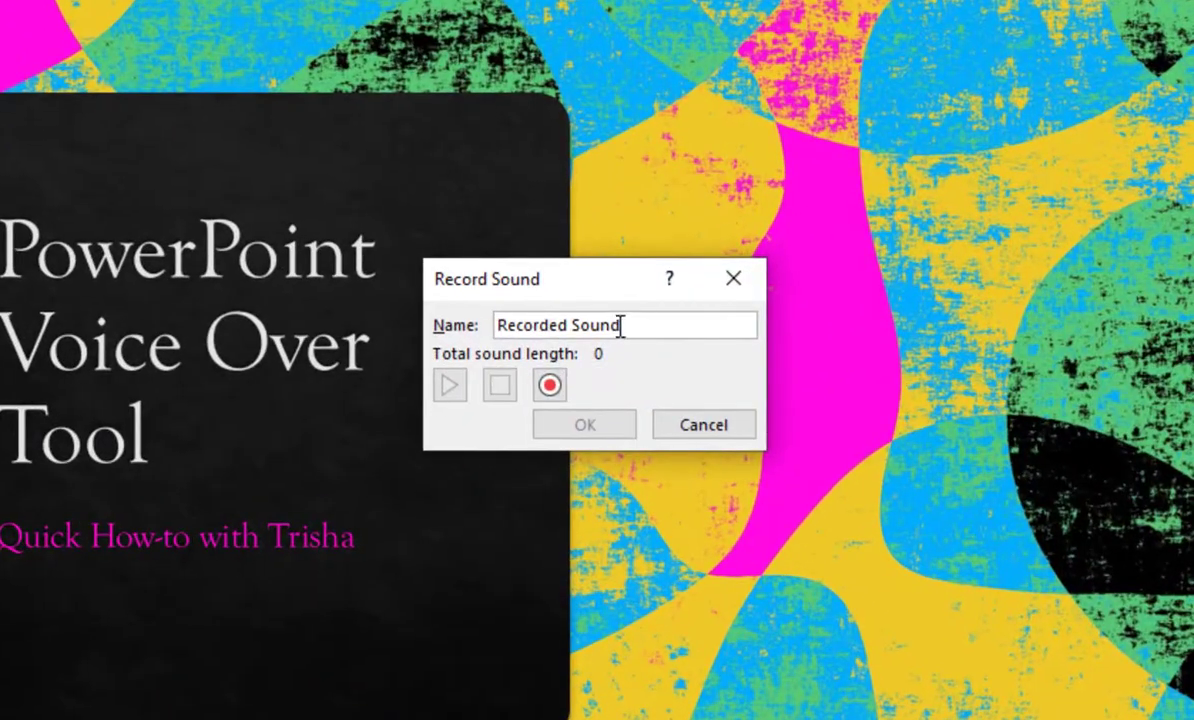
{"action": "type", "text": "Slide 1"}
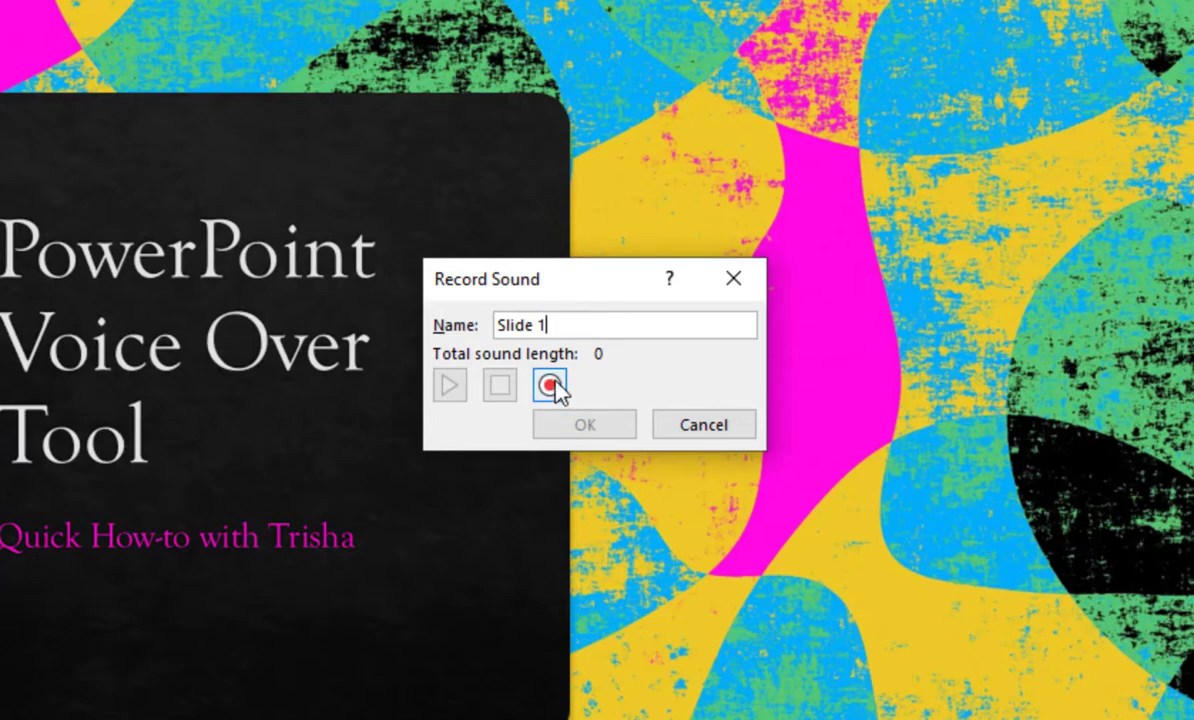
{"action": "left_click", "coordinate": [549, 386]}
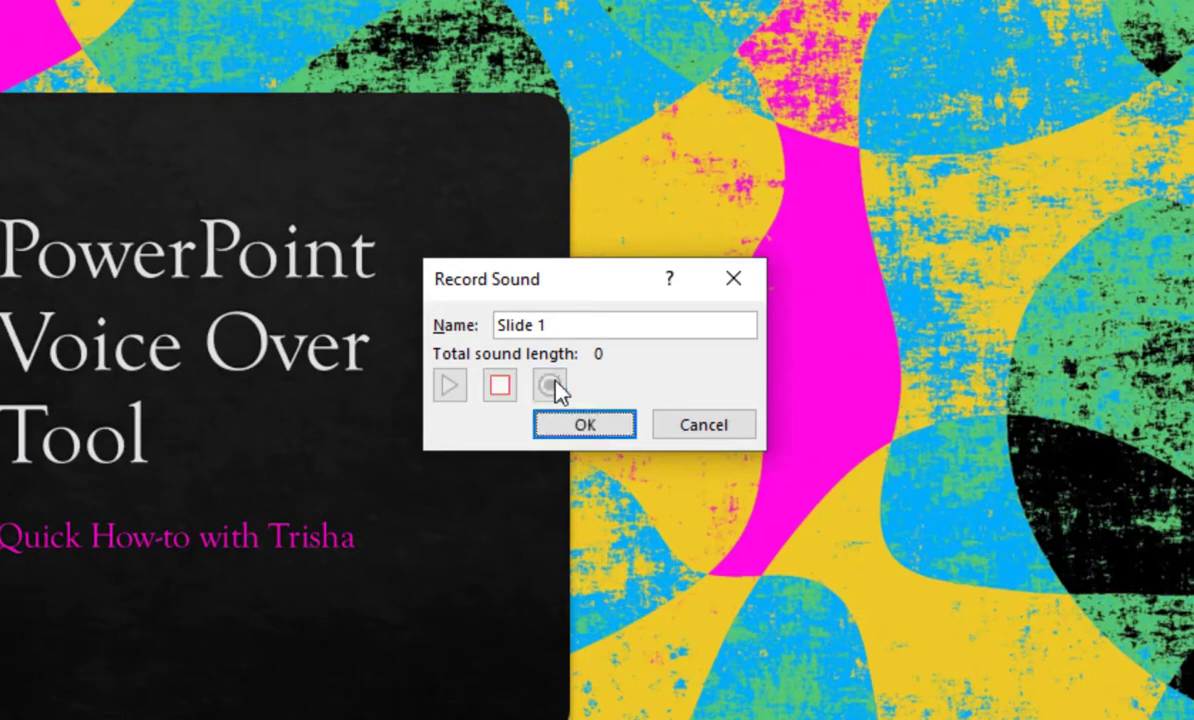
{"action": "left_click", "coordinate": [549, 385]}
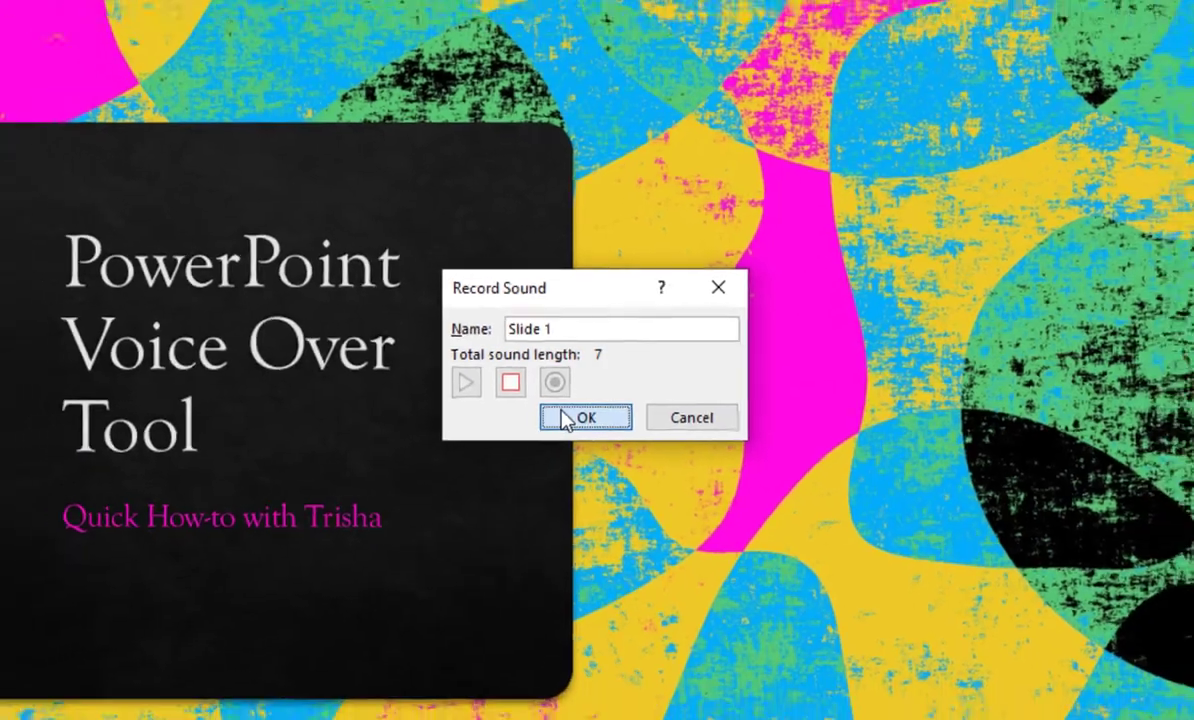
{"action": "left_click", "coordinate": [585, 417]}
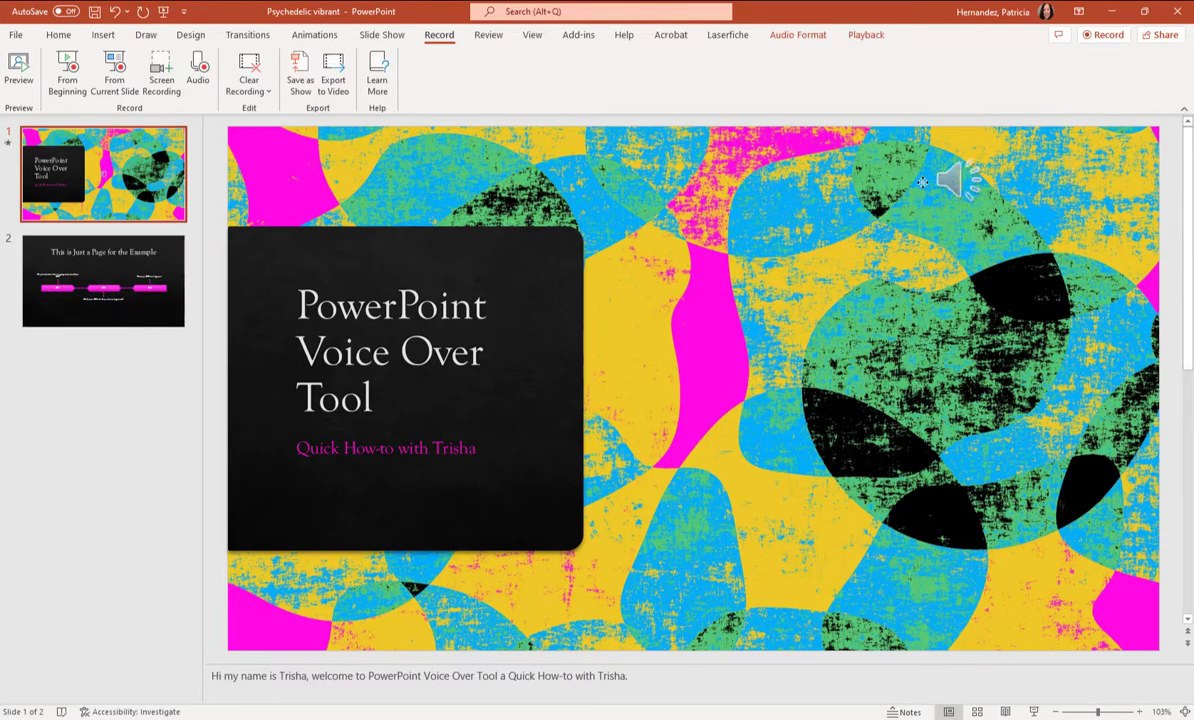
Move the speaker icon to the slide centre and play the narration back.
{"action": "left_click_drag", "start_coordinate": [950, 180], "coordinate": [730, 377]}
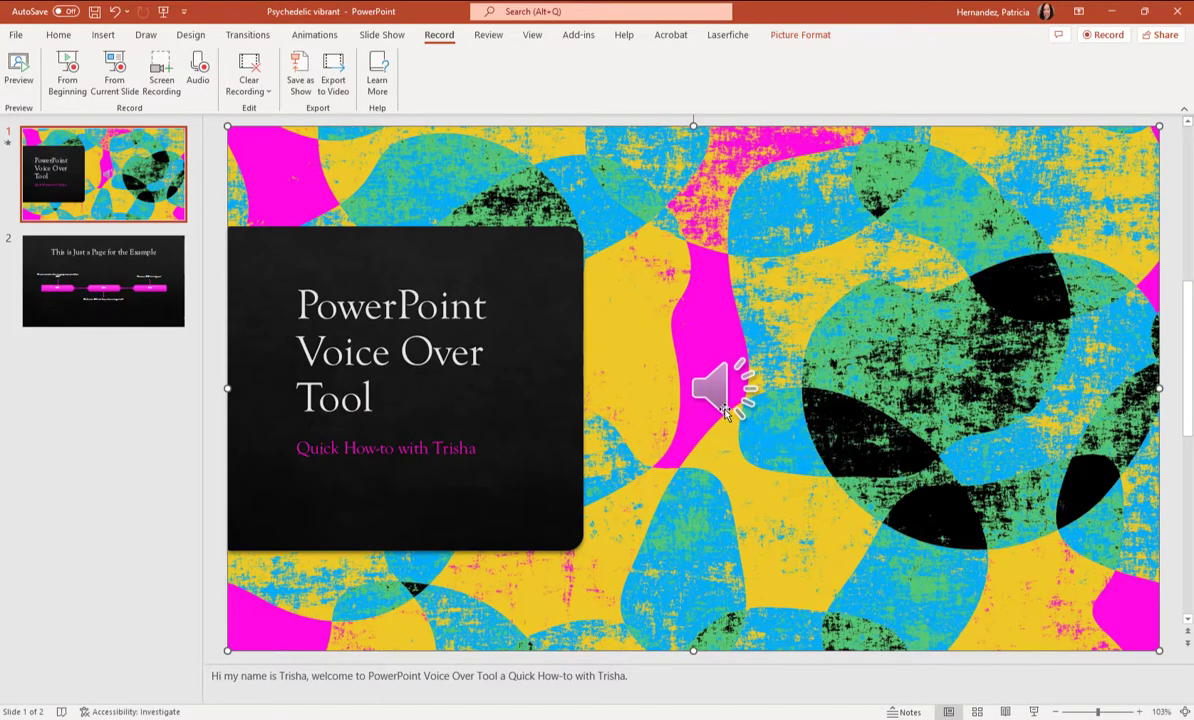
{"action": "left_click", "coordinate": [718, 390]}
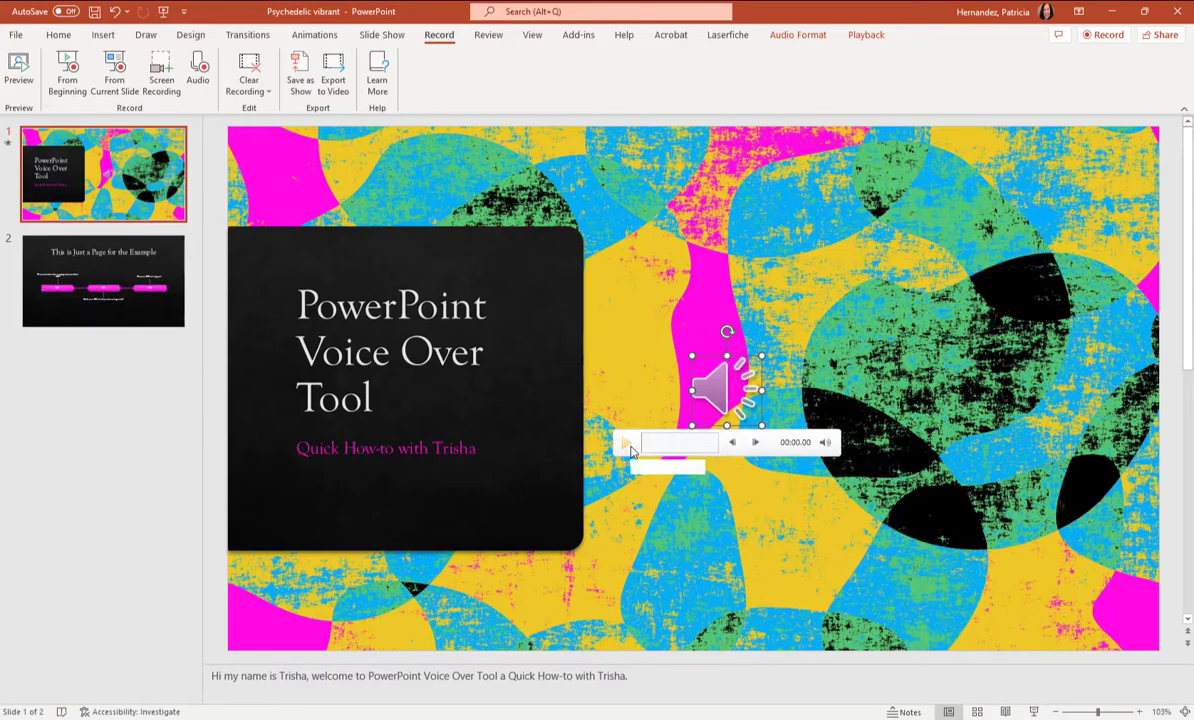
{"action": "left_click", "coordinate": [626, 442]}
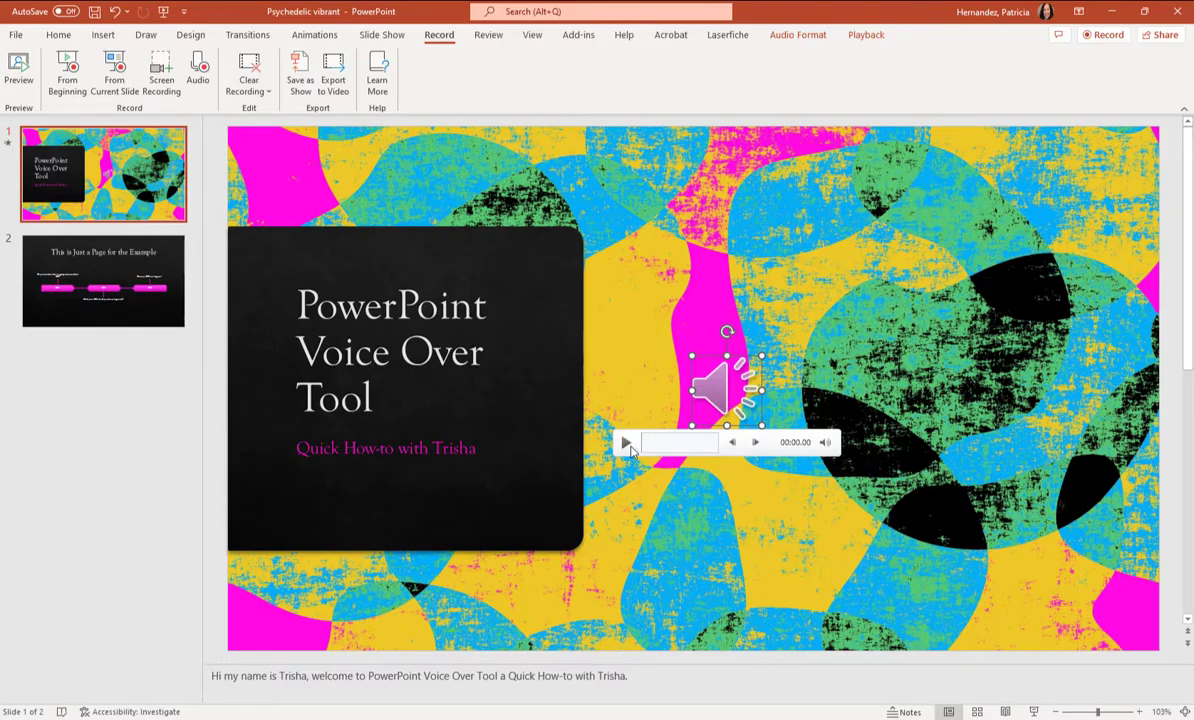
{"action": "left_click", "coordinate": [625, 442]}
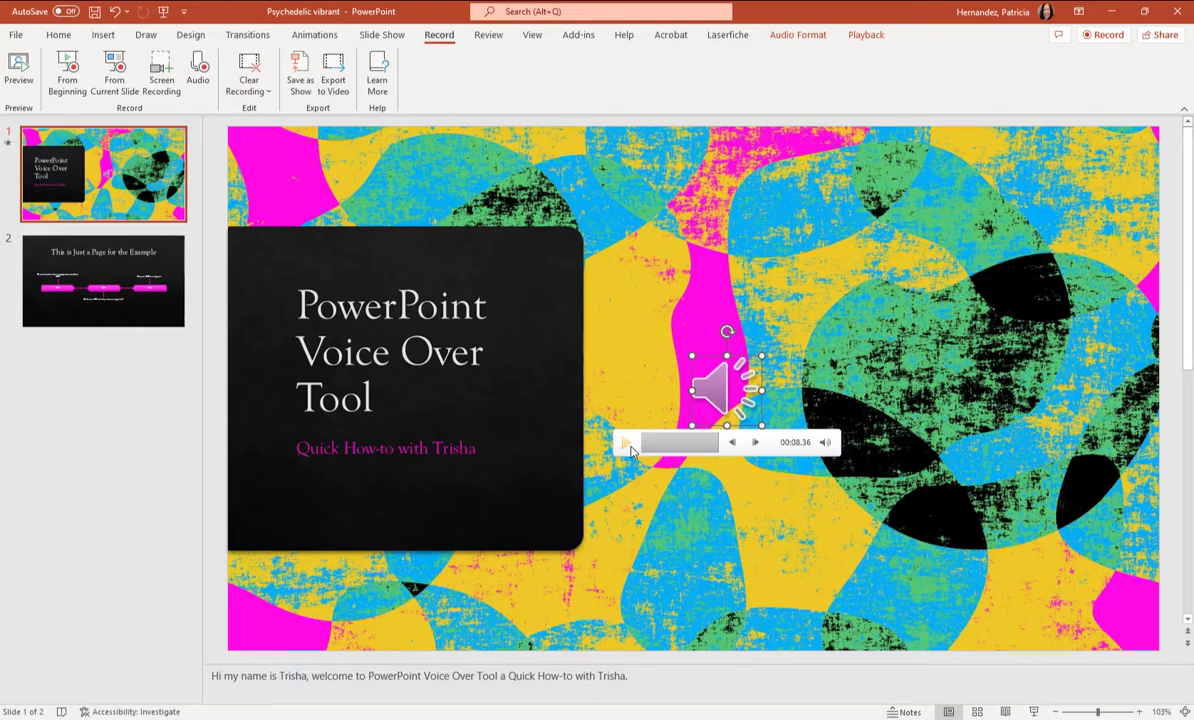
{"action": "left_click", "coordinate": [103, 280]}
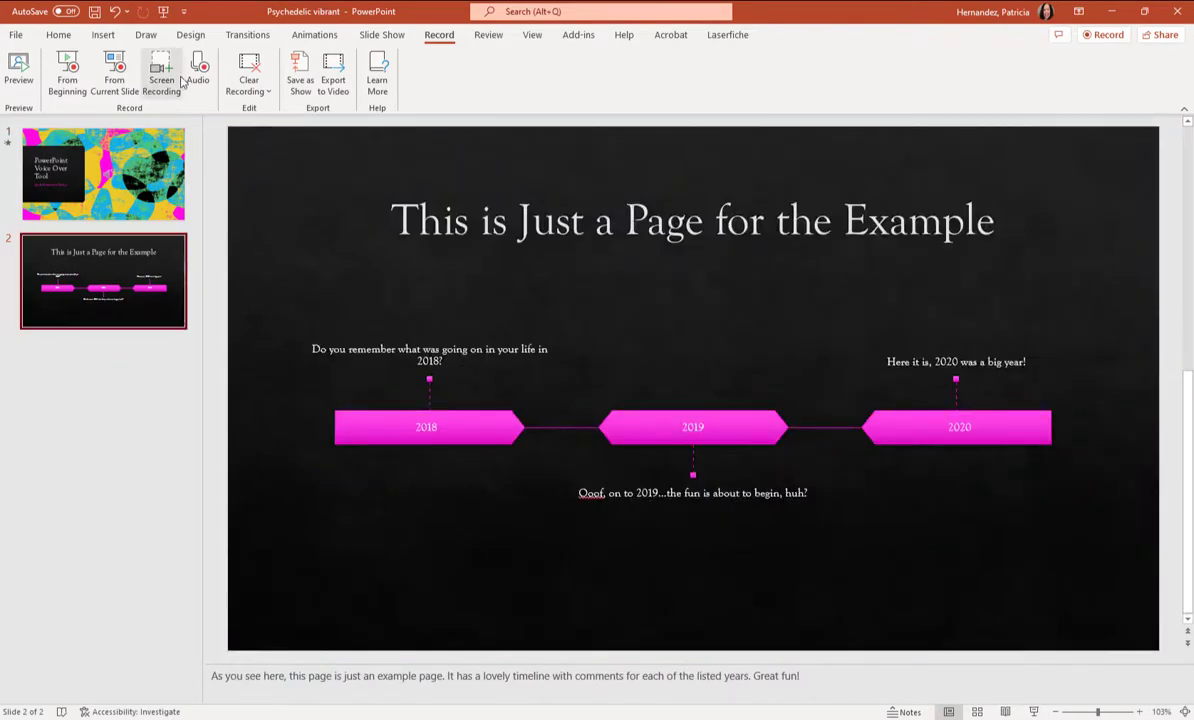
{"action": "left_click", "coordinate": [197, 70]}
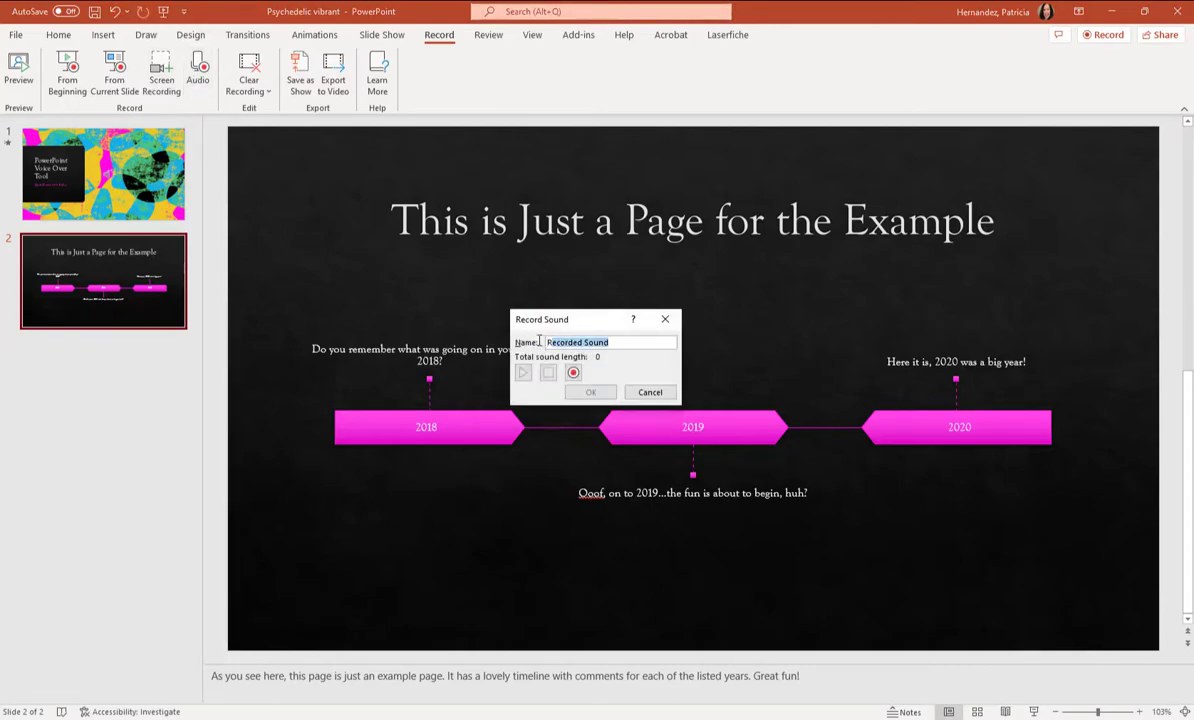
{"action": "type", "text": "Slide 2"}
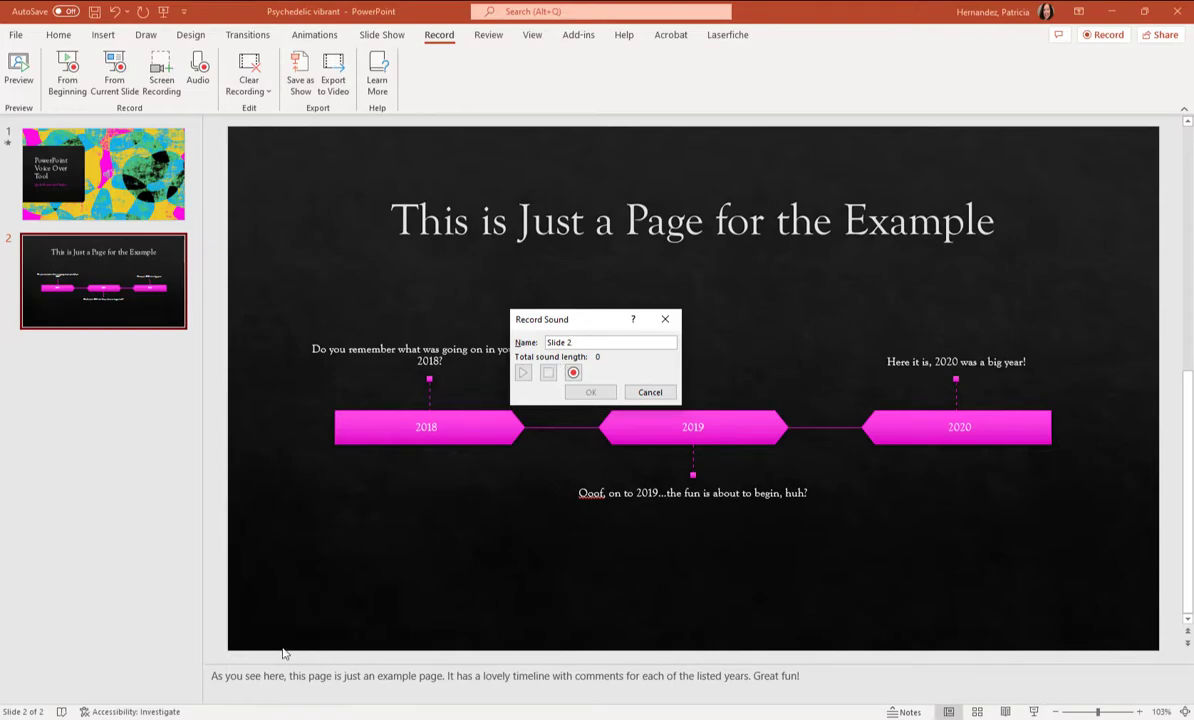
{"action": "mouse_move", "coordinate": [449, 466]}
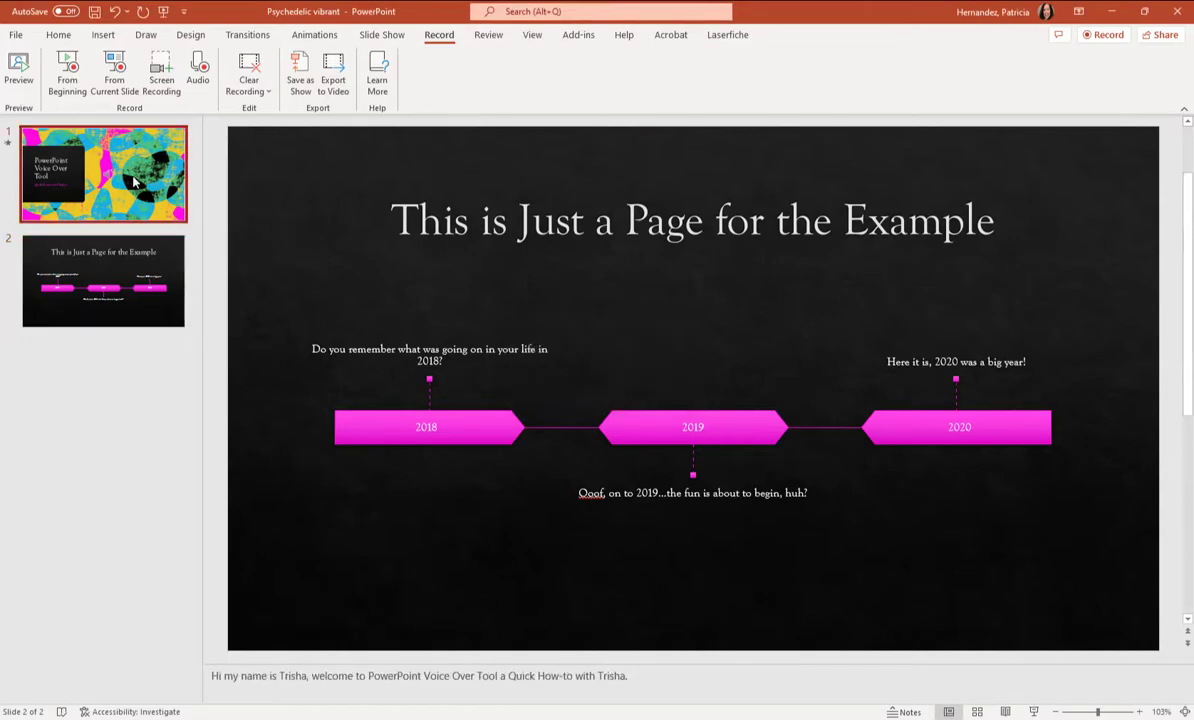
{"action": "left_click", "coordinate": [103, 173]}
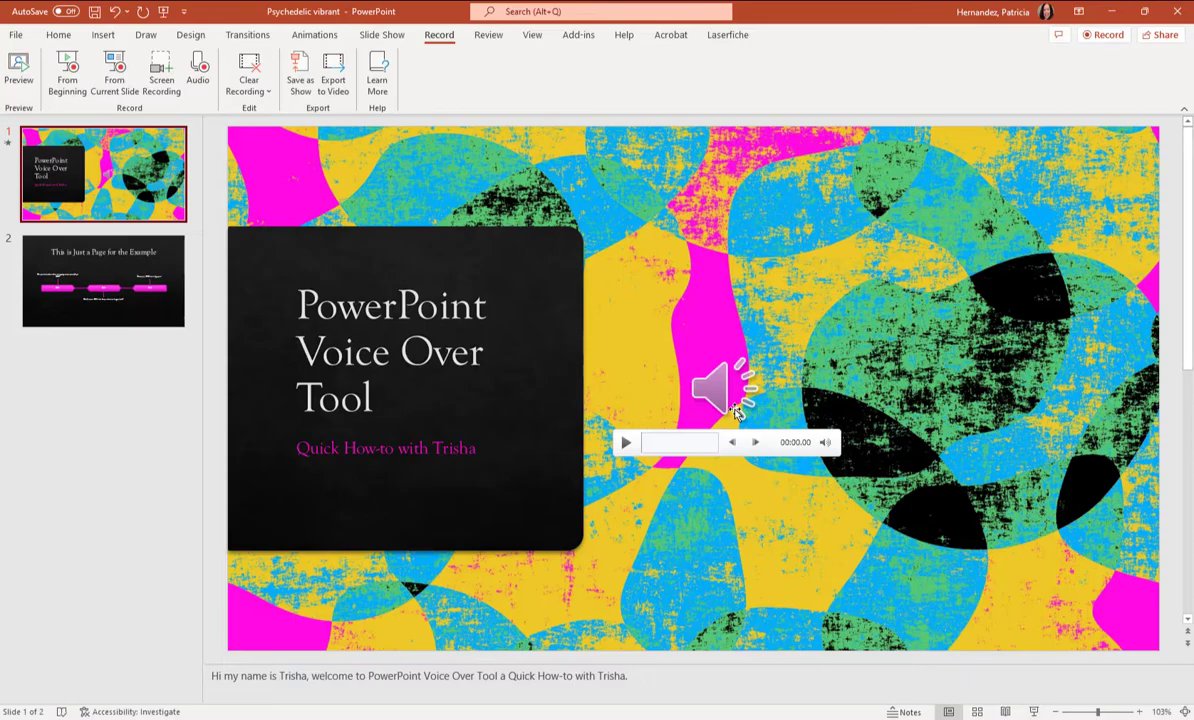
{"action": "mouse_move", "coordinate": [718, 402]}
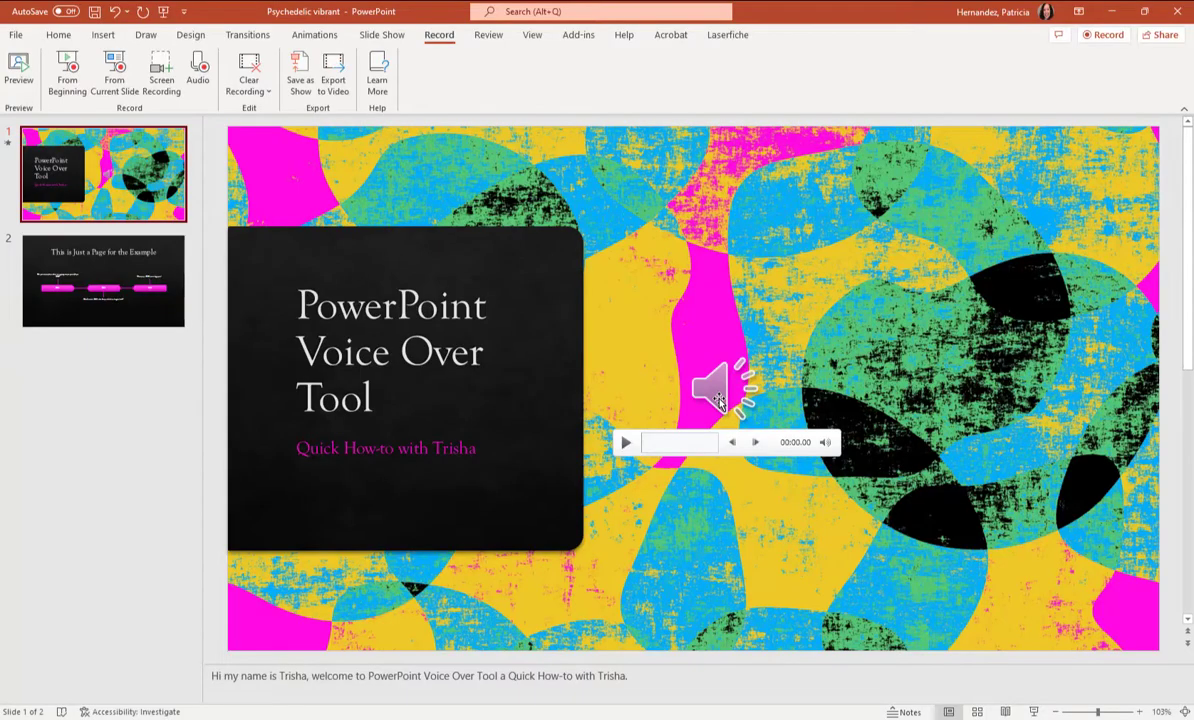
Select the title slide's audio clip and open the recording view from the beginning.
{"action": "left_click", "coordinate": [720, 390]}
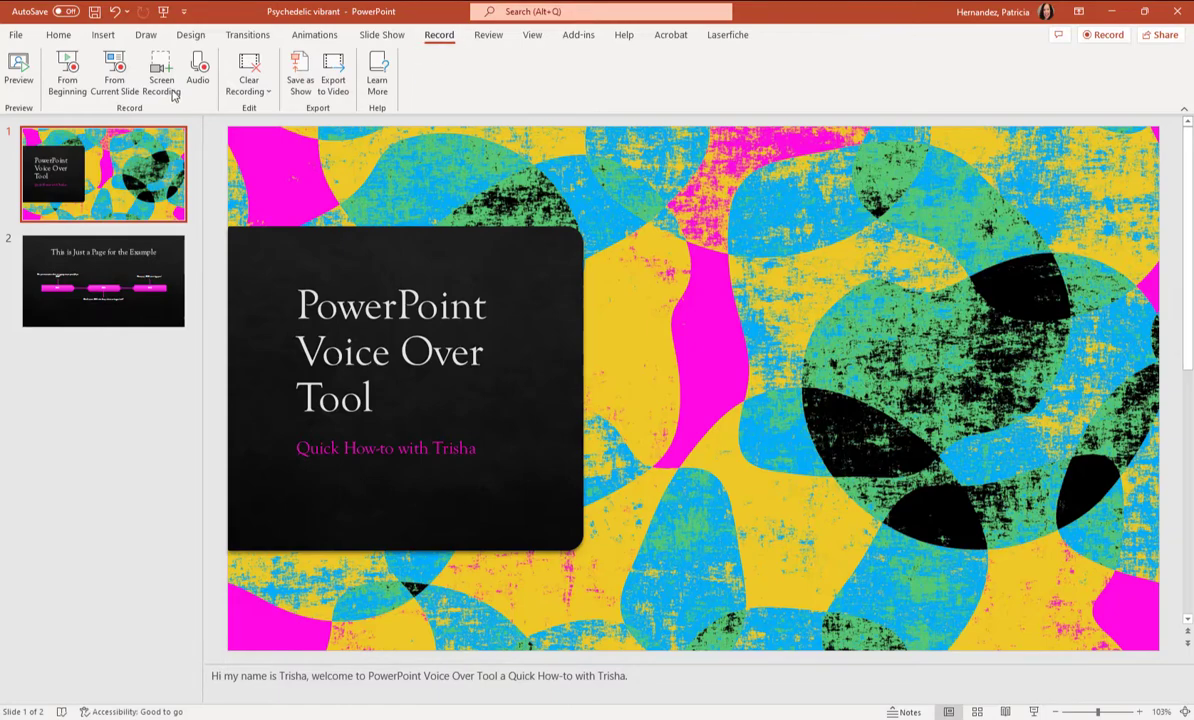
{"action": "mouse_move", "coordinate": [67, 72]}
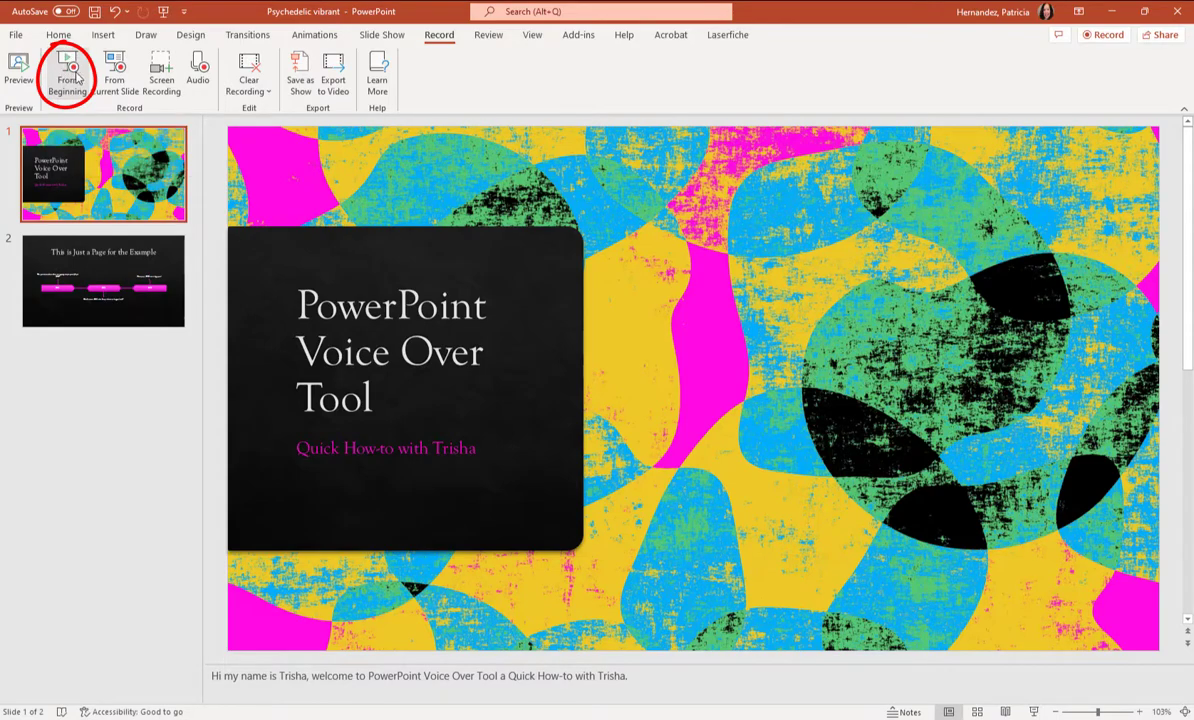
{"action": "mouse_move", "coordinate": [67, 70]}
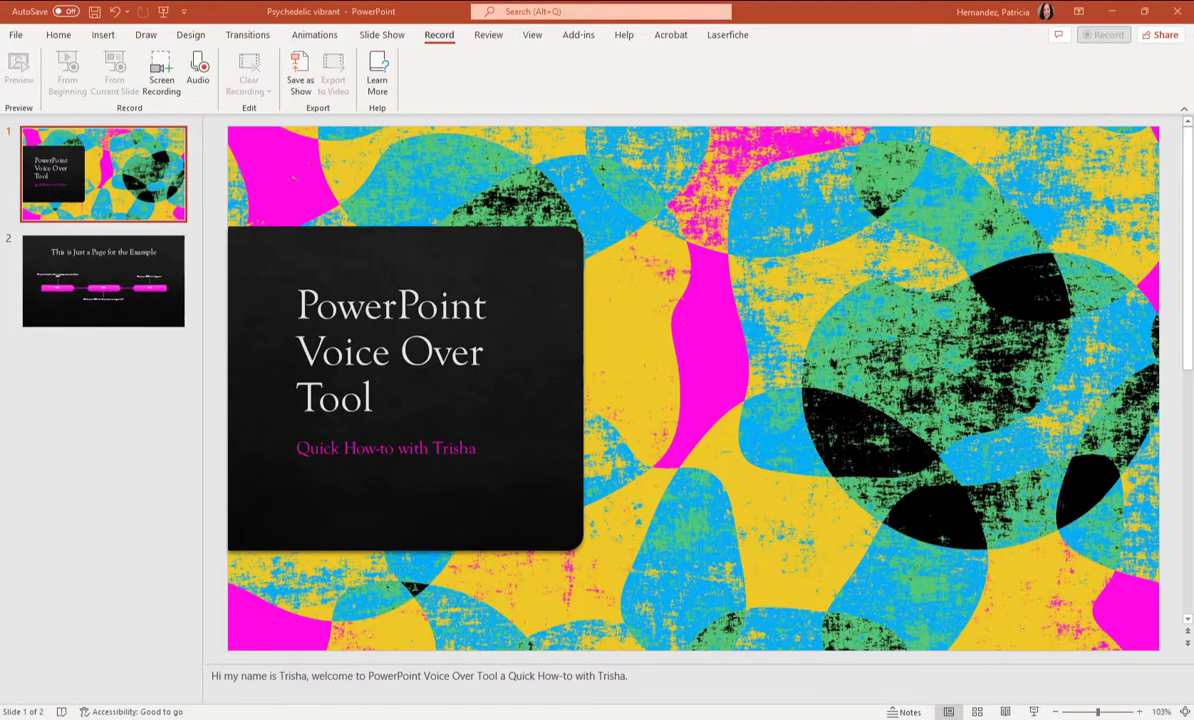
{"action": "left_click", "coordinate": [161, 70]}
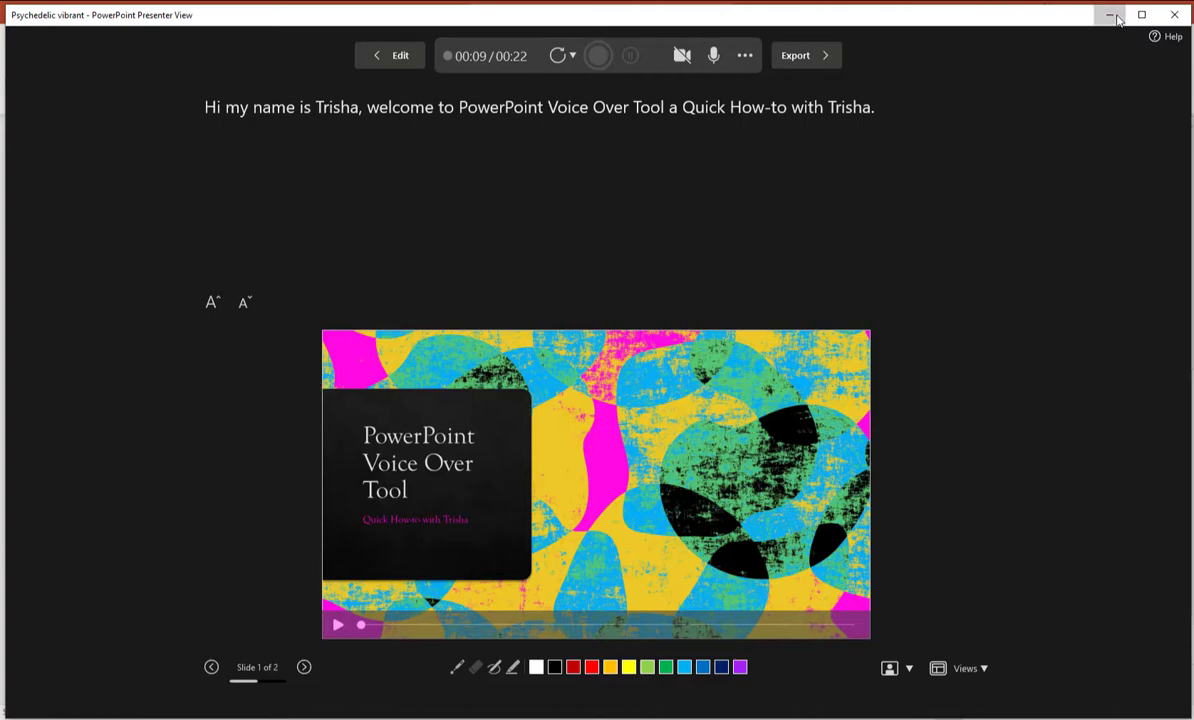
Minimize the recording window and review the speaker notes of slides 2 and 1.
{"action": "left_click", "coordinate": [1110, 14]}
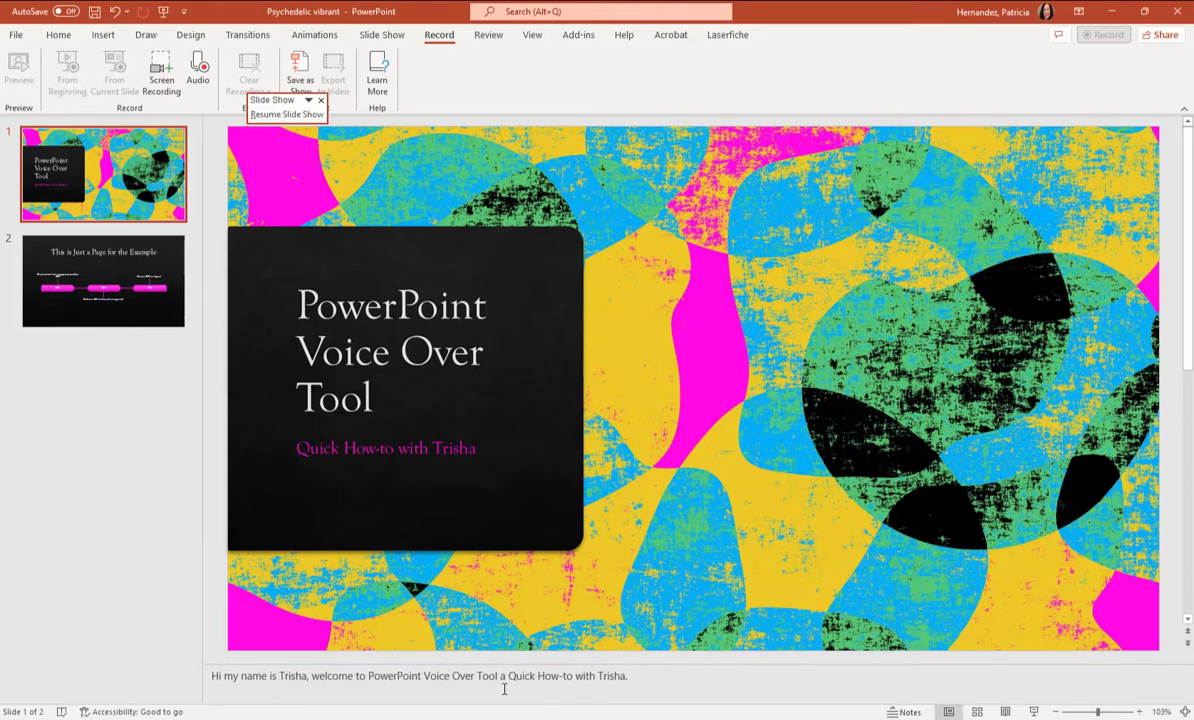
{"action": "left_click", "coordinate": [321, 100]}
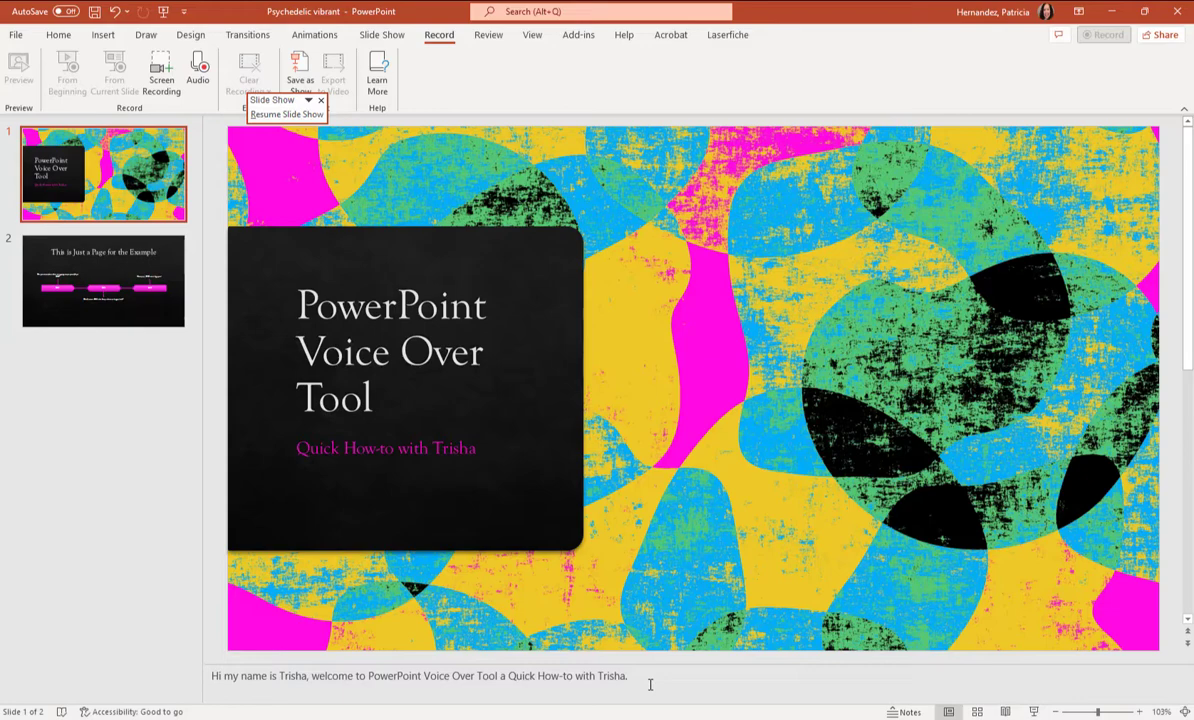
{"action": "left_click", "coordinate": [103, 280]}
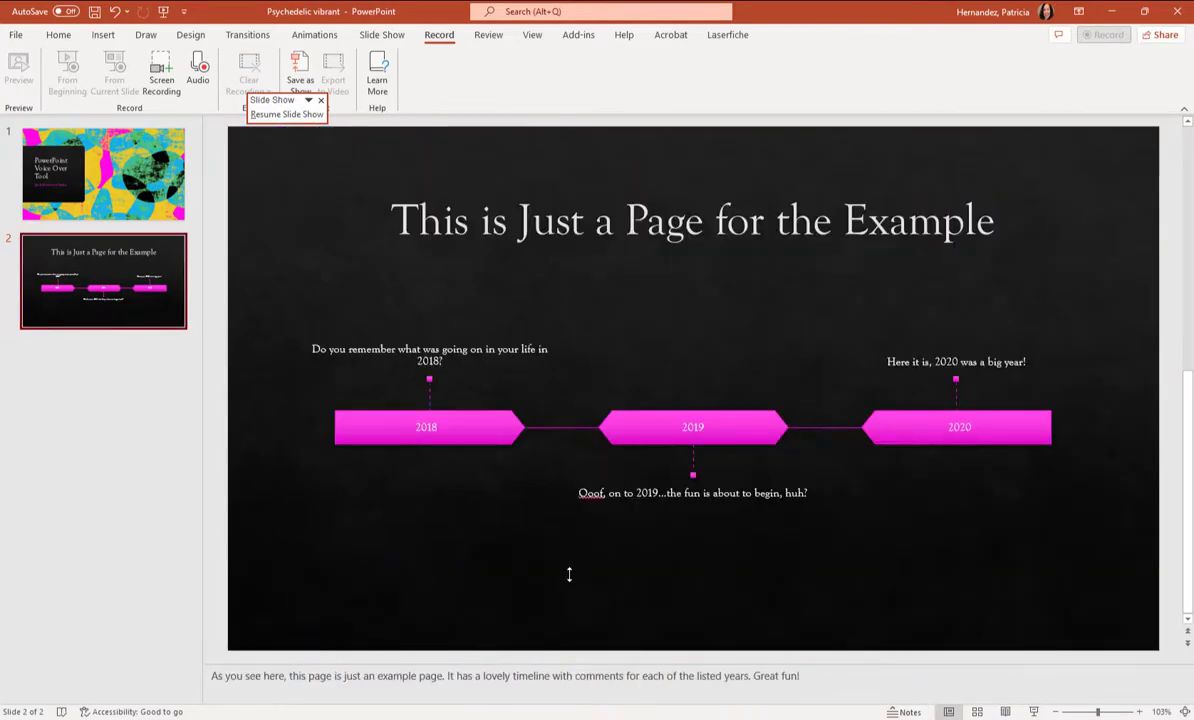
{"action": "left_click", "coordinate": [103, 173]}
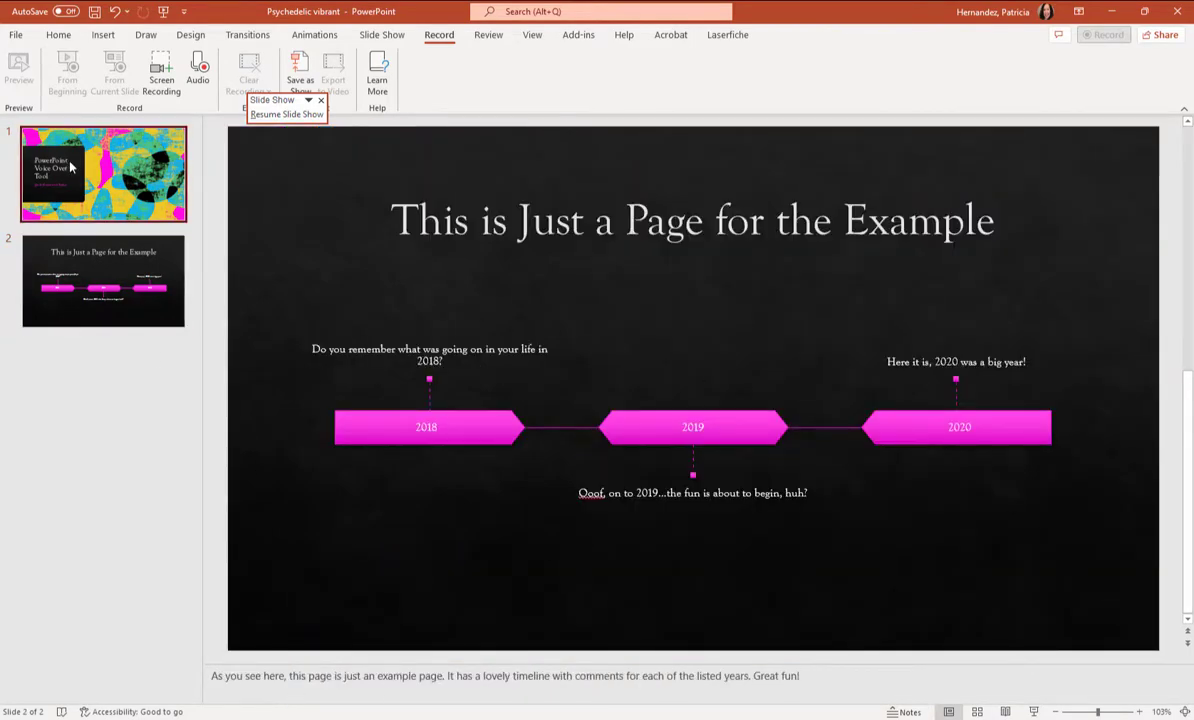
{"action": "left_click", "coordinate": [103, 173]}
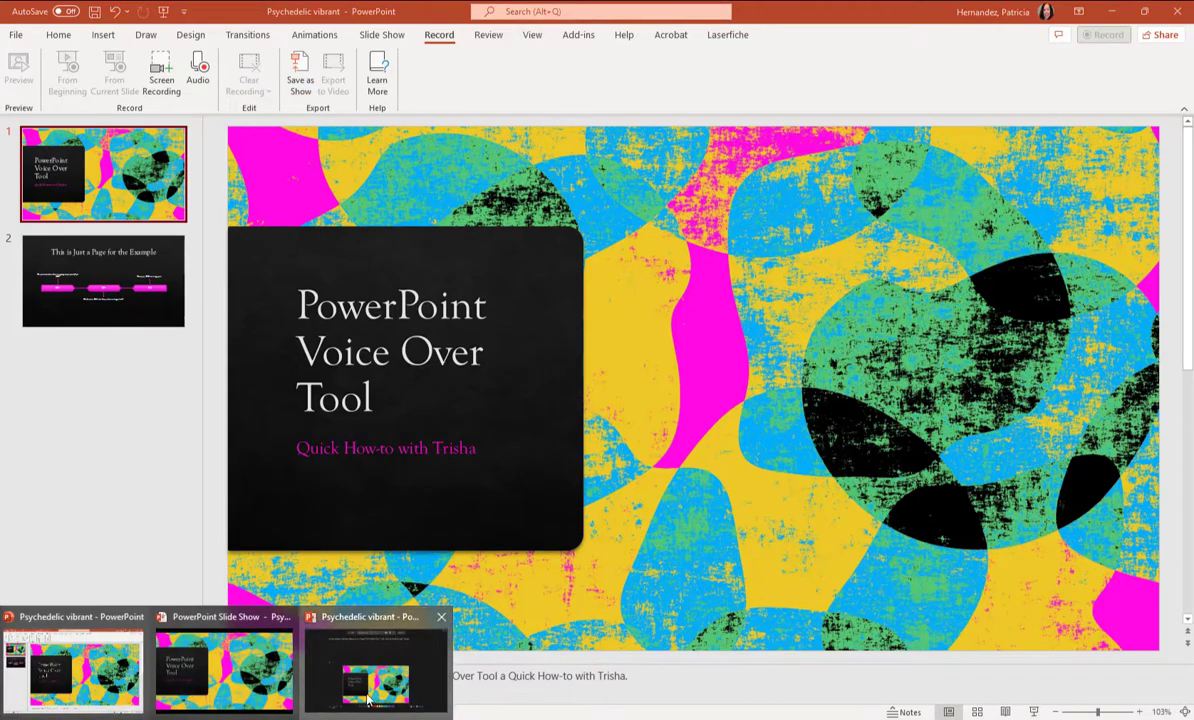
Restore the Presenter View recording window from the taskbar, showing the title slide's script.
{"action": "left_click", "coordinate": [375, 670]}
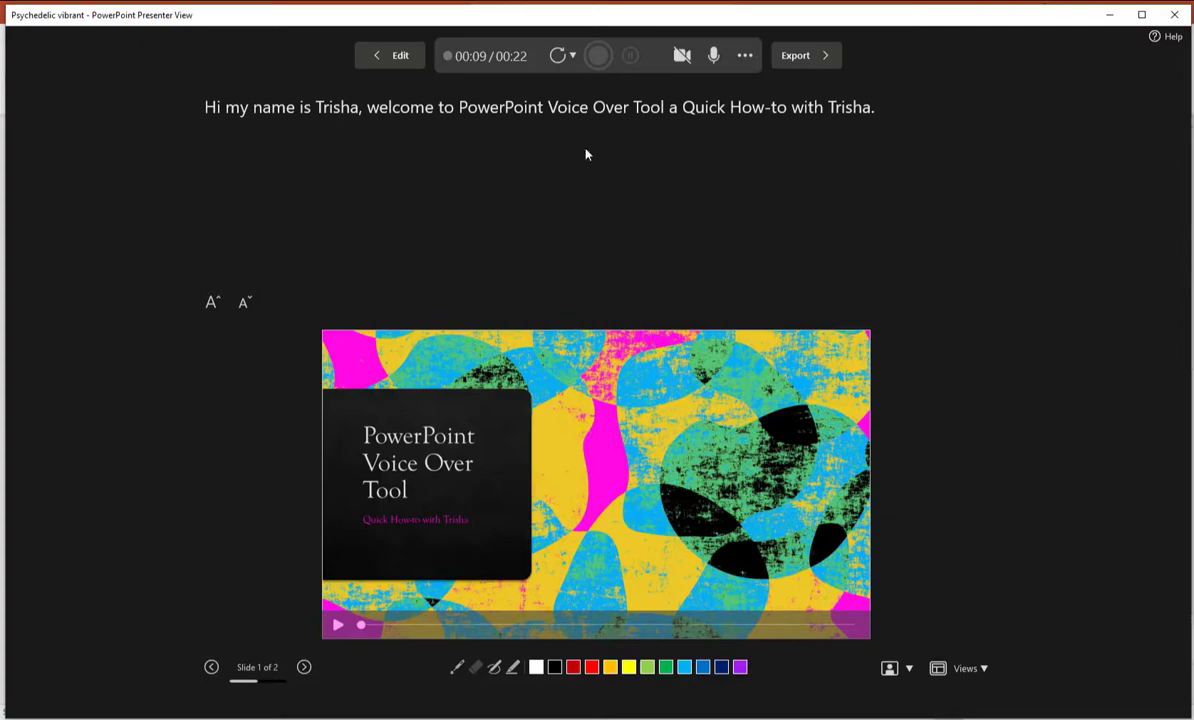
{"action": "mouse_move", "coordinate": [530, 185]}
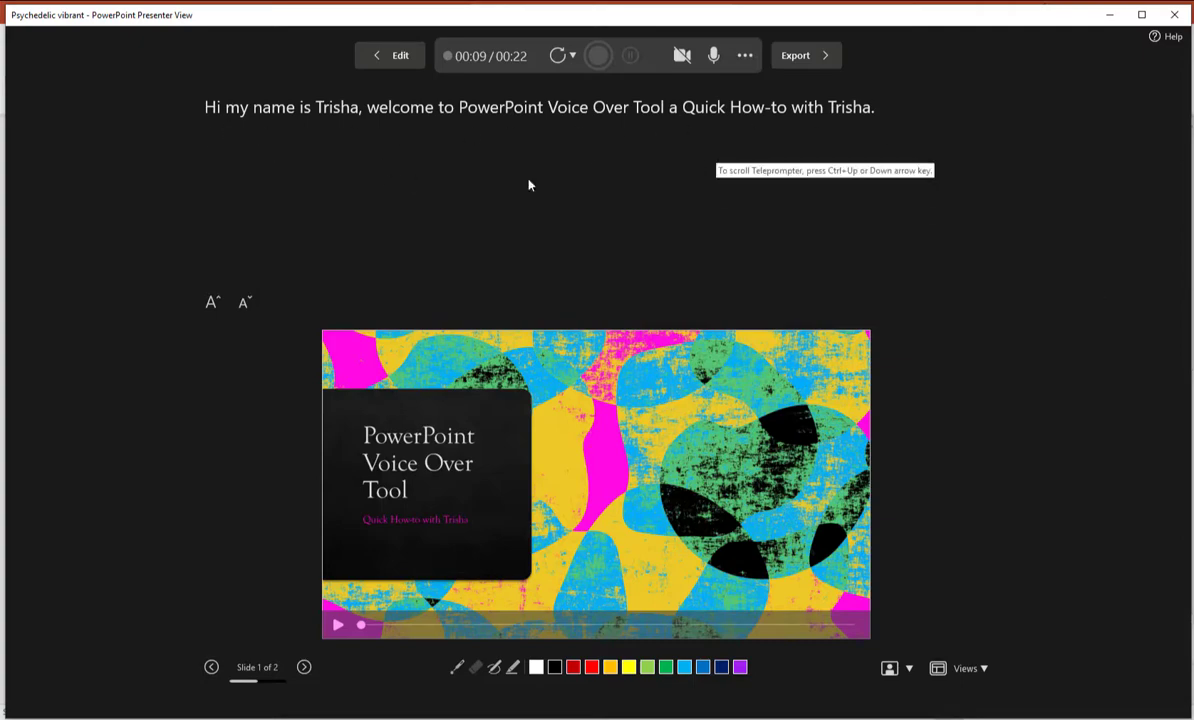
{"action": "mouse_move", "coordinate": [814, 249]}
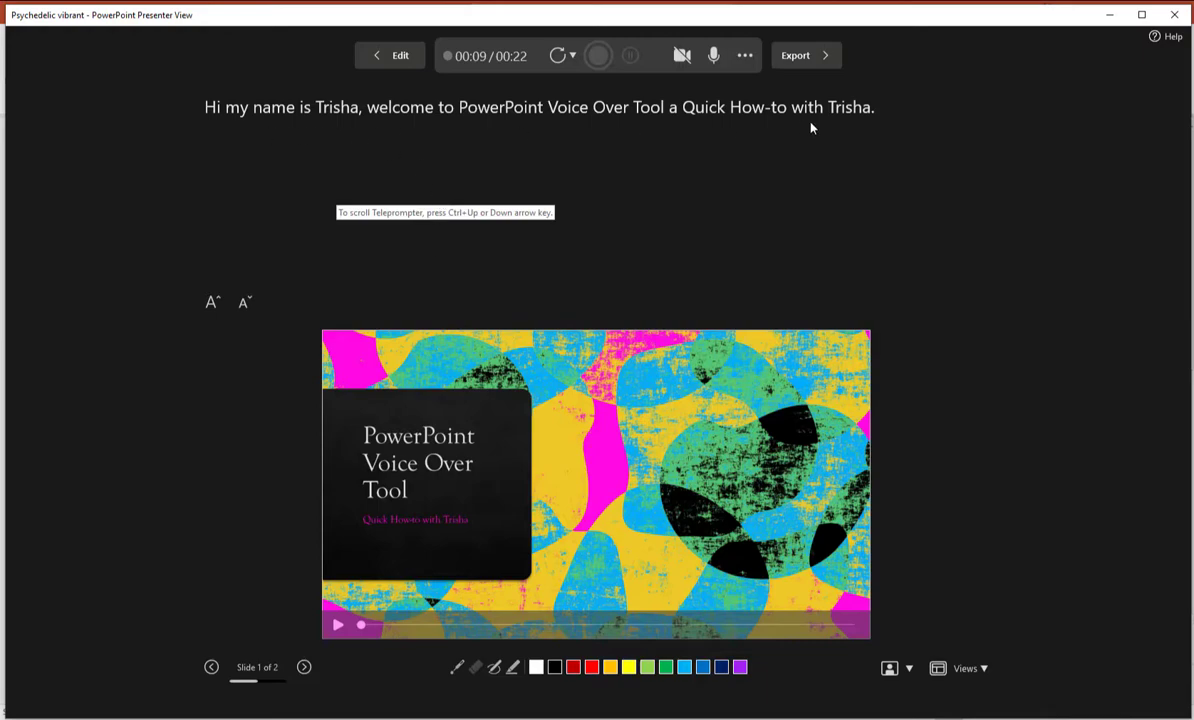
{"action": "mouse_move", "coordinate": [907, 141]}
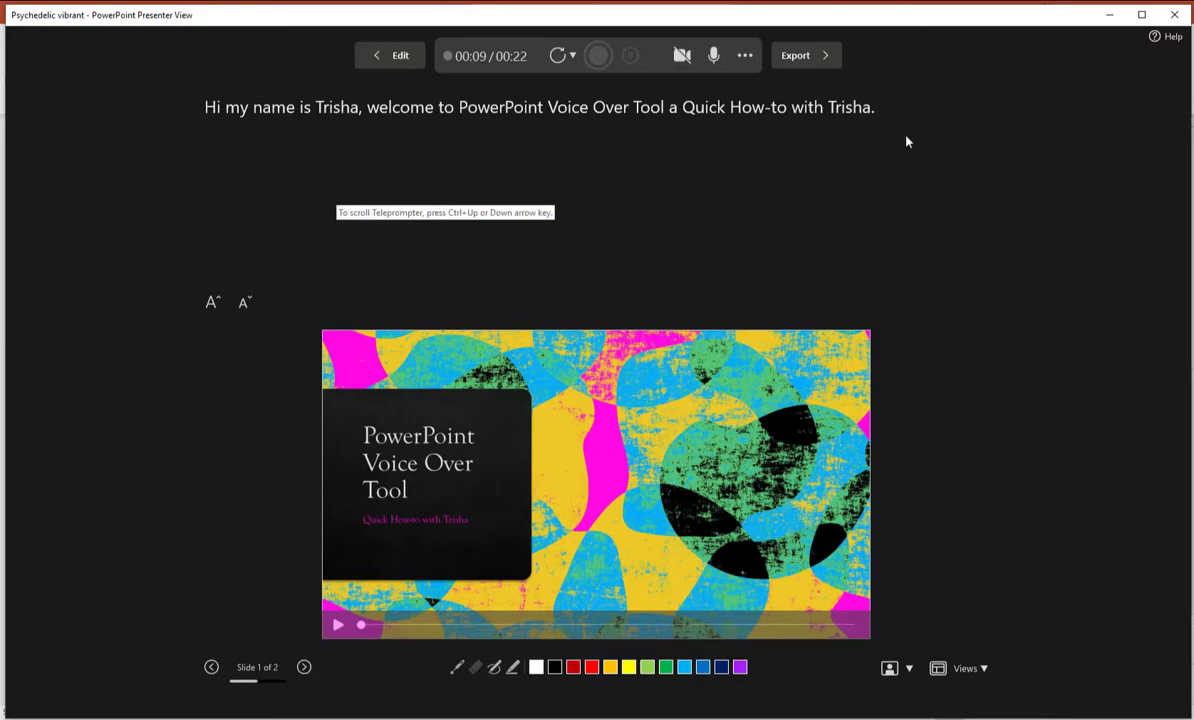
{"action": "mouse_move", "coordinate": [404, 218]}
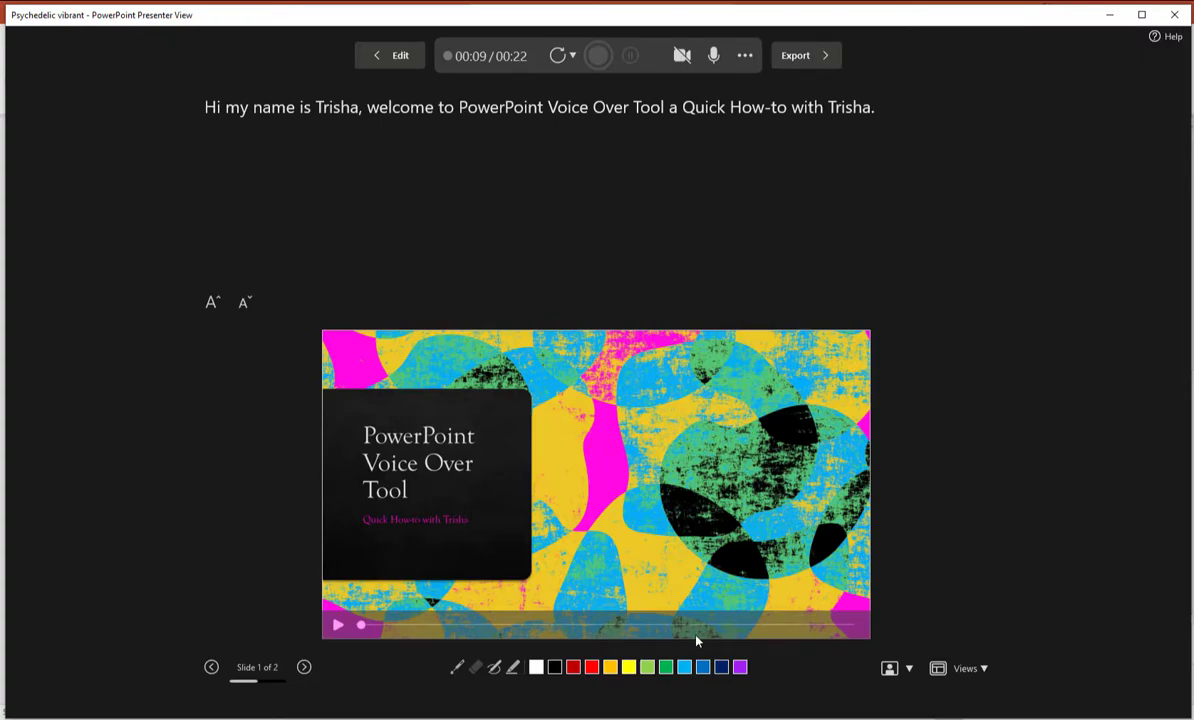
{"action": "mouse_move", "coordinate": [697, 637]}
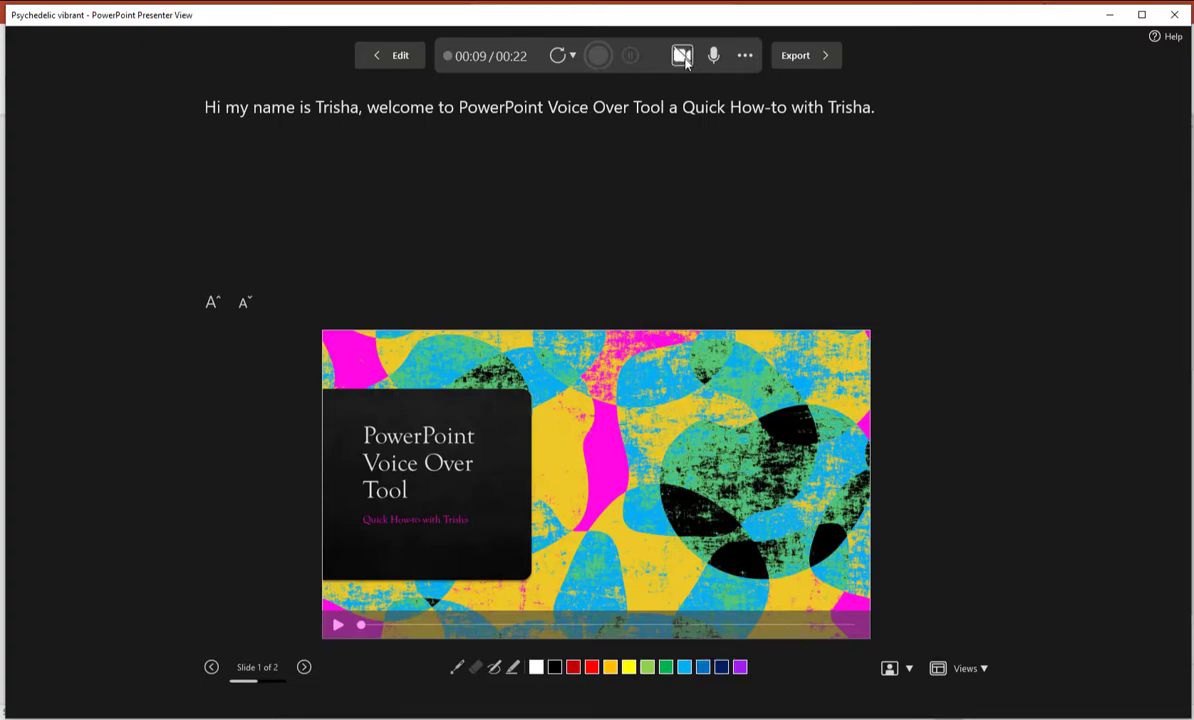
{"action": "mouse_move", "coordinate": [682, 55]}
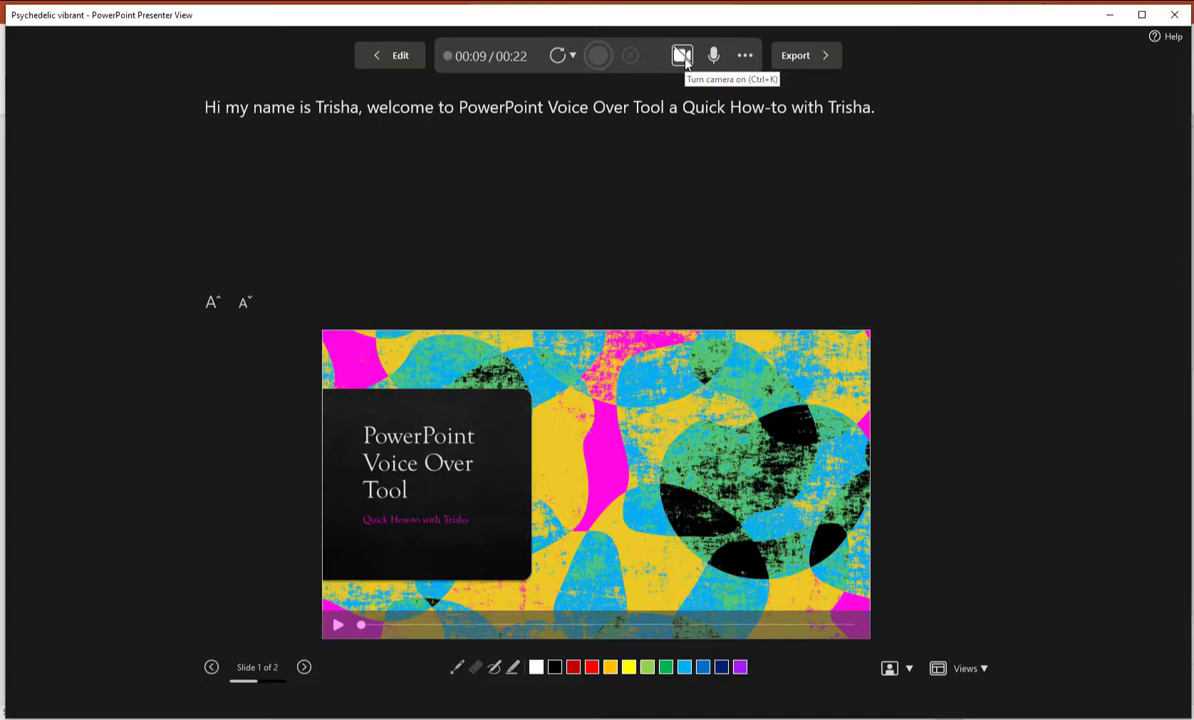
{"action": "mouse_move", "coordinate": [693, 107]}
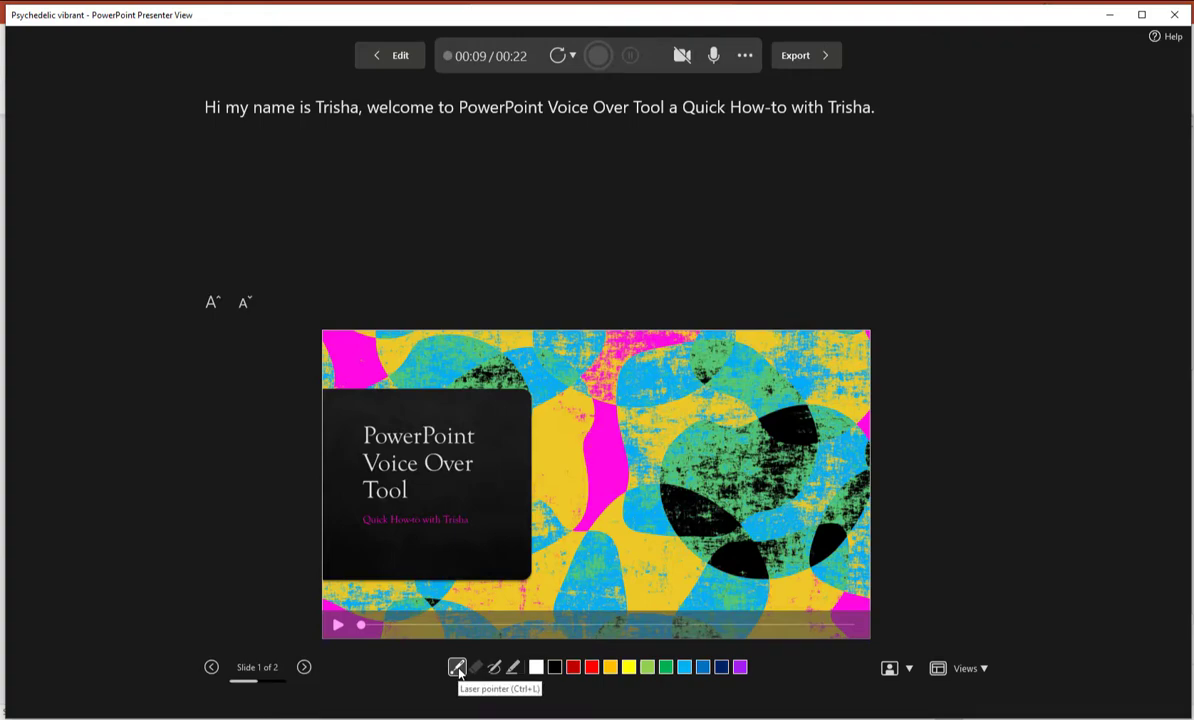
{"action": "left_click", "coordinate": [457, 667]}
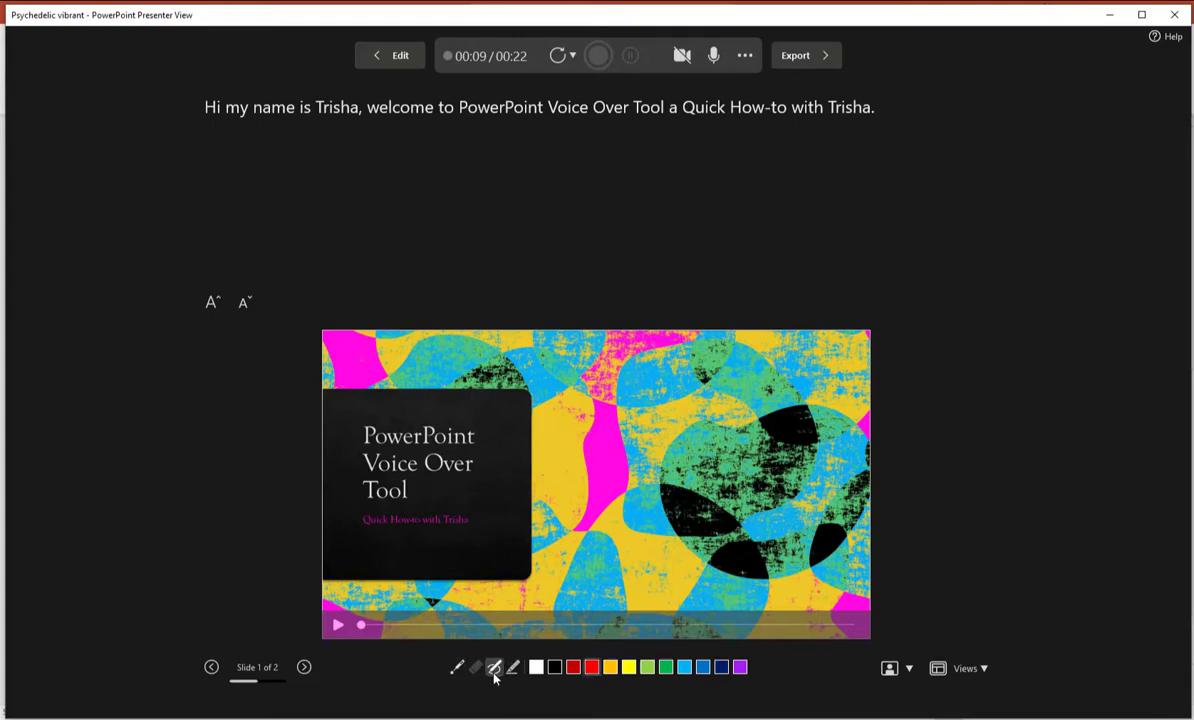
{"action": "left_click", "coordinate": [591, 667]}
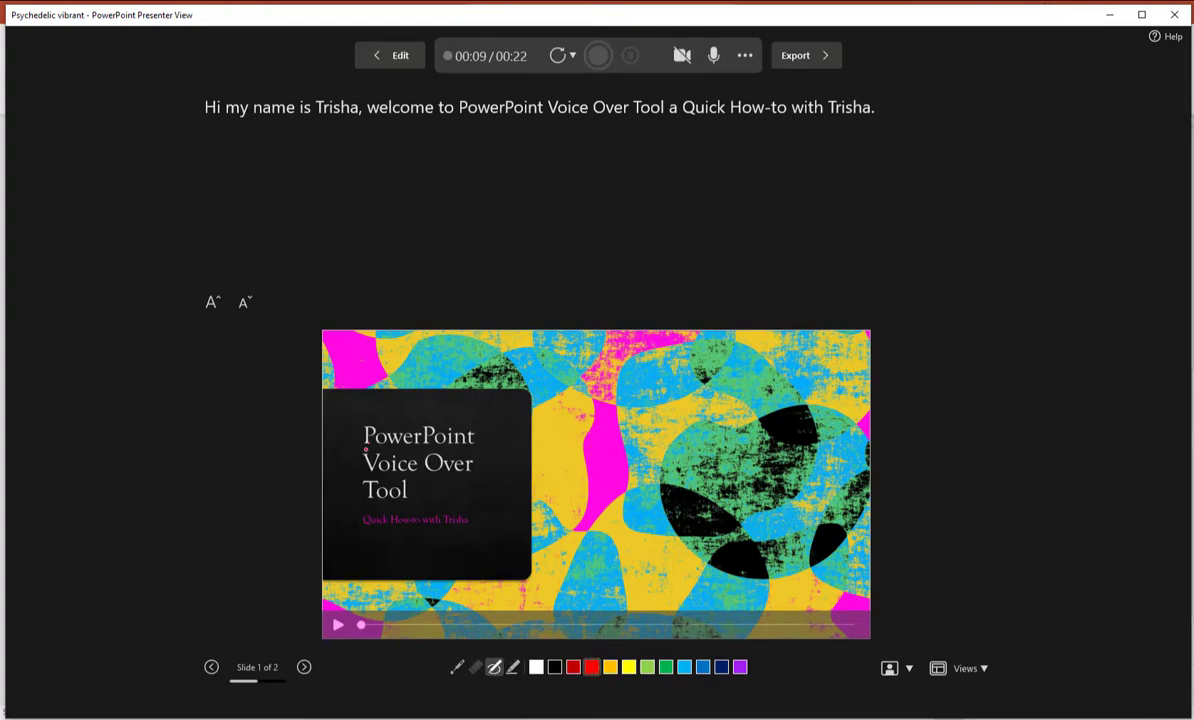
{"action": "left_click_drag", "start_coordinate": [365, 447], "coordinate": [470, 447]}
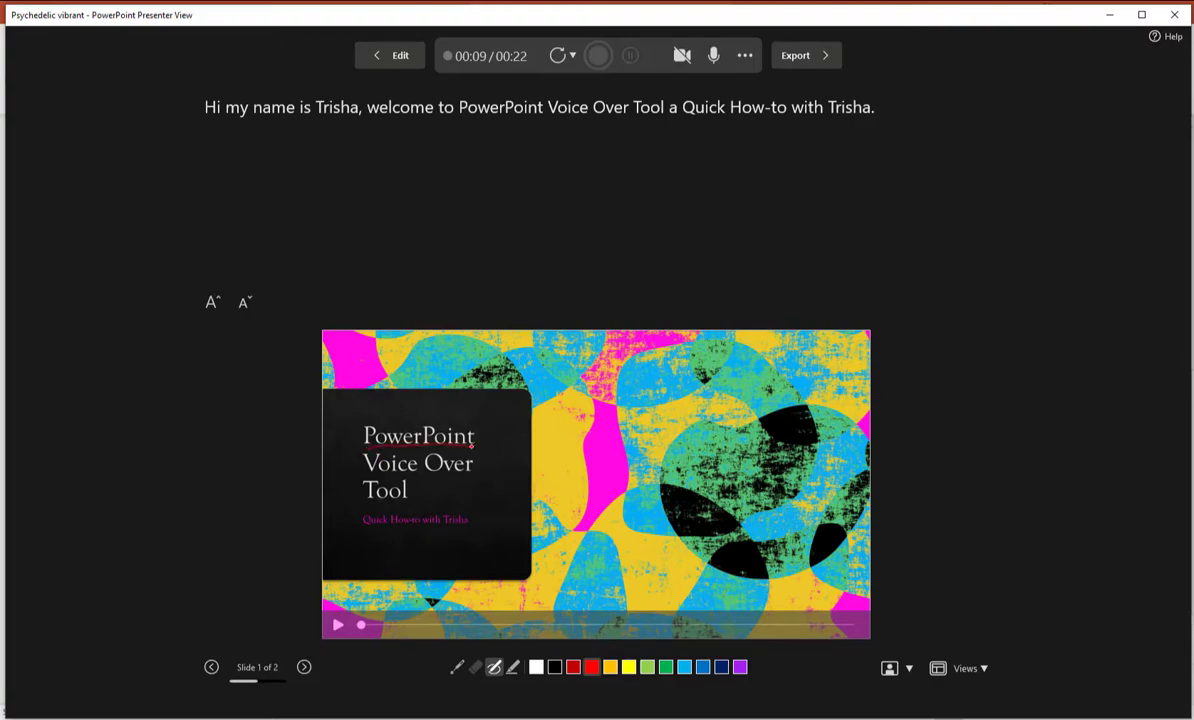
{"action": "left_click", "coordinate": [476, 667]}
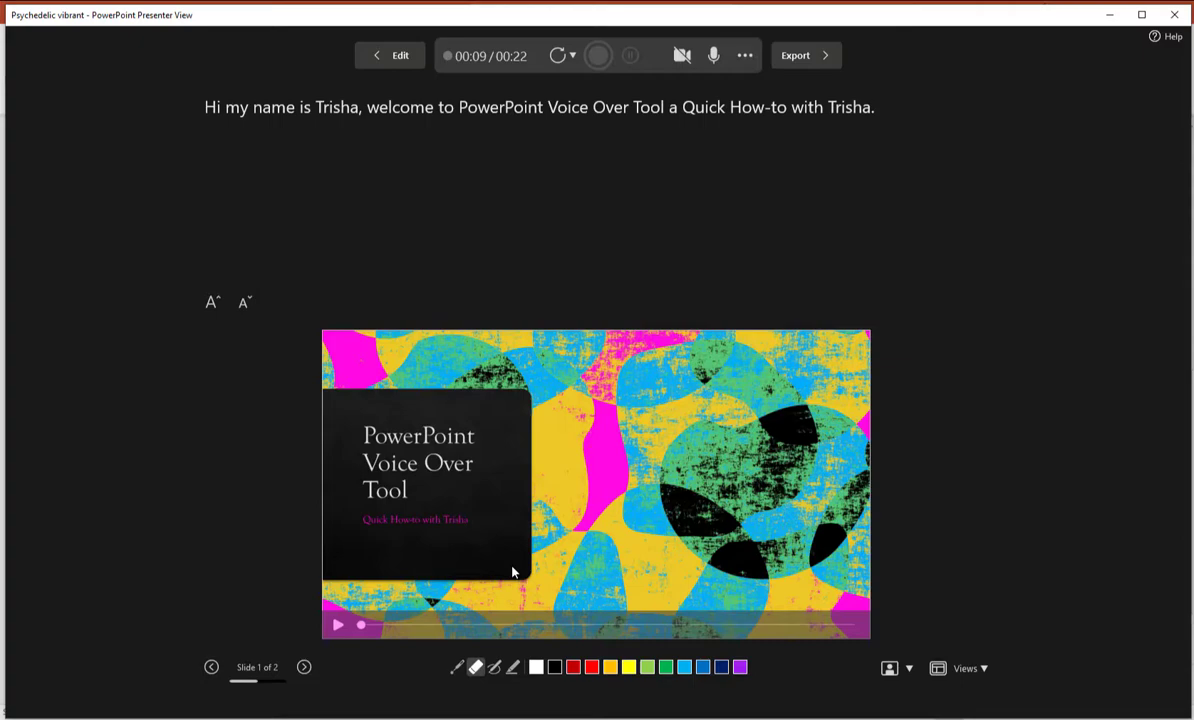
{"action": "mouse_move", "coordinate": [255, 509]}
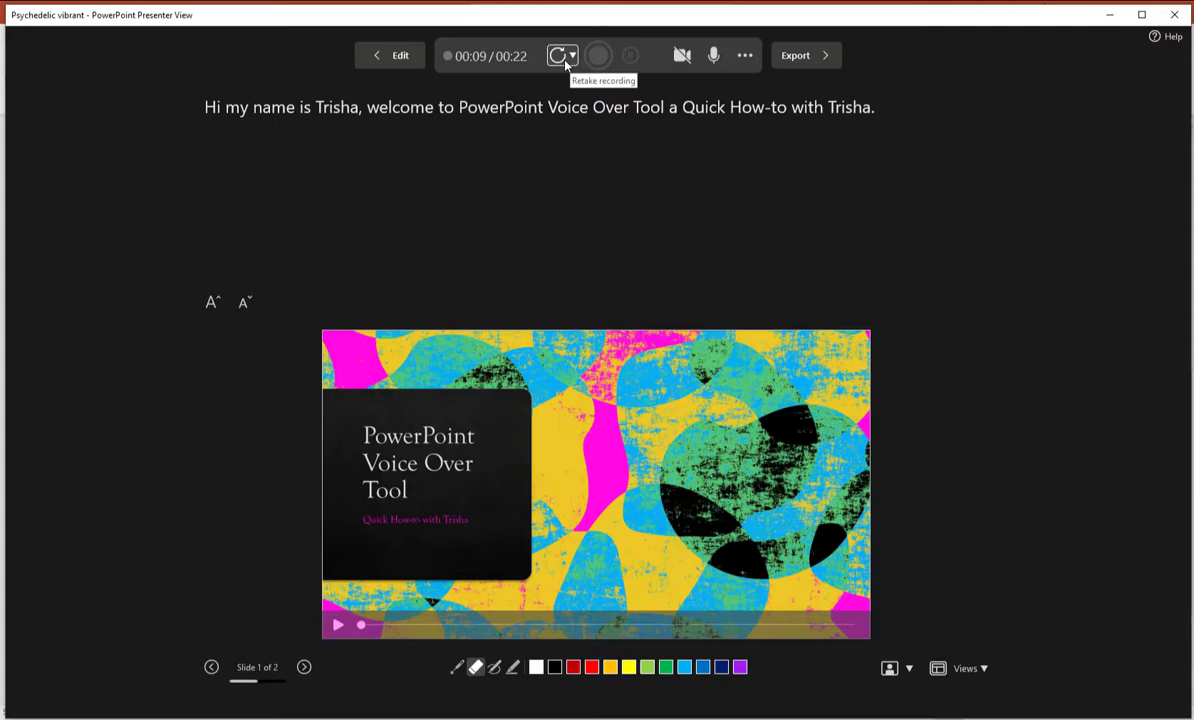
Retake the narration for slides 1 and 2, stopping at a 00:24 total.
{"action": "left_click", "coordinate": [572, 55]}
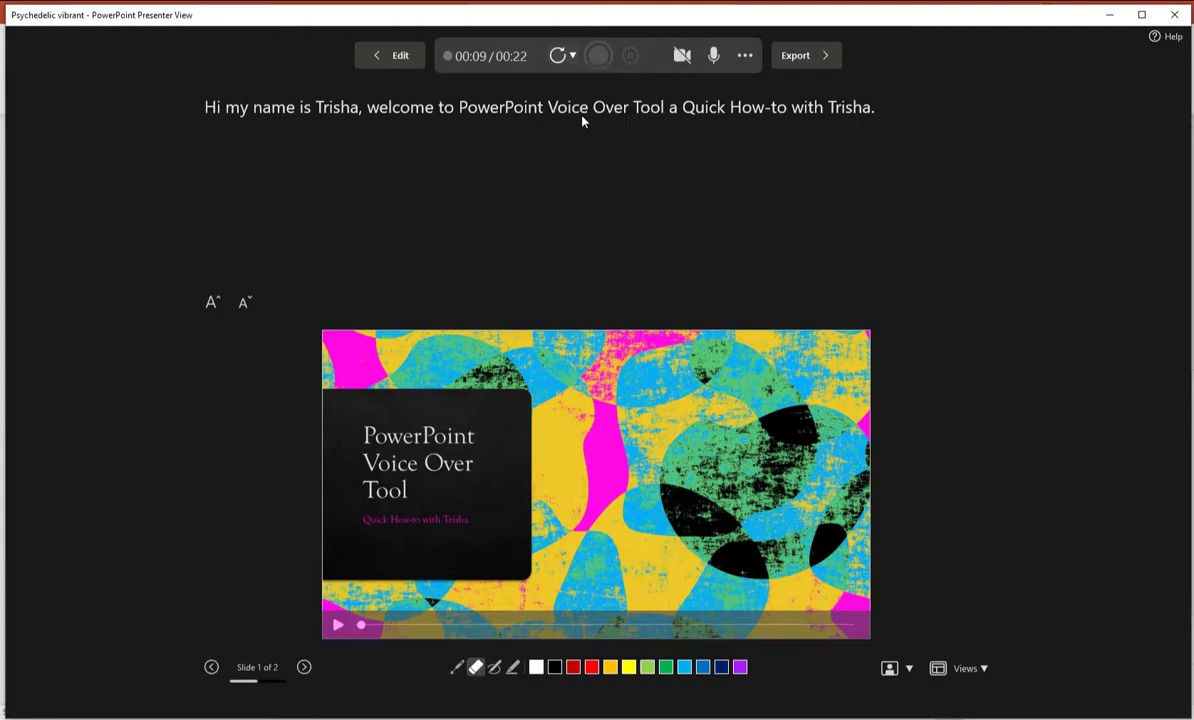
{"action": "left_click", "coordinate": [598, 55]}
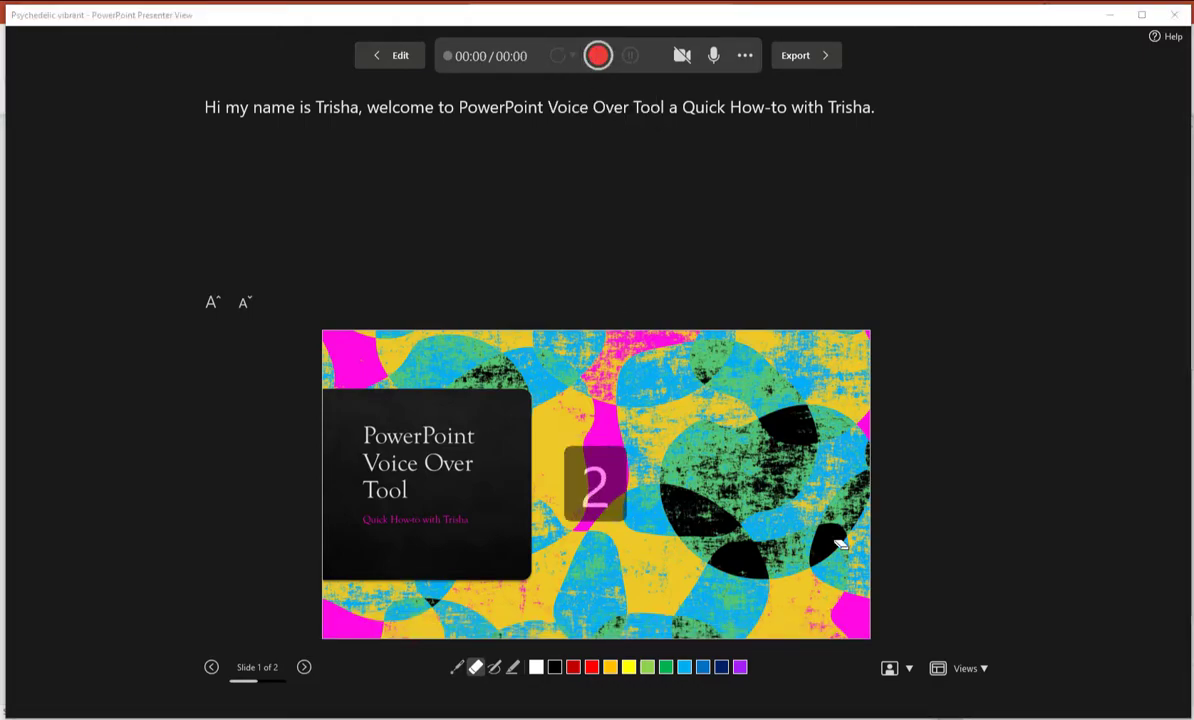
{"action": "left_click", "coordinate": [597, 55]}
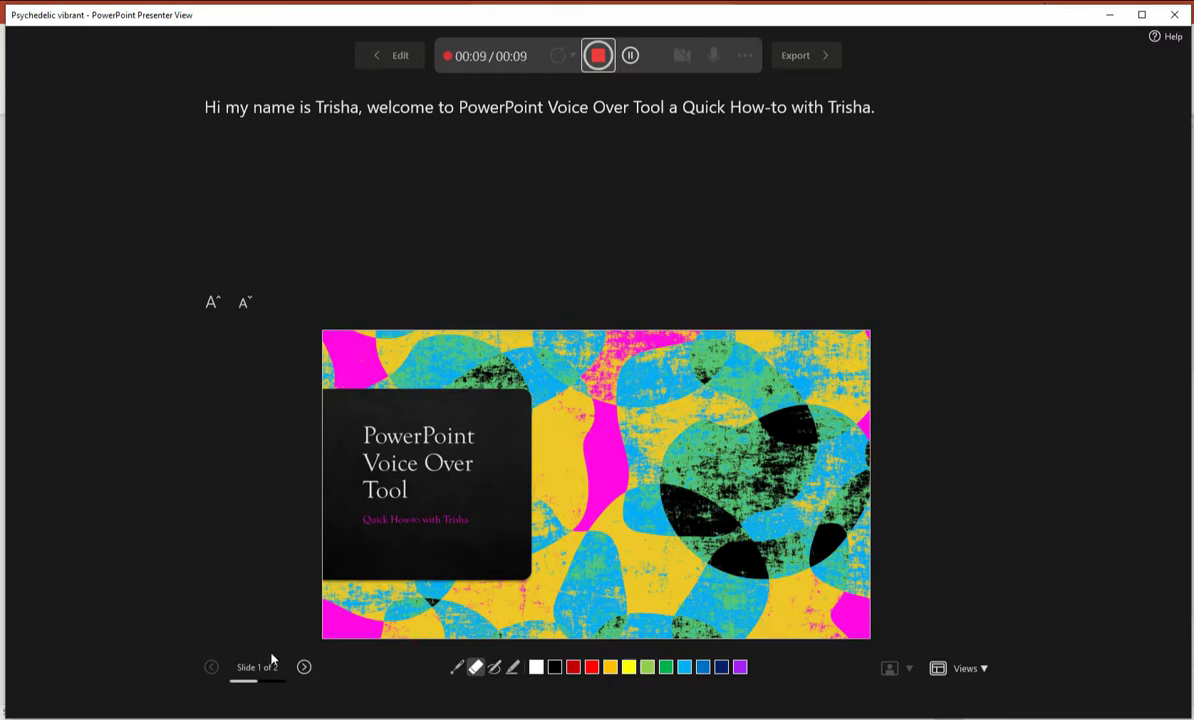
{"action": "left_click", "coordinate": [303, 667]}
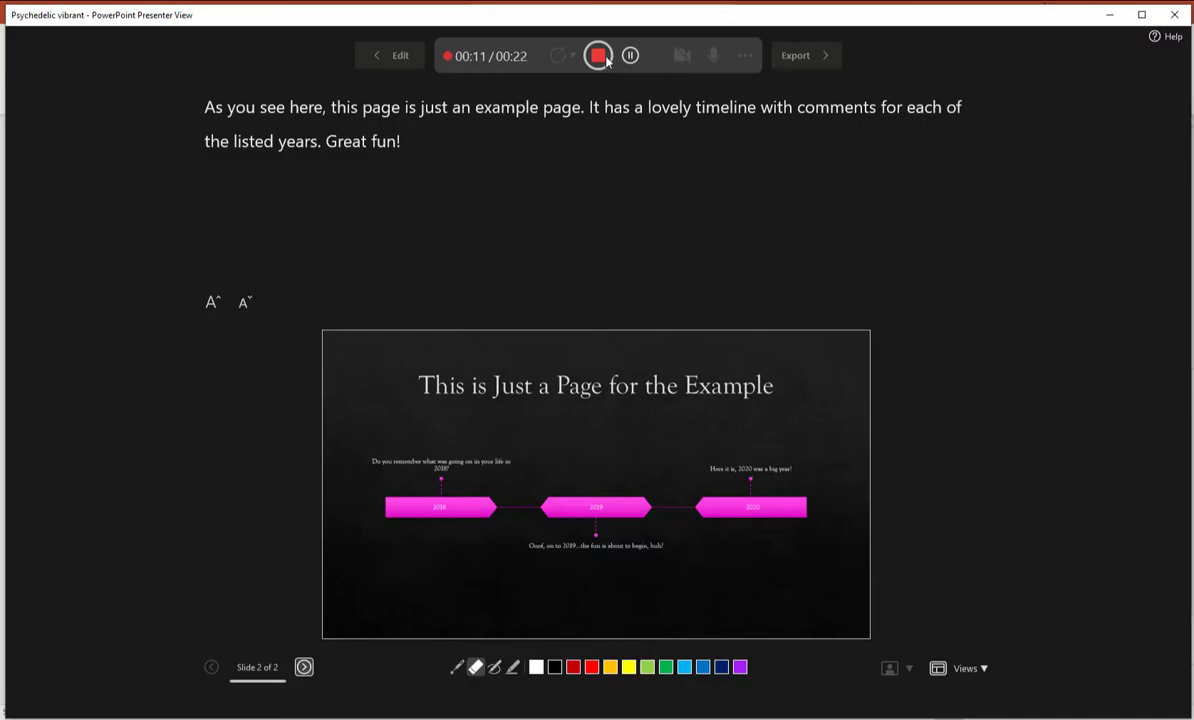
{"action": "left_click", "coordinate": [598, 55]}
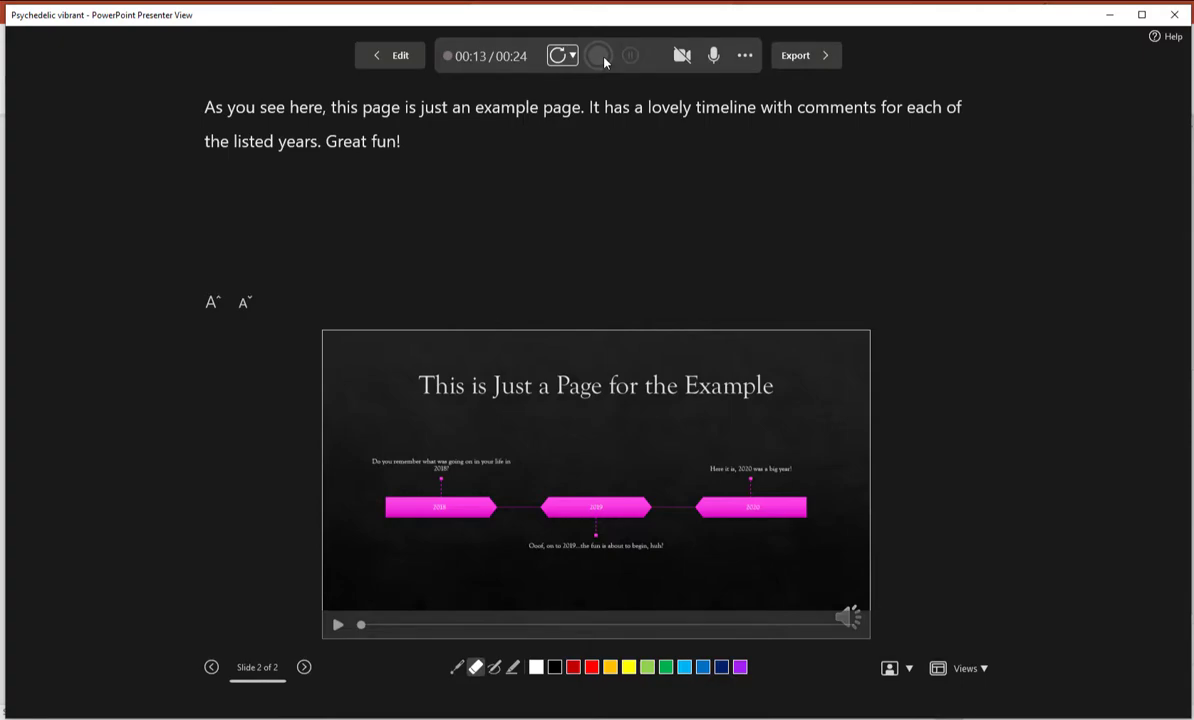
{"action": "mouse_move", "coordinate": [569, 297]}
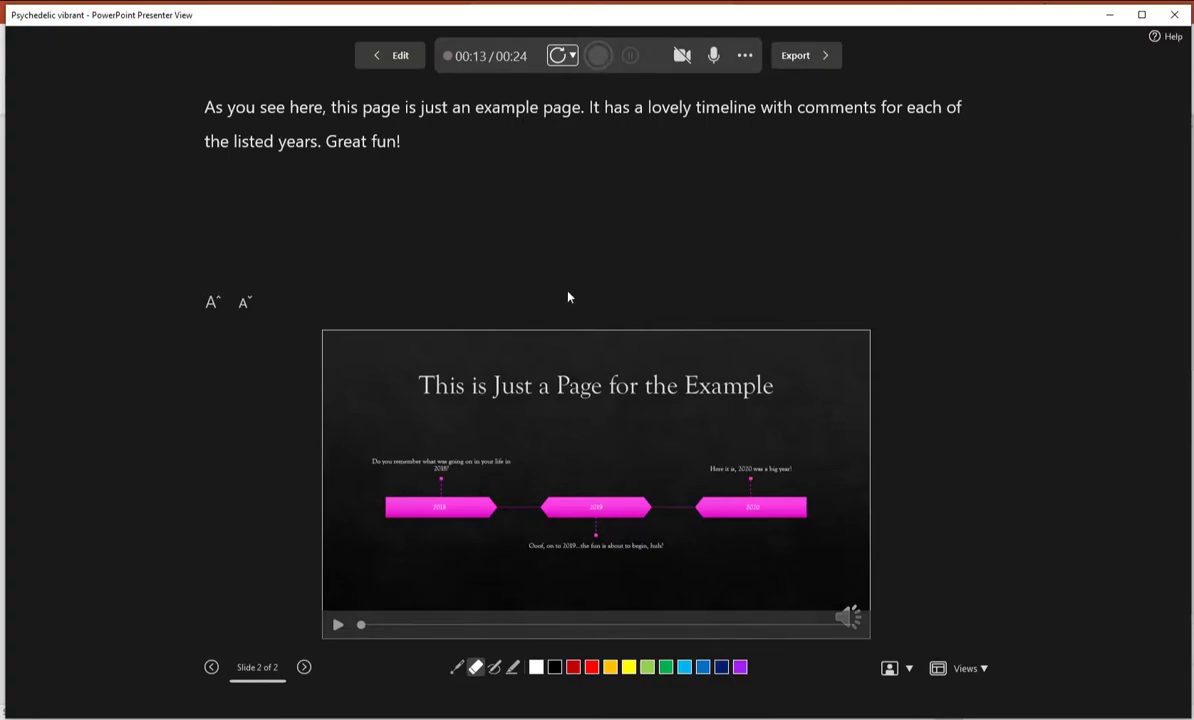
{"action": "mouse_move", "coordinate": [240, 657]}
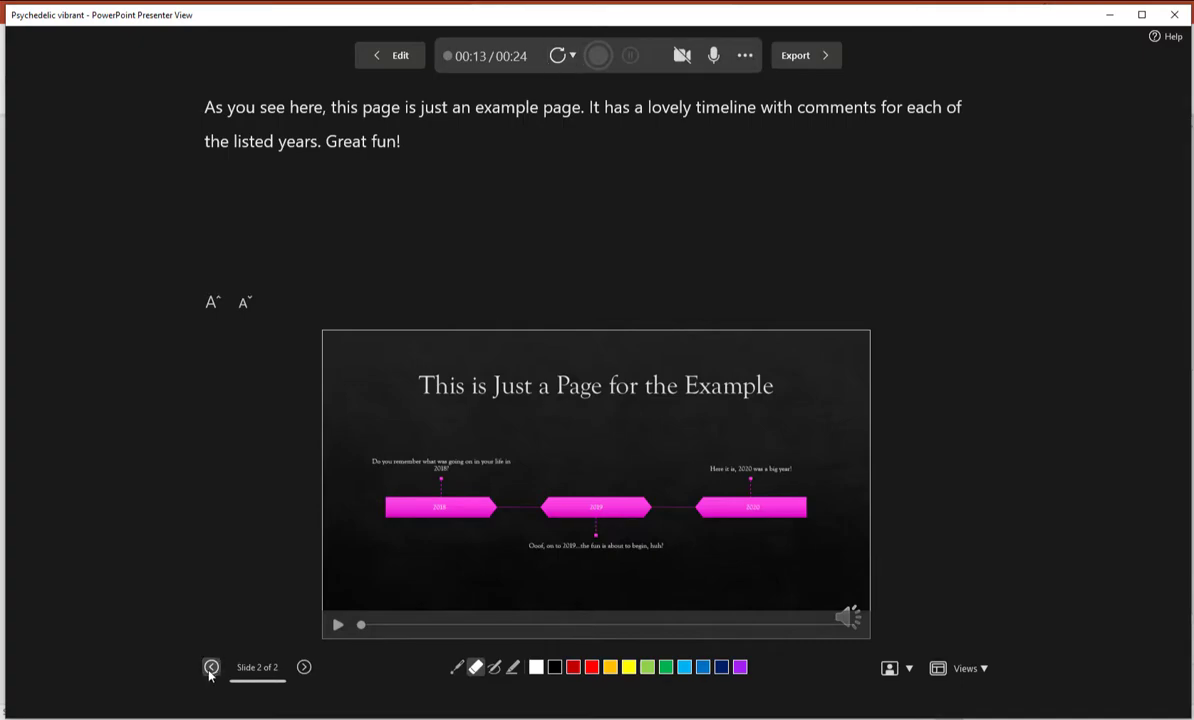
Move the recording view back to the title slide with its welcome script.
{"action": "left_click", "coordinate": [211, 667]}
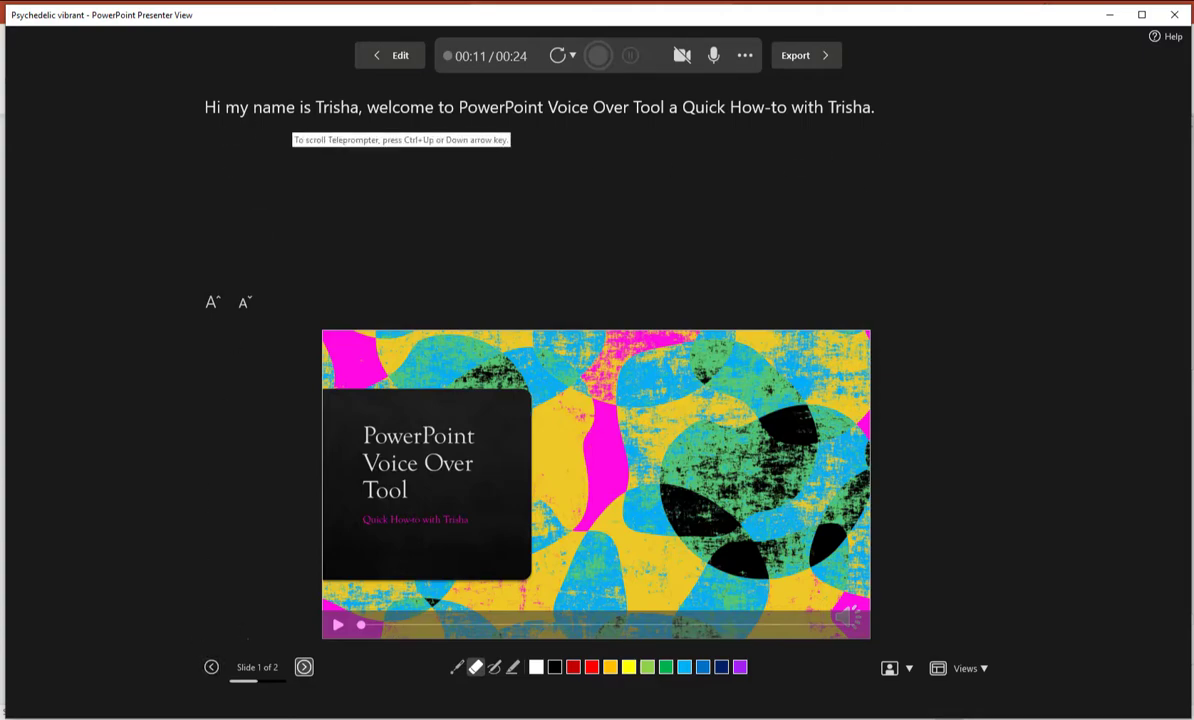
{"action": "mouse_move", "coordinate": [303, 667]}
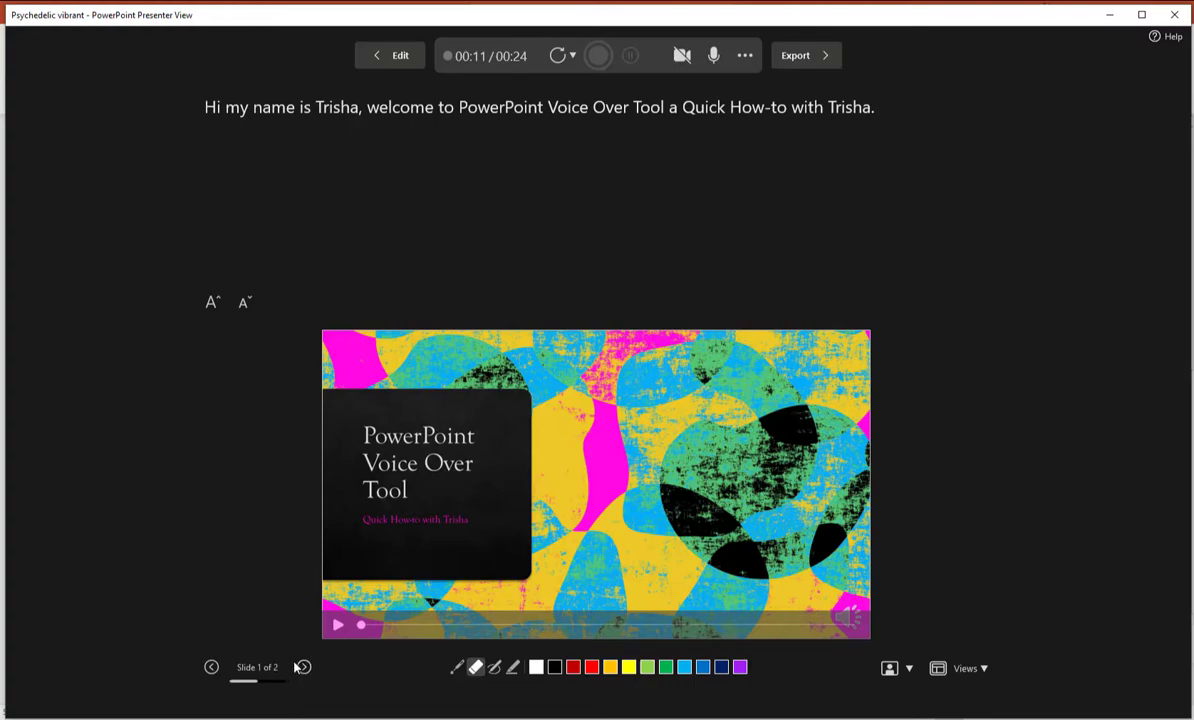
{"action": "mouse_move", "coordinate": [303, 667]}
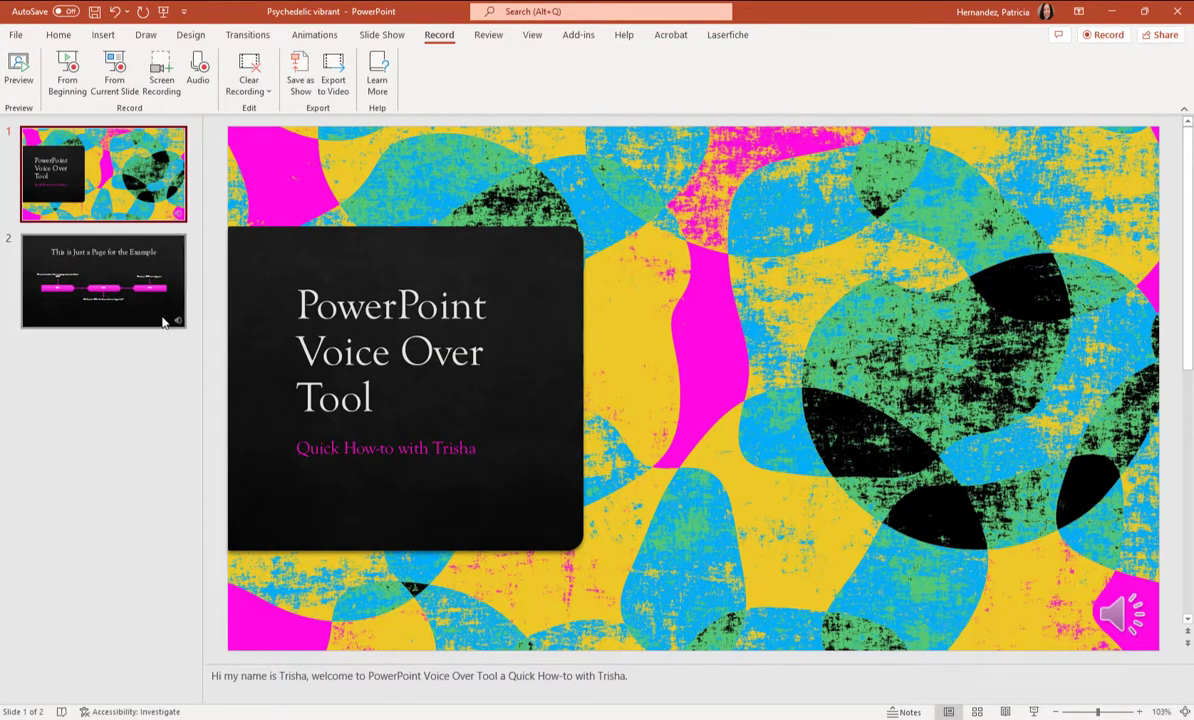
{"action": "left_click", "coordinate": [103, 280]}
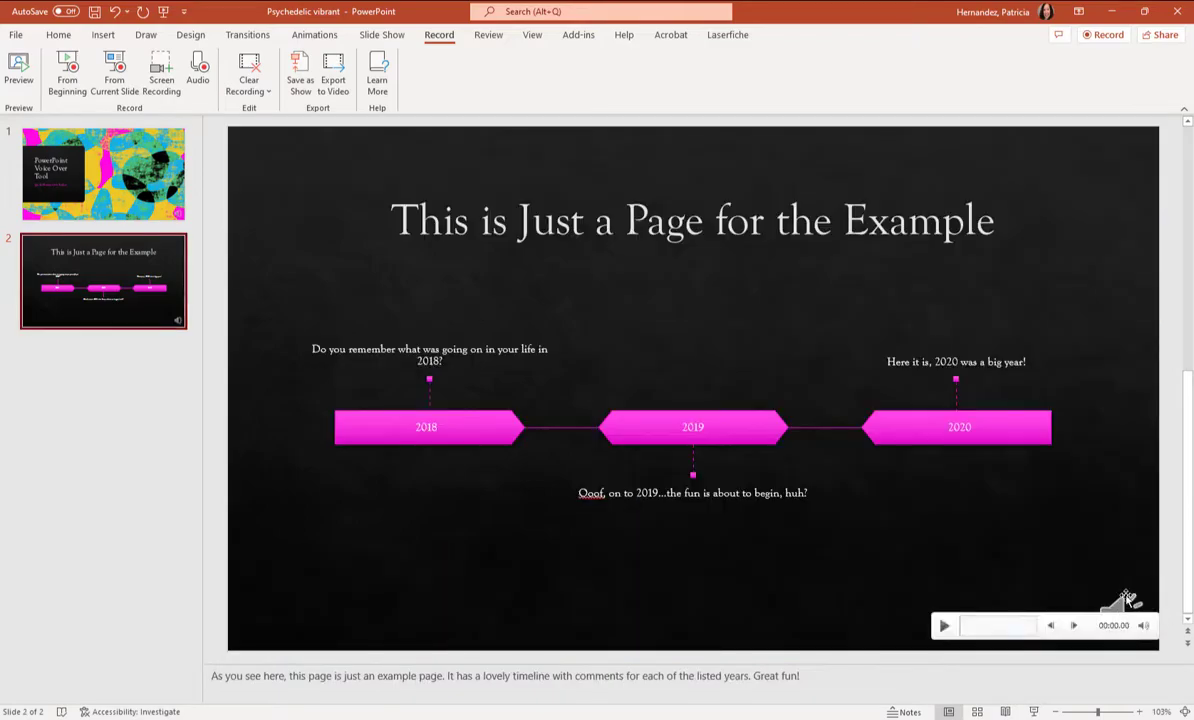
{"action": "mouse_move", "coordinate": [326, 421]}
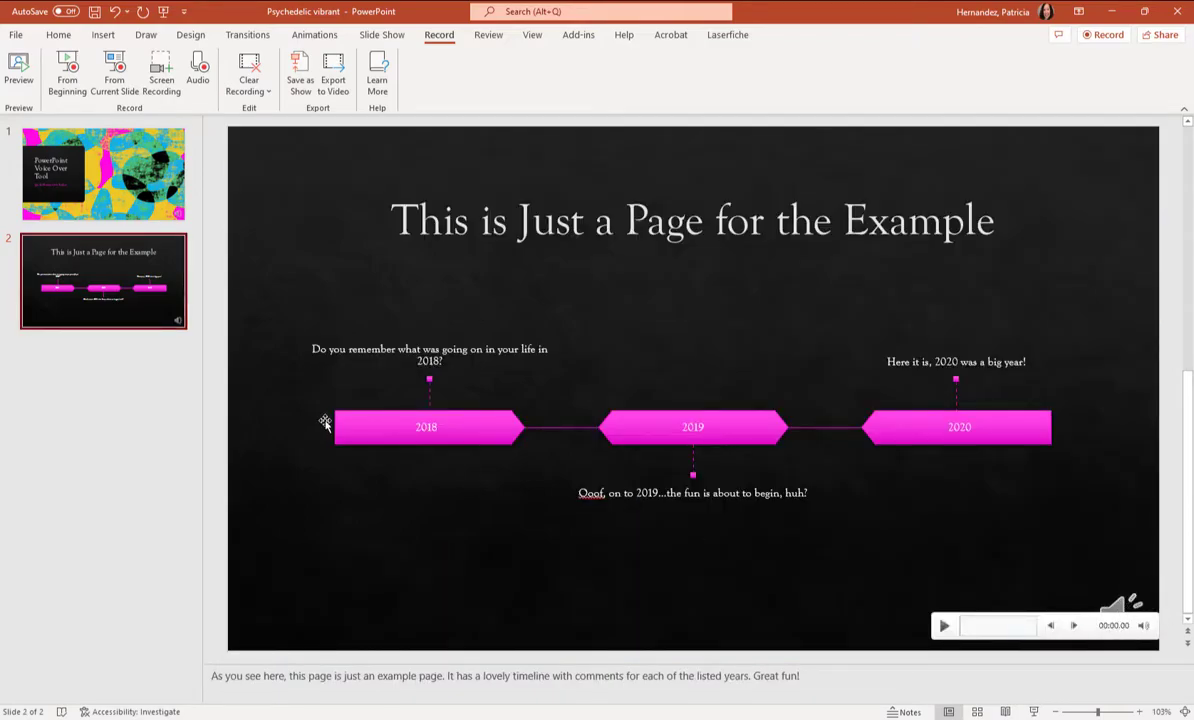
{"action": "left_click", "coordinate": [103, 173]}
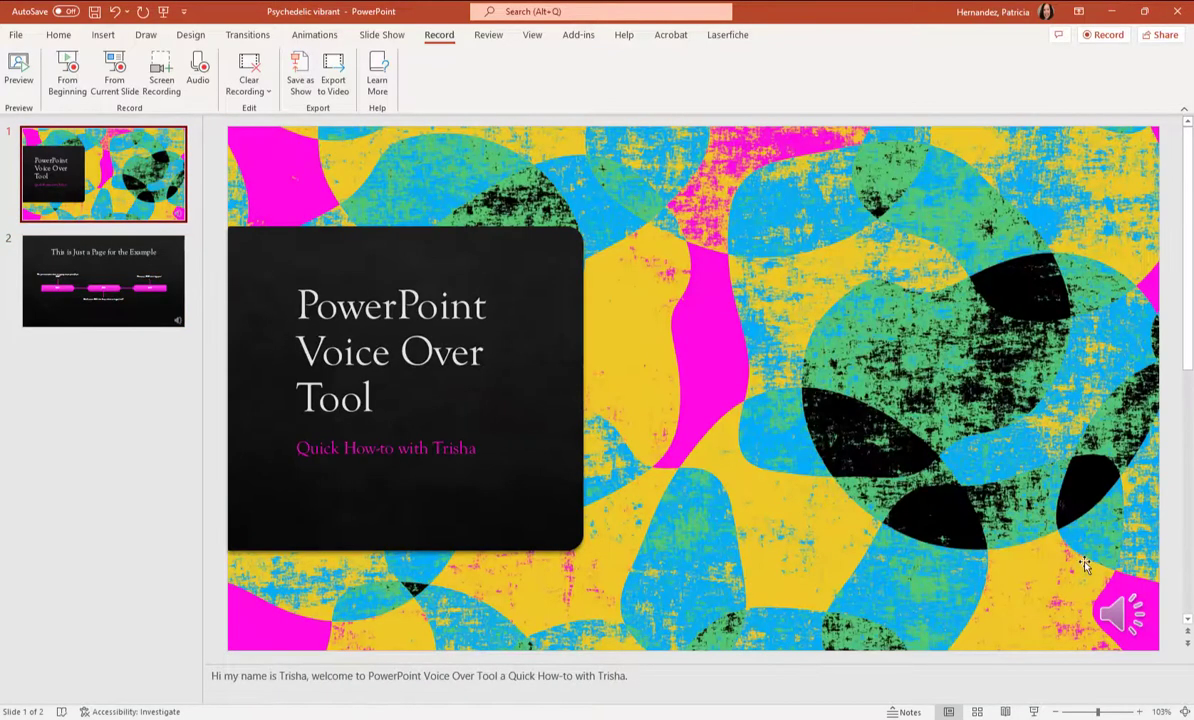
{"action": "left_click", "coordinate": [1122, 614]}
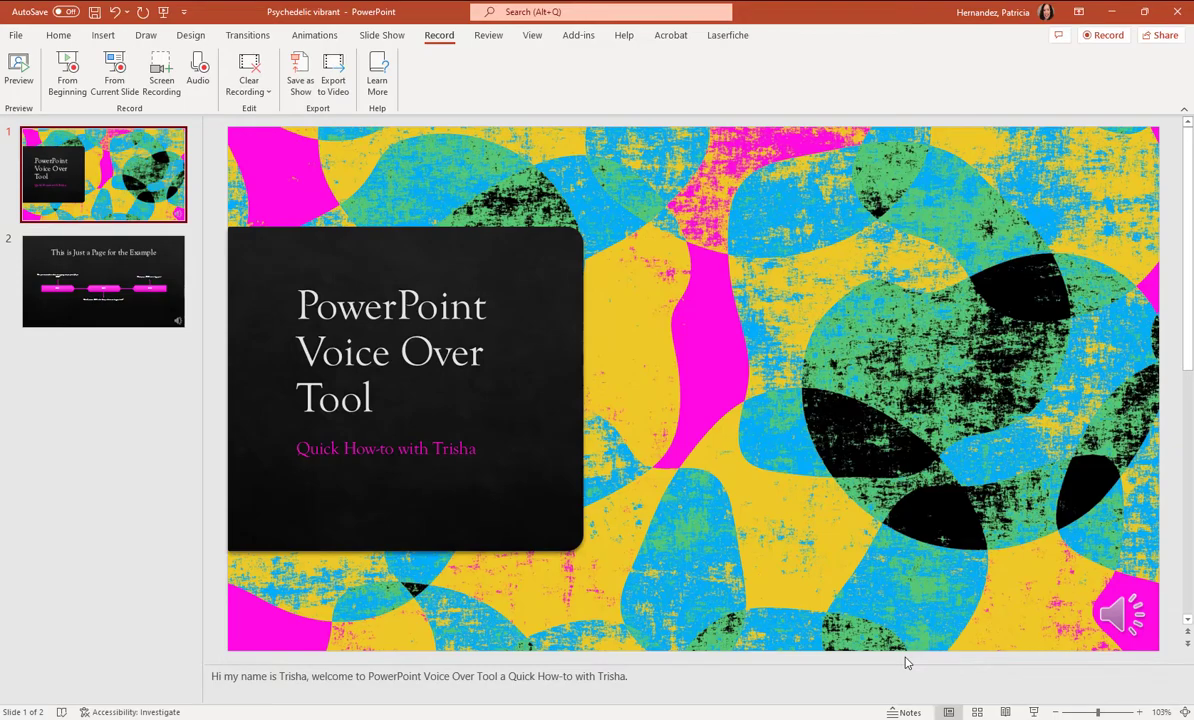
Select the title slide's speaker icon and show its Audio Tools Playback settings.
{"action": "left_click", "coordinate": [1122, 614]}
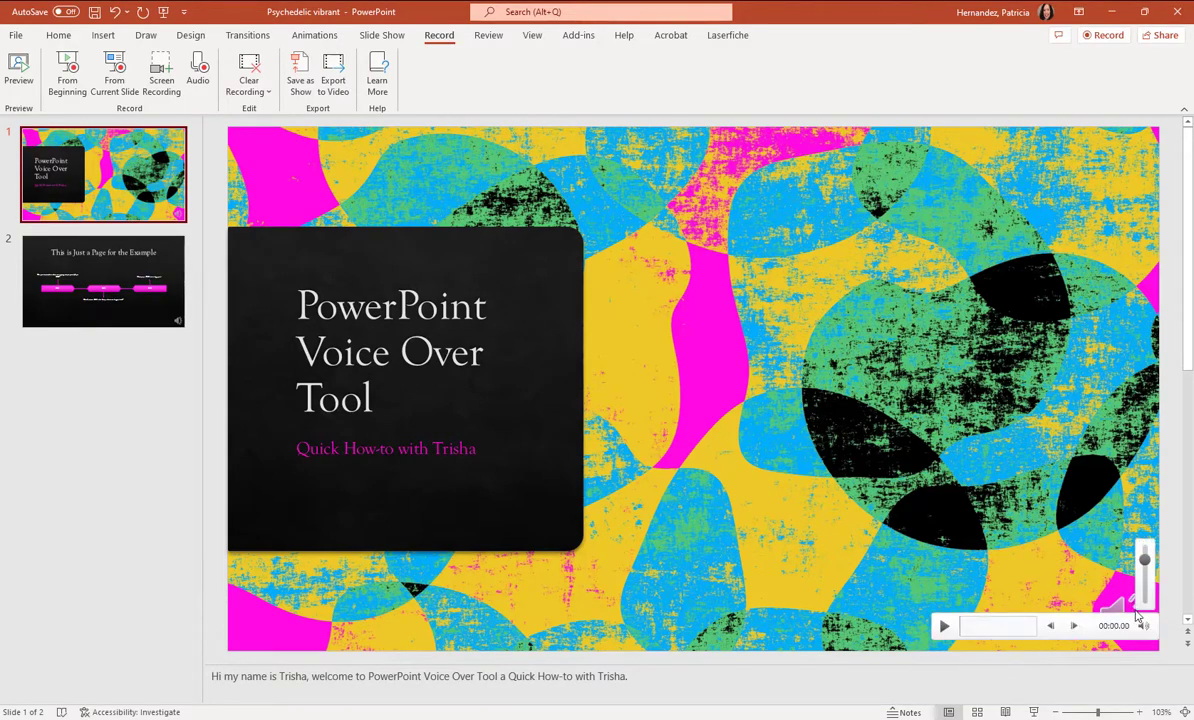
{"action": "left_click", "coordinate": [1122, 600]}
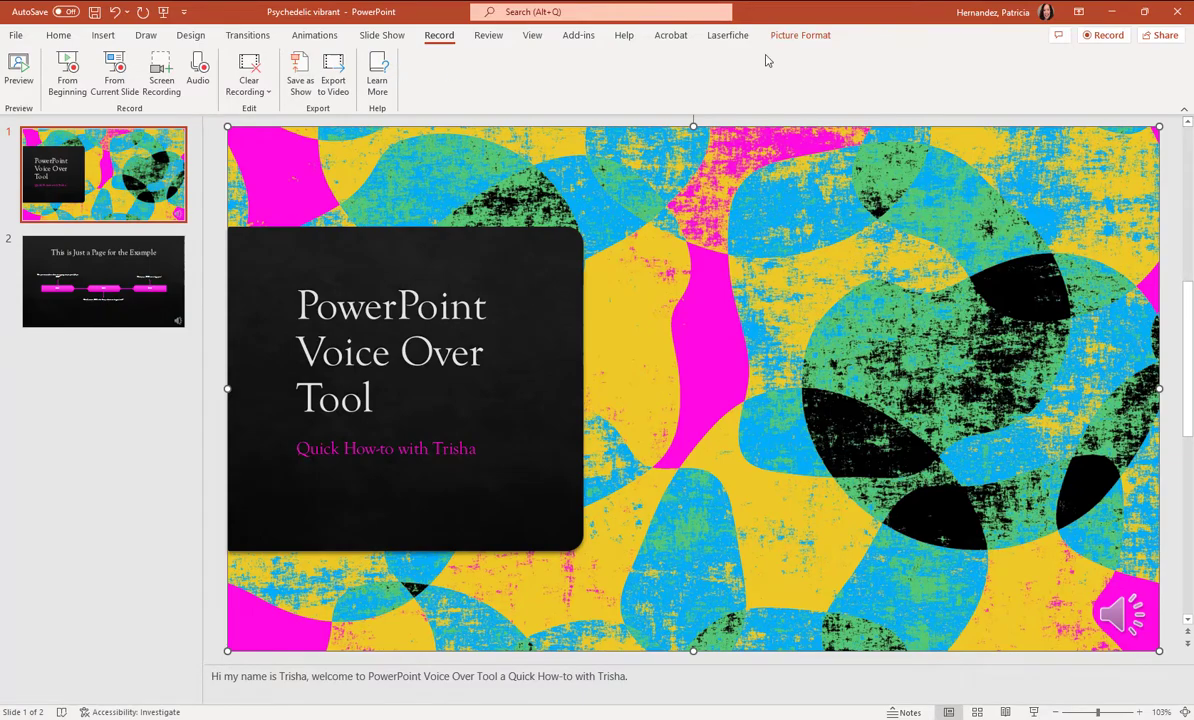
{"action": "left_click", "coordinate": [1123, 614]}
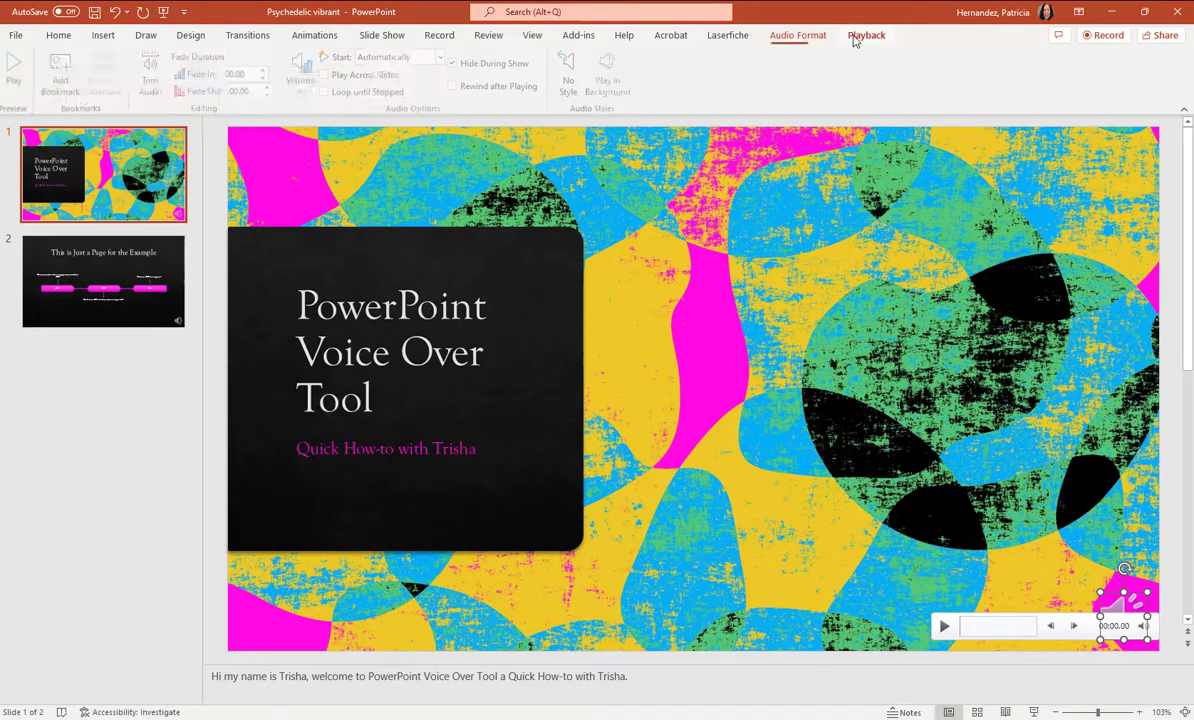
{"action": "left_click", "coordinate": [866, 35]}
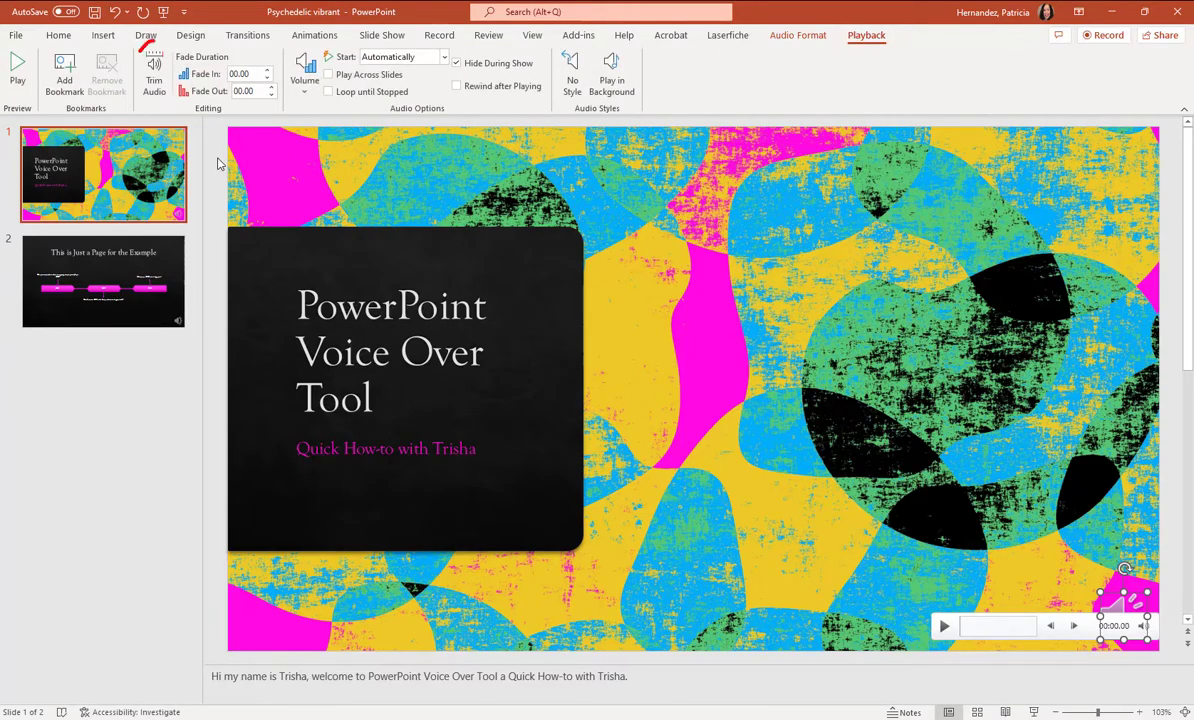
{"action": "mouse_move", "coordinate": [154, 70]}
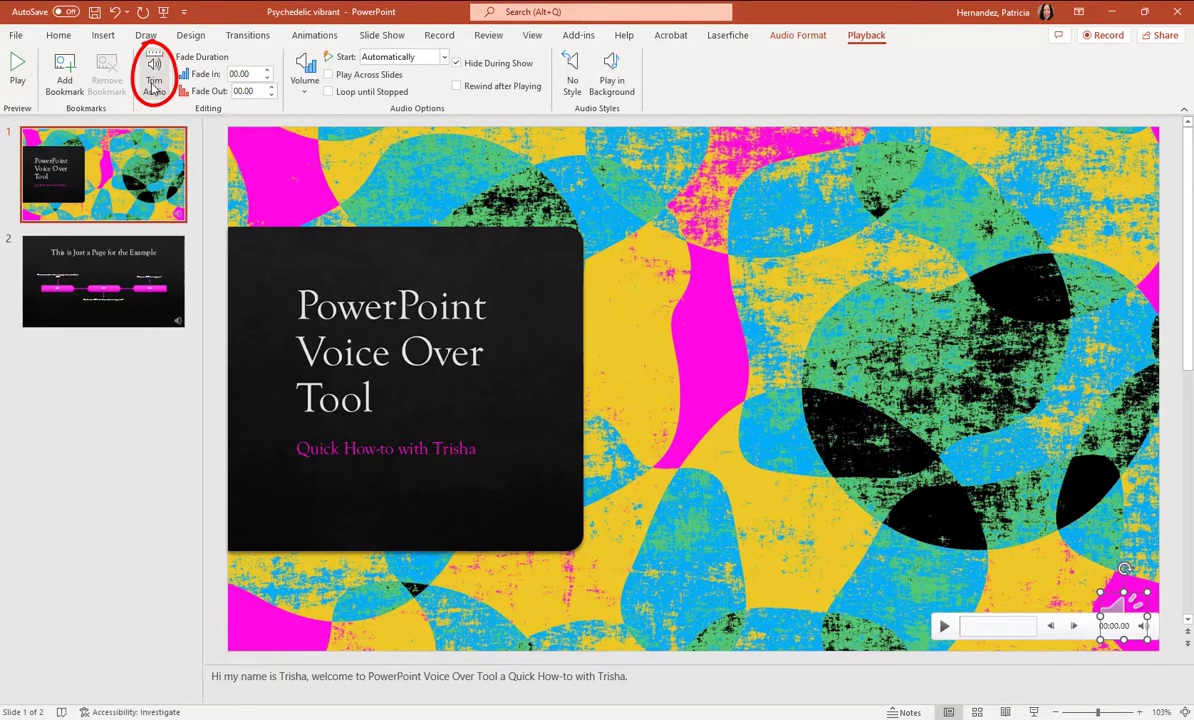
Open Trim Audio, preview the clip, and drag the start marker to about 1.6 seconds.
{"action": "left_click", "coordinate": [154, 75]}
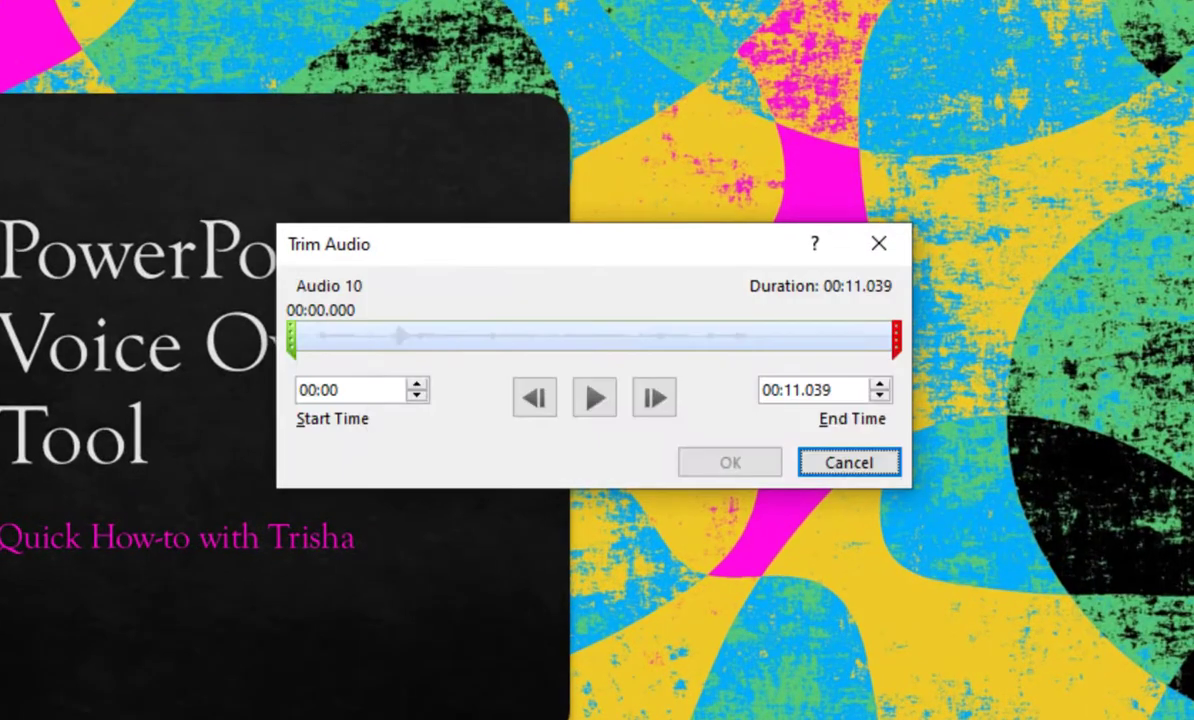
{"action": "mouse_move", "coordinate": [800, 571]}
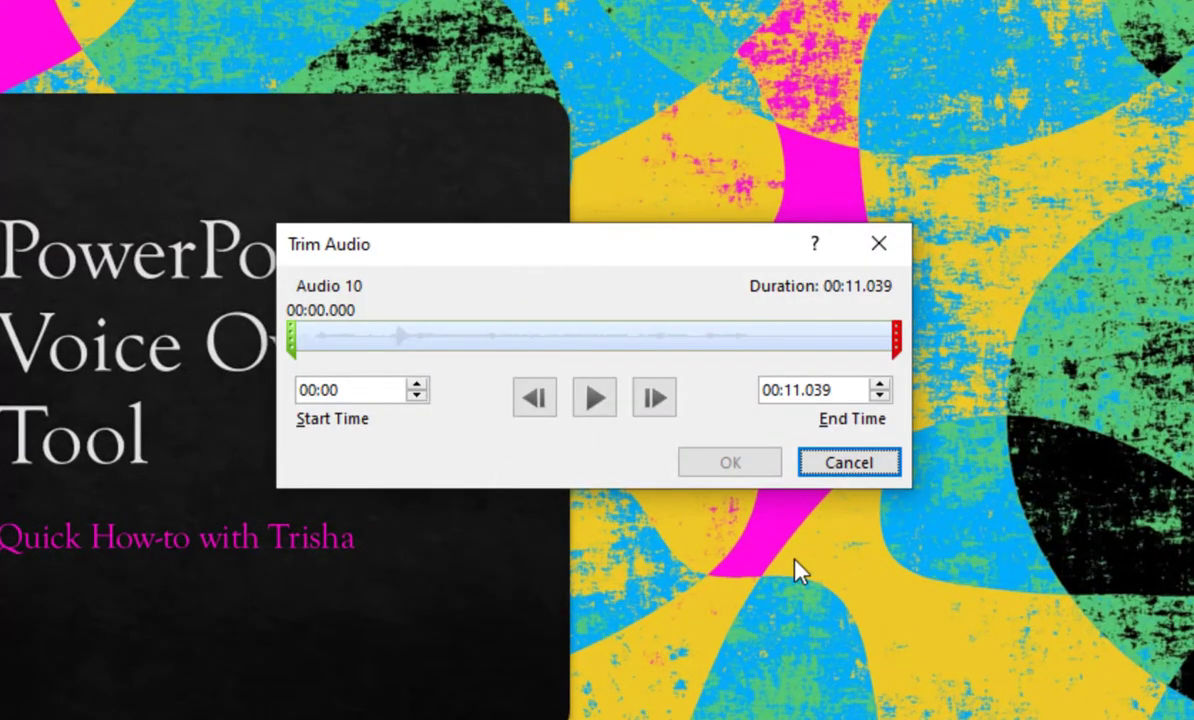
{"action": "mouse_move", "coordinate": [405, 380]}
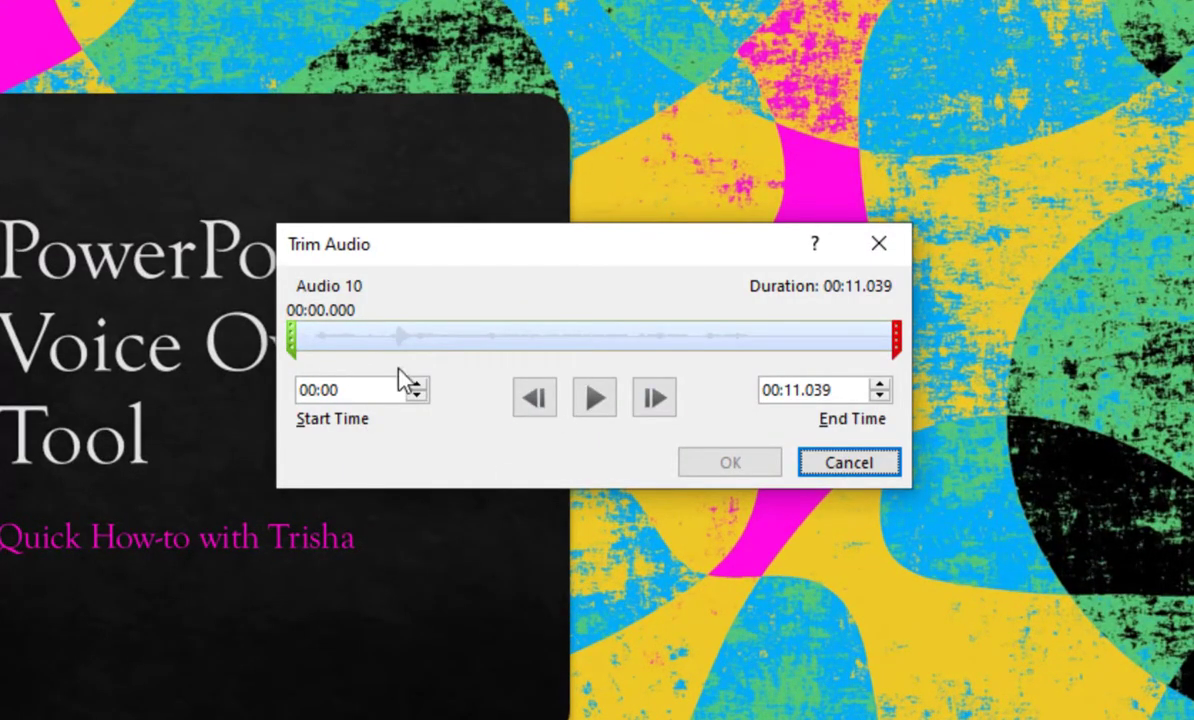
{"action": "left_click", "coordinate": [594, 397]}
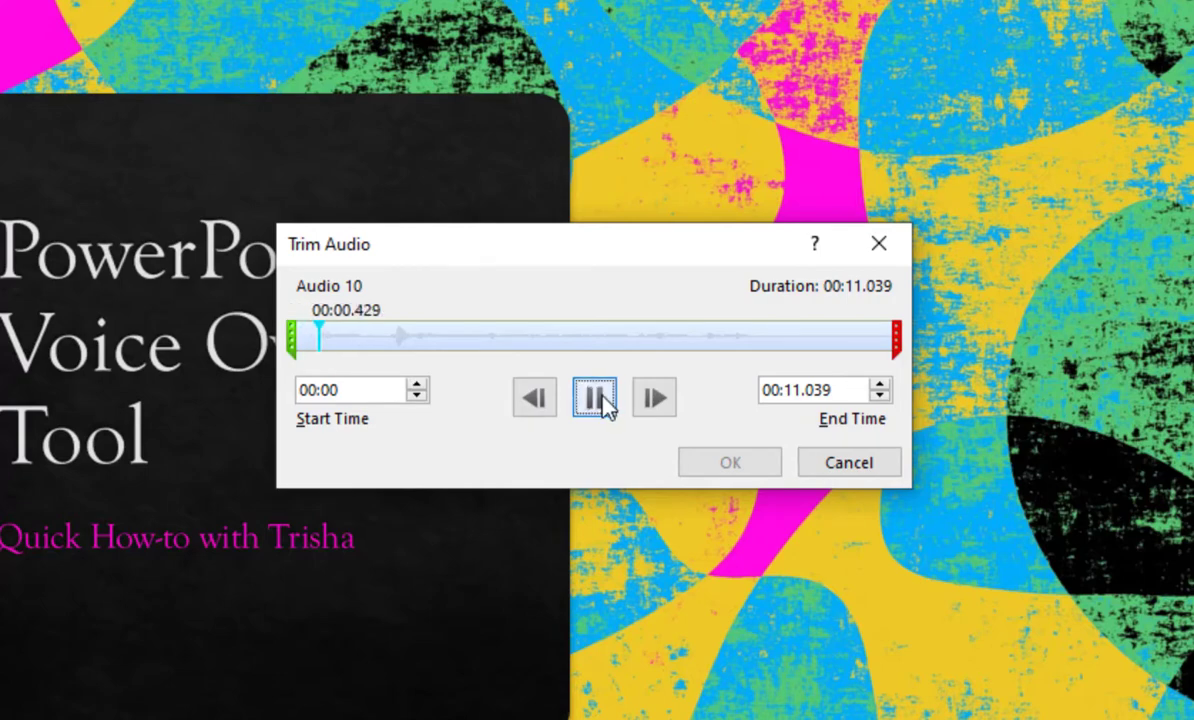
{"action": "left_click", "coordinate": [594, 397]}
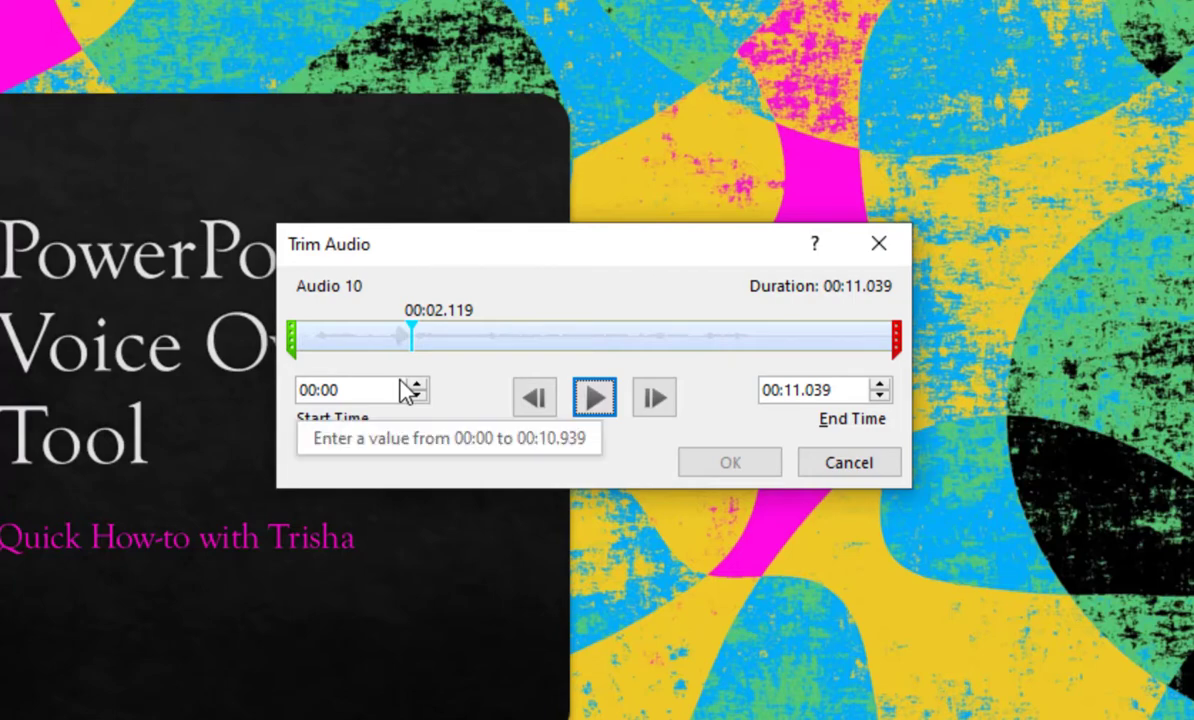
{"action": "mouse_move", "coordinate": [407, 345]}
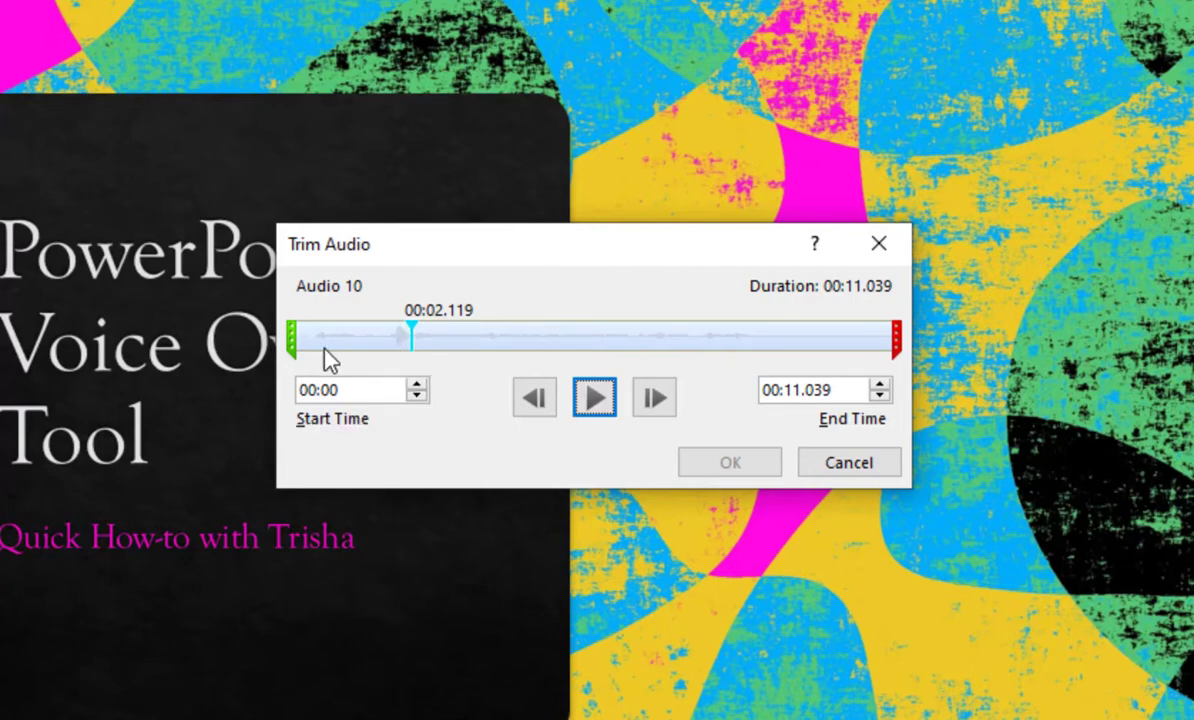
{"action": "mouse_move", "coordinate": [388, 350]}
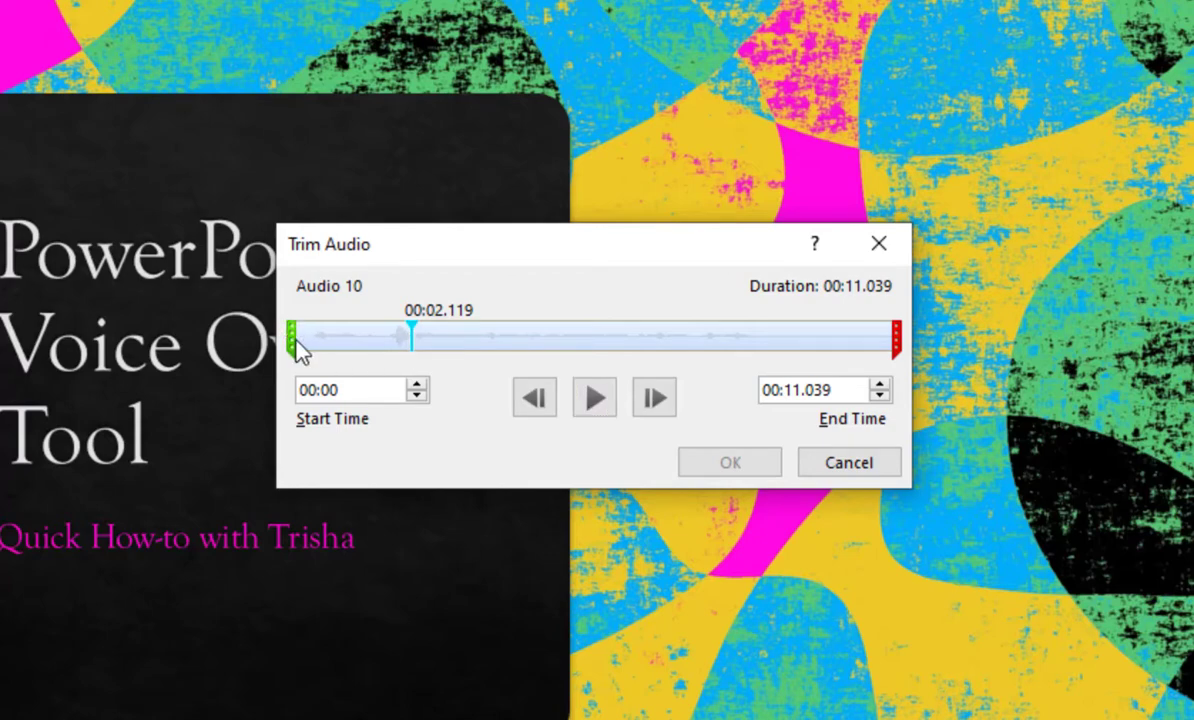
{"action": "left_click_drag", "start_coordinate": [291, 337], "coordinate": [307, 337]}
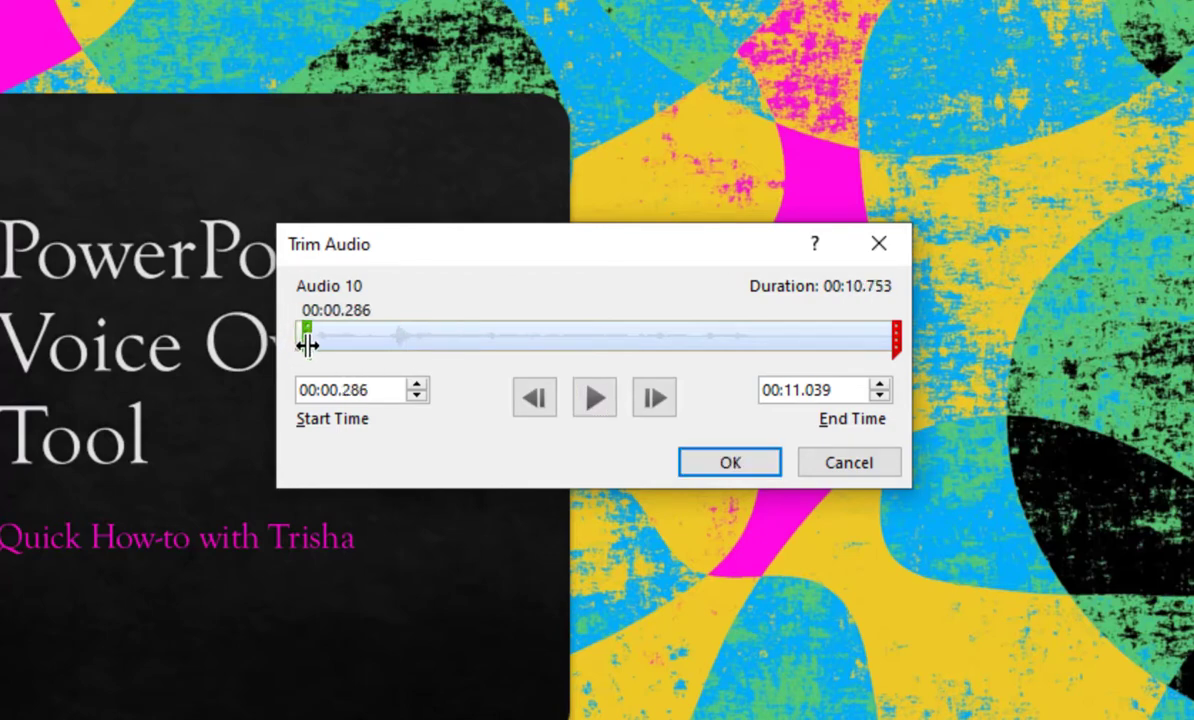
{"action": "left_click_drag", "start_coordinate": [308, 337], "coordinate": [347, 337]}
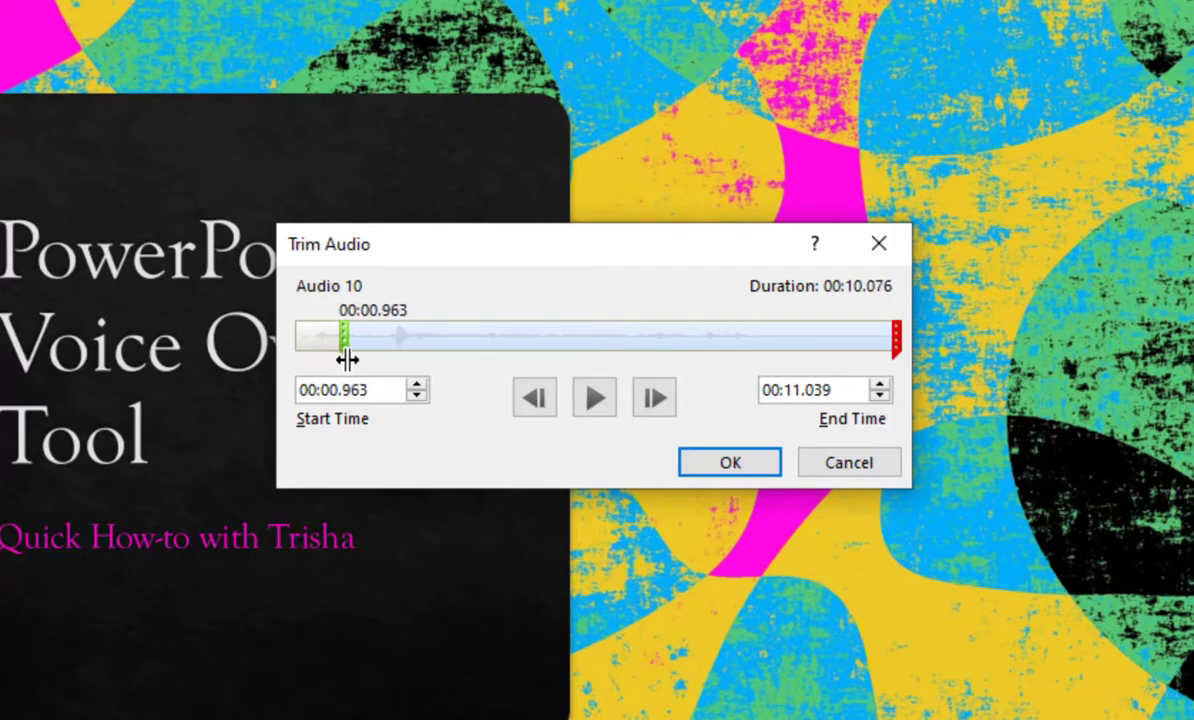
{"action": "left_click_drag", "start_coordinate": [353, 335], "coordinate": [378, 335]}
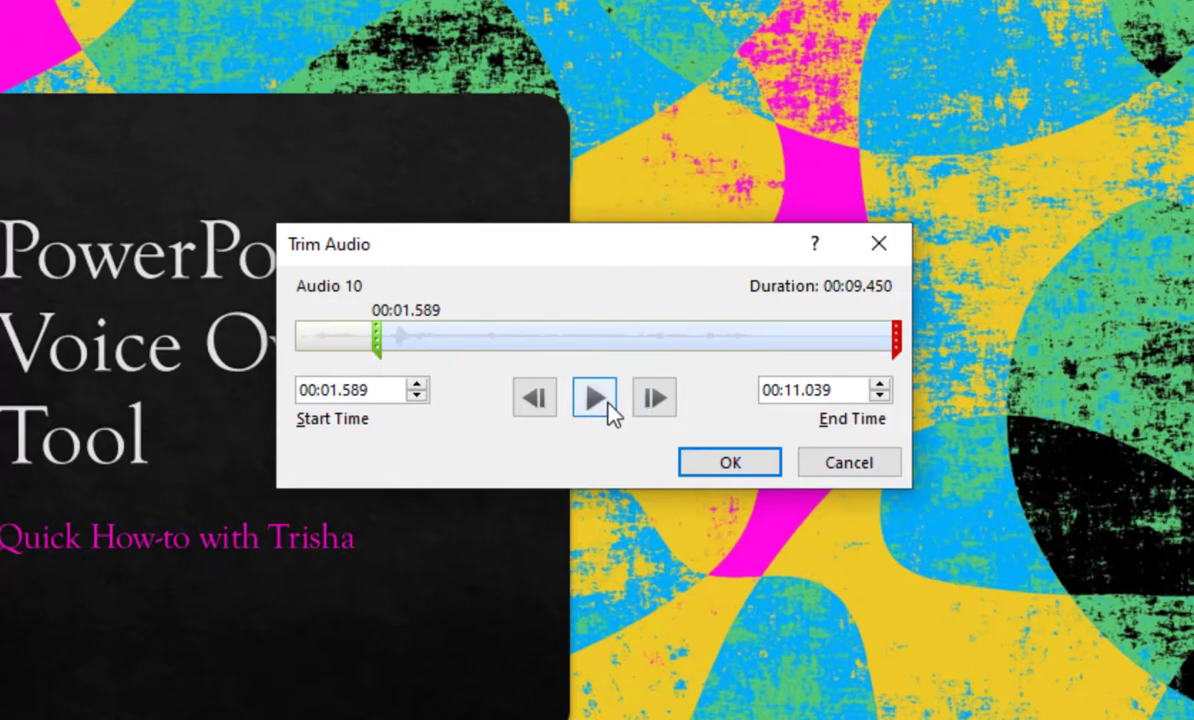
Nudge the start point back to 00:01.262, previewing the new beginning.
{"action": "left_click", "coordinate": [594, 397]}
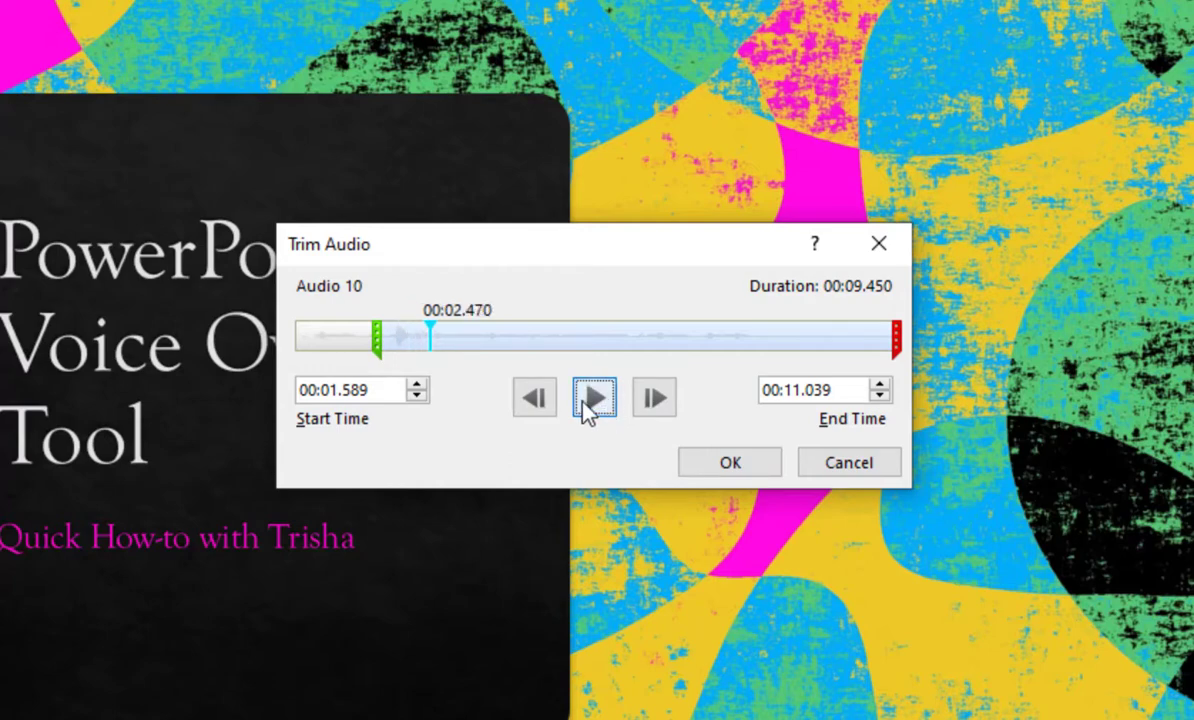
{"action": "left_click", "coordinate": [594, 397]}
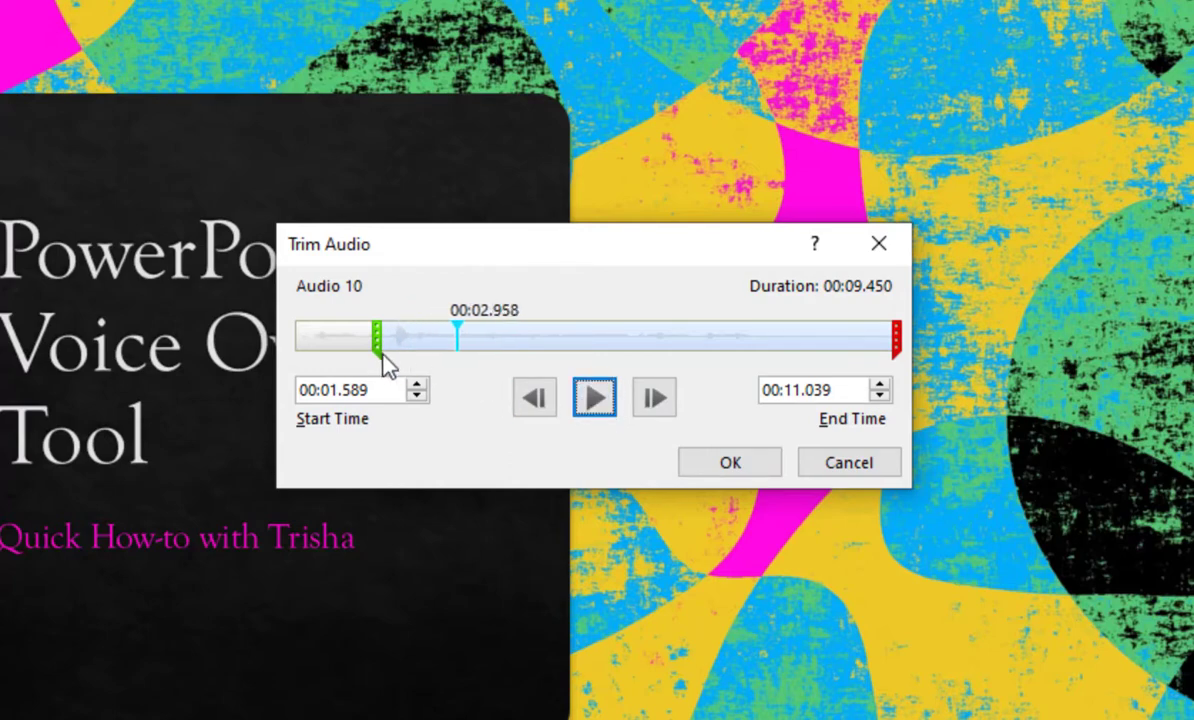
{"action": "left_click_drag", "start_coordinate": [379, 338], "coordinate": [373, 338]}
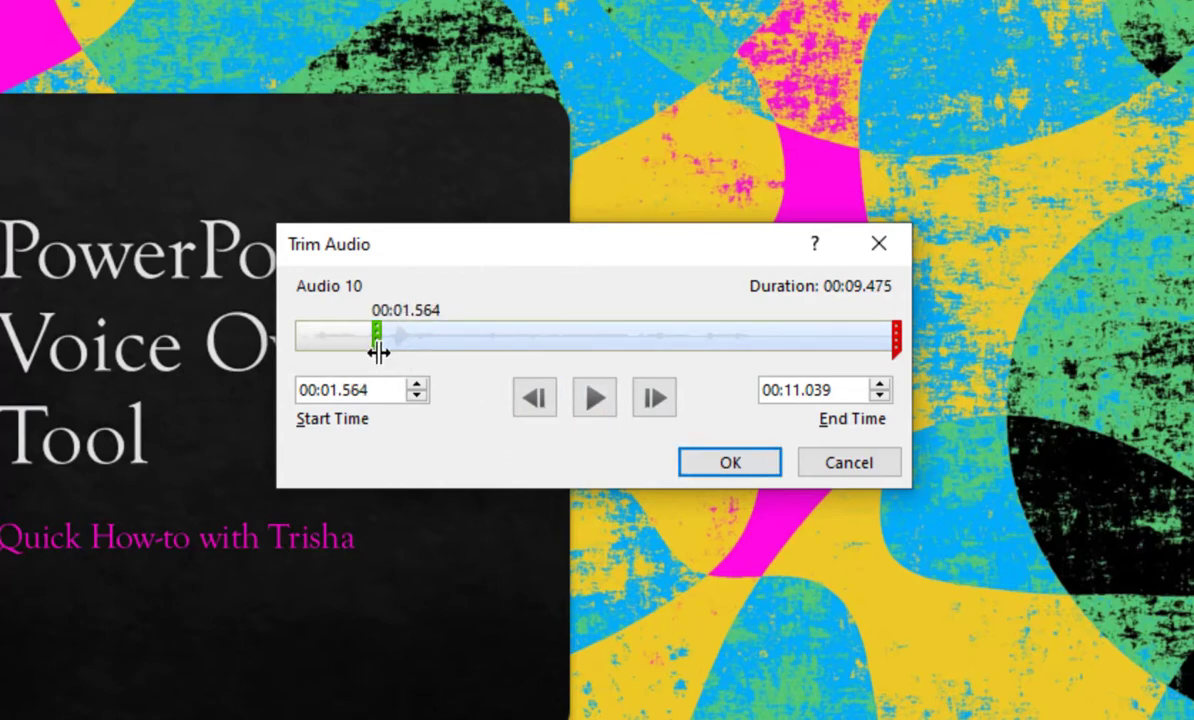
{"action": "left_click_drag", "start_coordinate": [377, 335], "coordinate": [373, 335]}
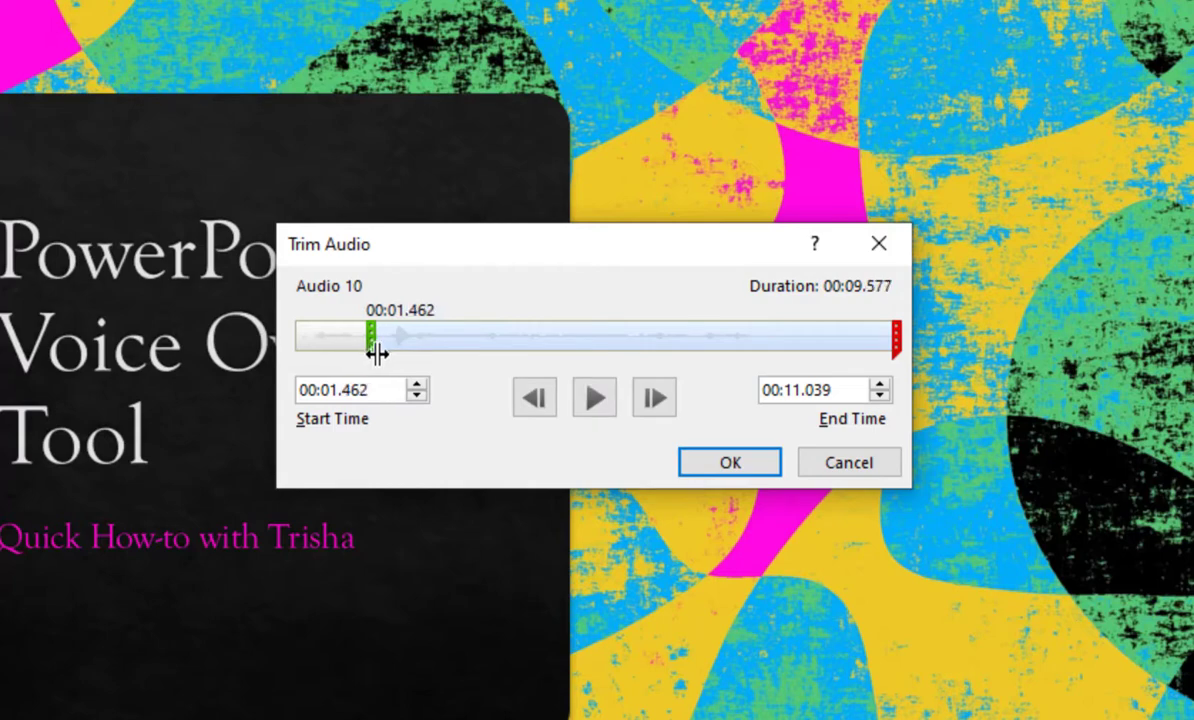
{"action": "left_click", "coordinate": [594, 397]}
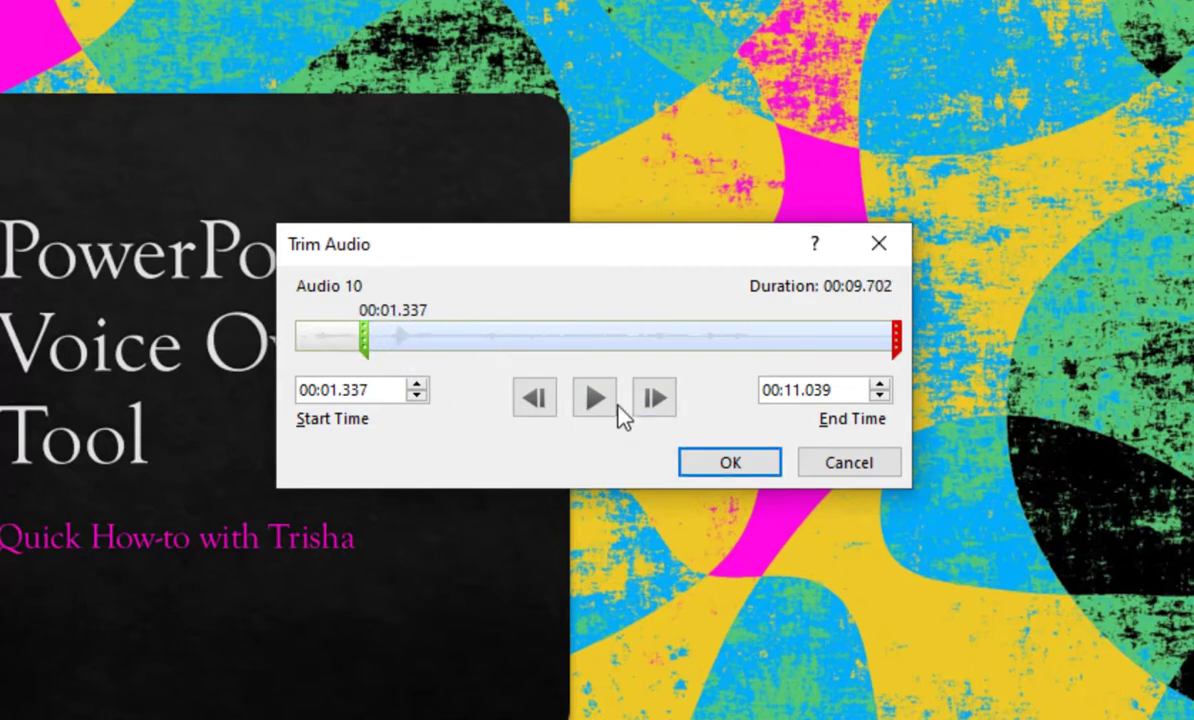
{"action": "left_click", "coordinate": [593, 397]}
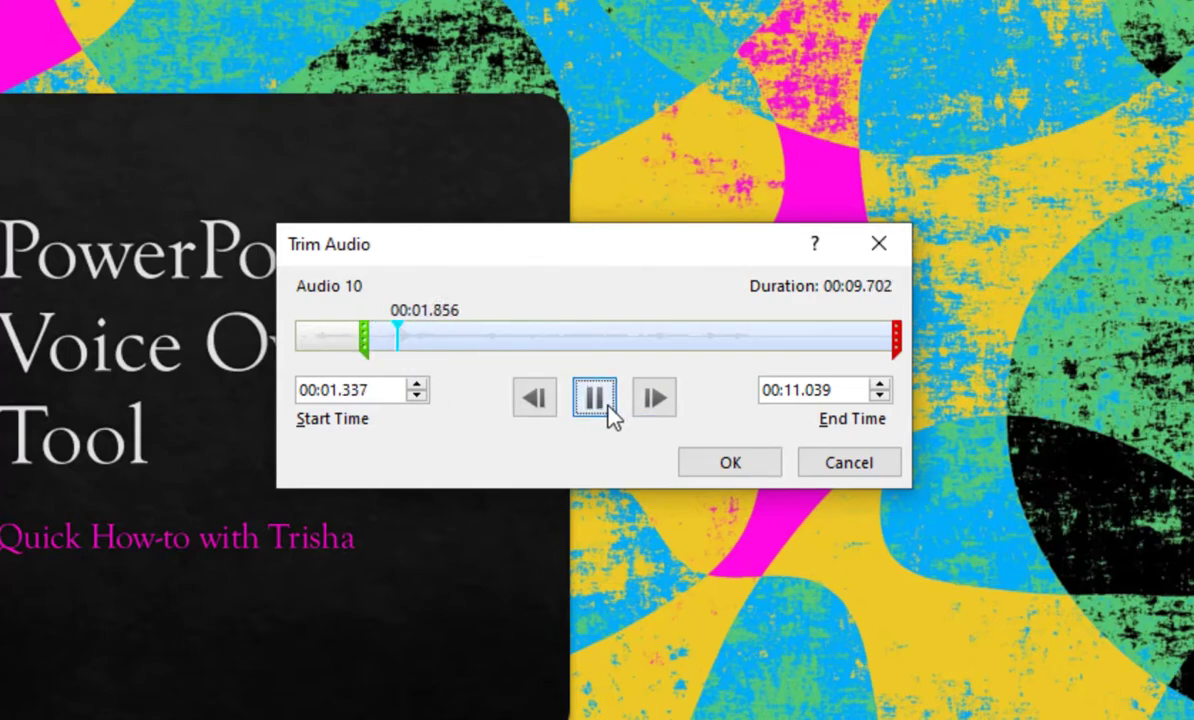
{"action": "left_click", "coordinate": [594, 397]}
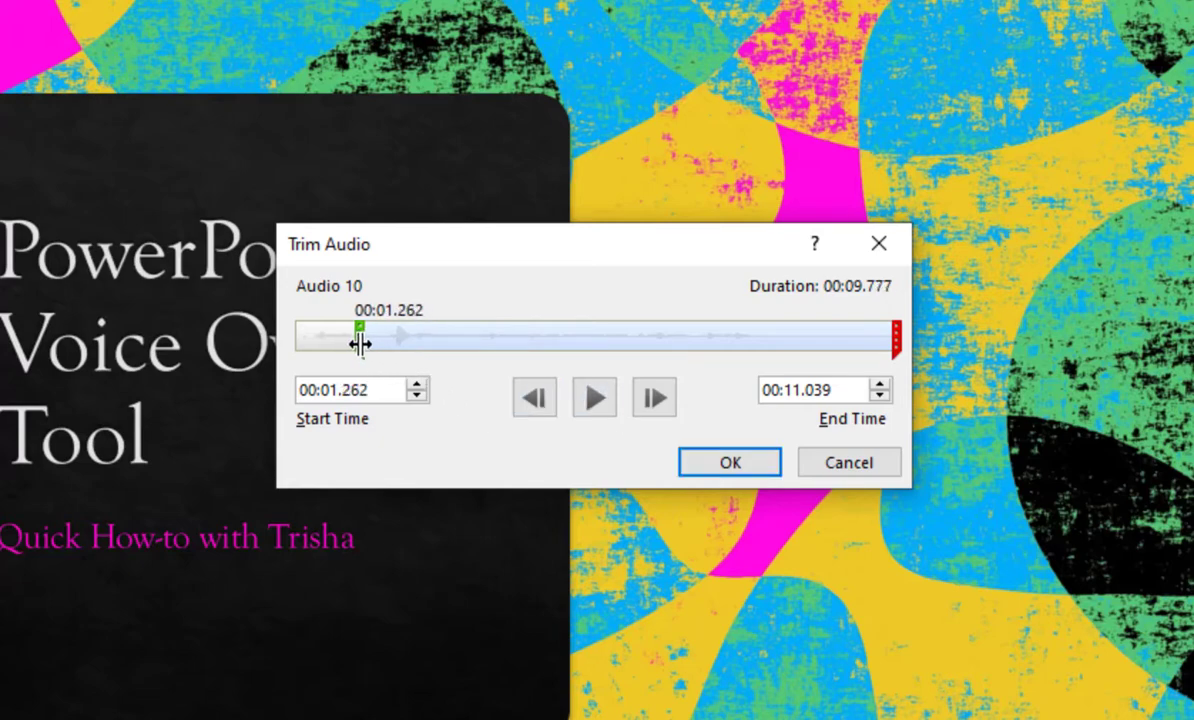
{"action": "left_click", "coordinate": [594, 397]}
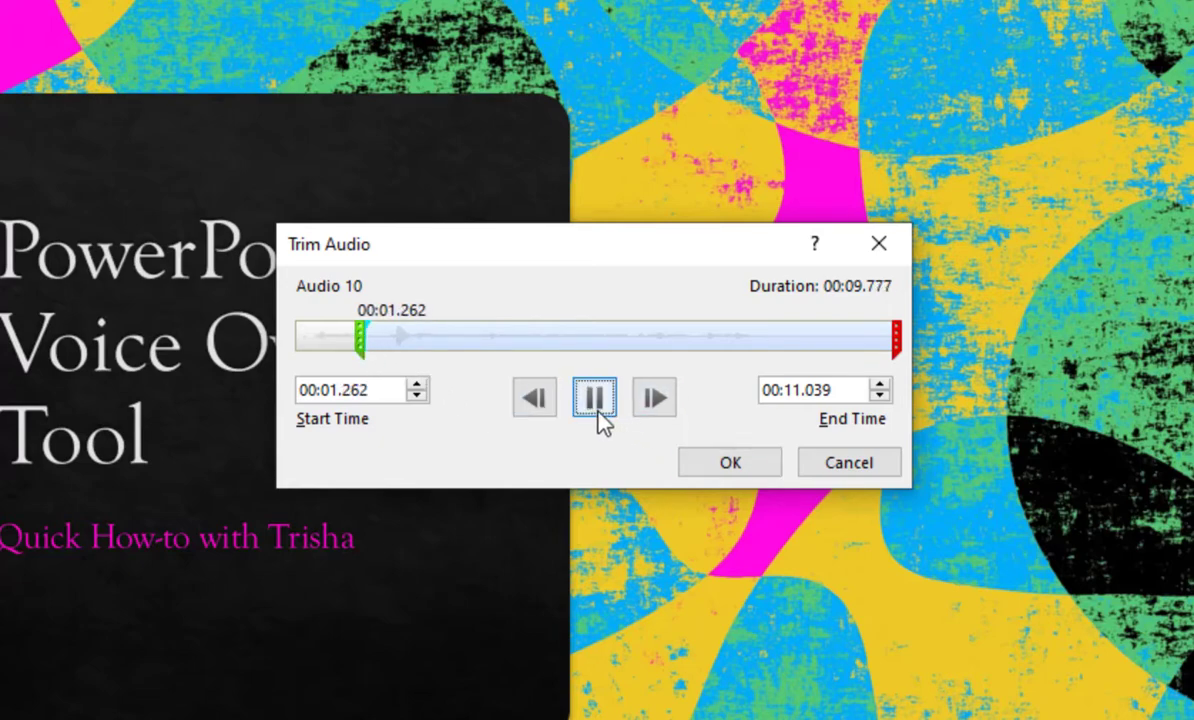
{"action": "left_click", "coordinate": [594, 397]}
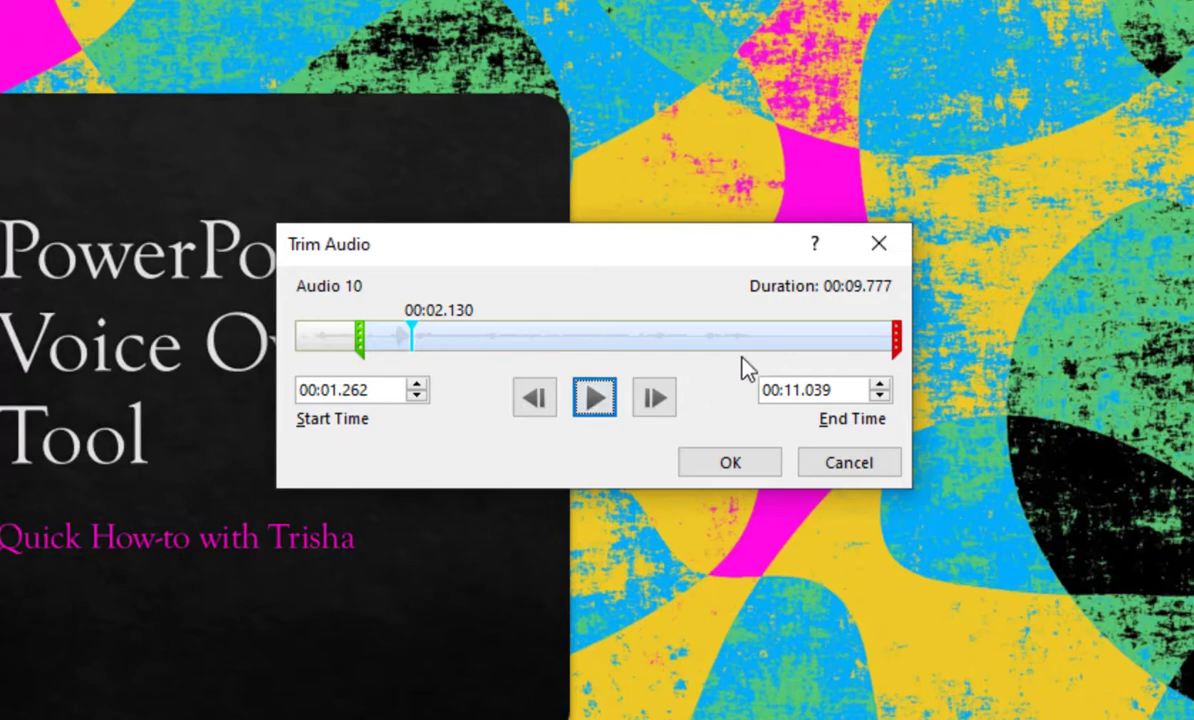
Preview the voice-over ending and drag the end marker back to under 9 seconds.
{"action": "left_click", "coordinate": [655, 397]}
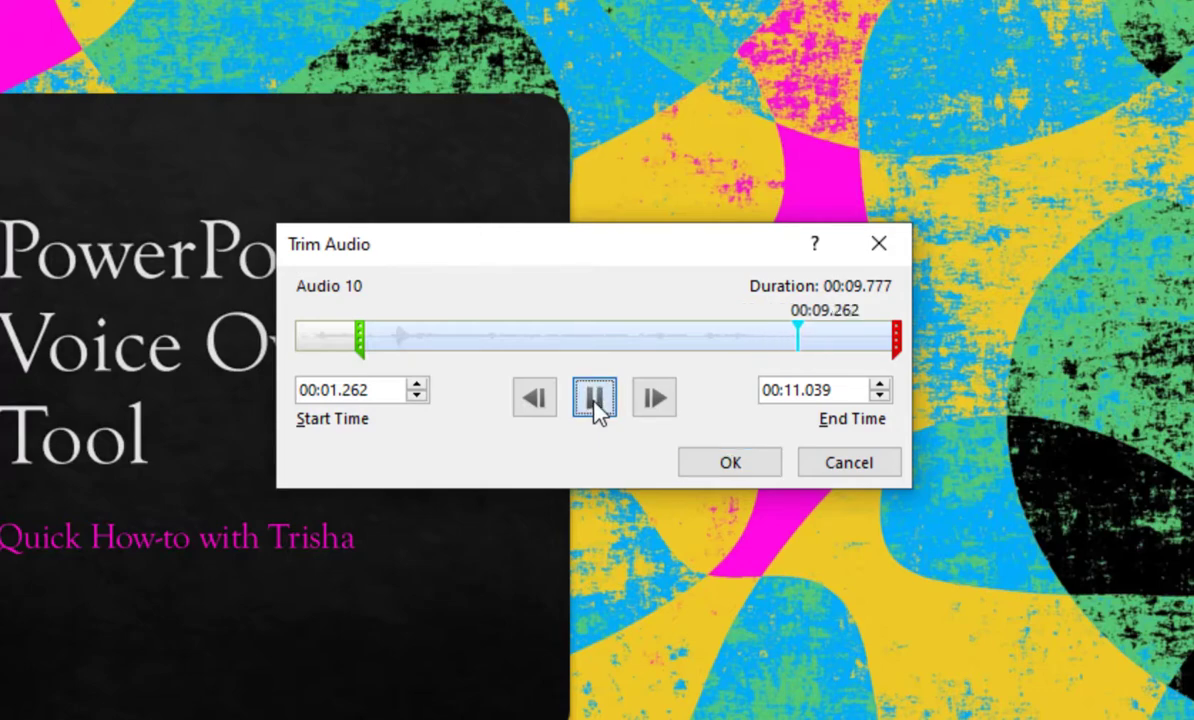
{"action": "left_click", "coordinate": [594, 397]}
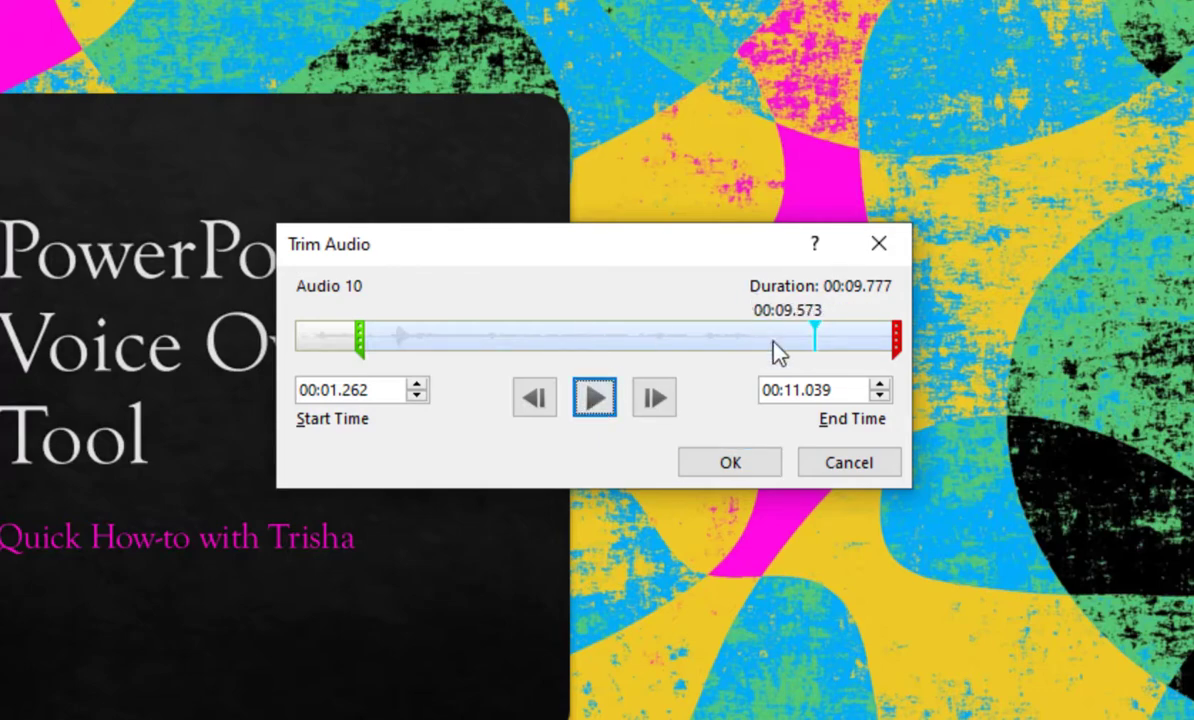
{"action": "left_click_drag", "start_coordinate": [893, 336], "coordinate": [818, 336]}
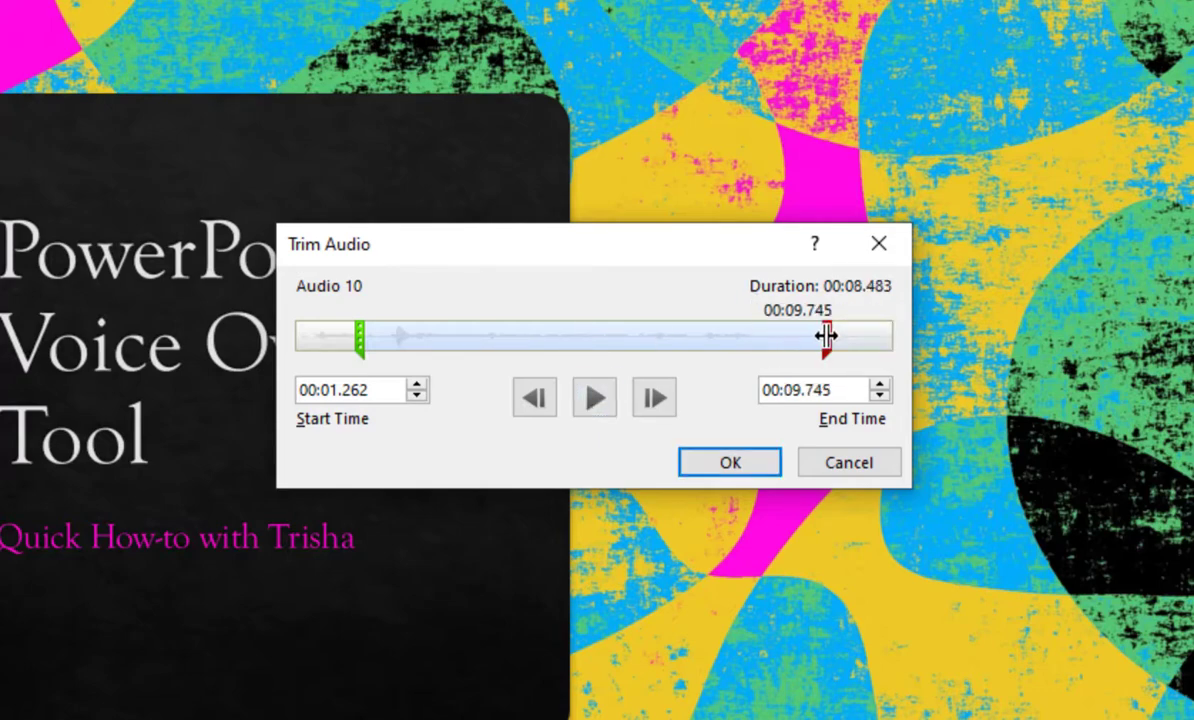
{"action": "left_click_drag", "start_coordinate": [827, 337], "coordinate": [818, 337]}
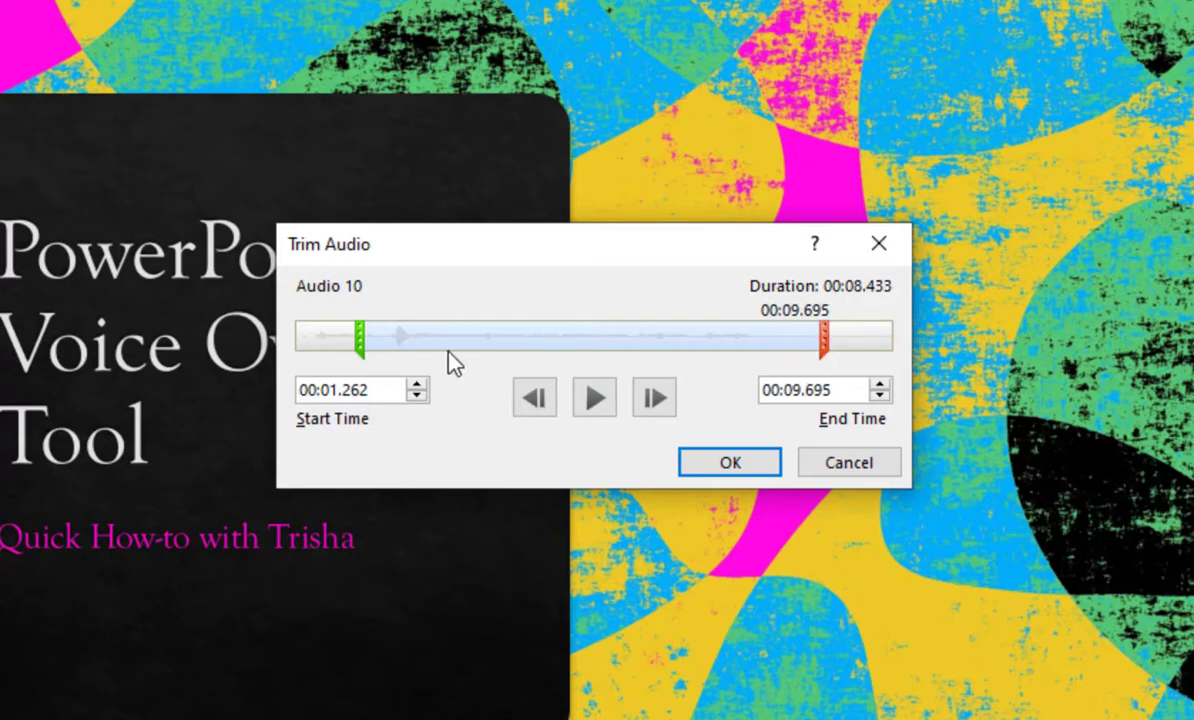
{"action": "mouse_move", "coordinate": [425, 350]}
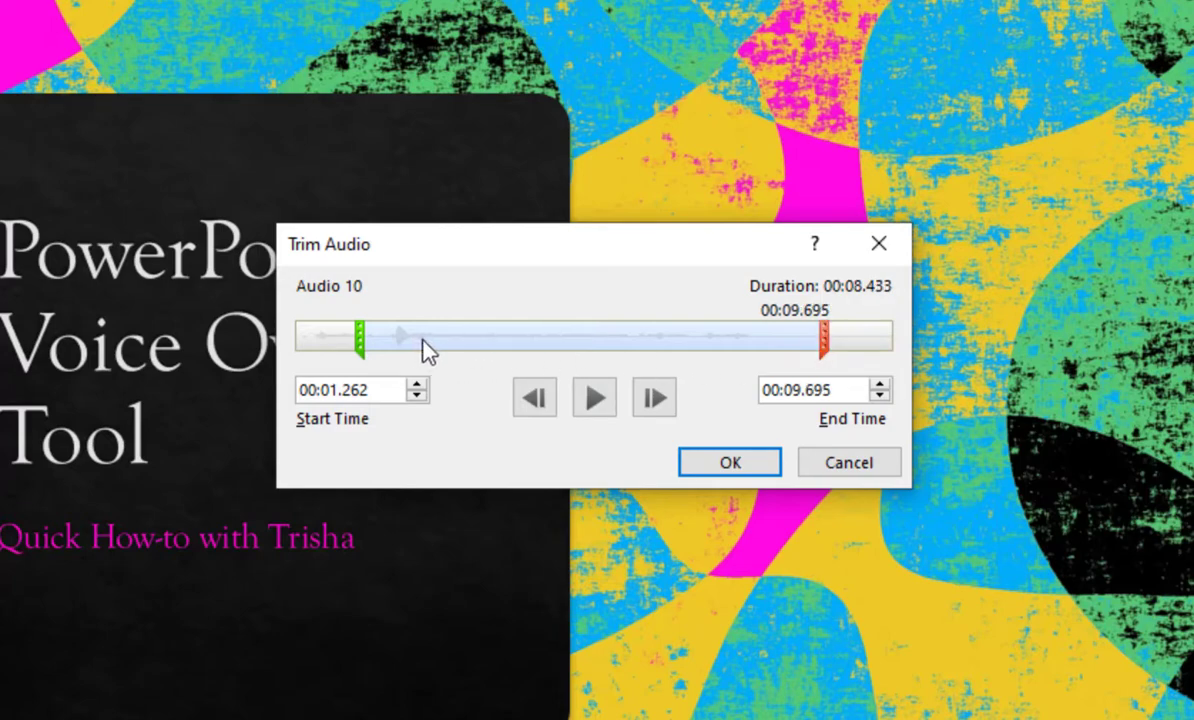
{"action": "mouse_move", "coordinate": [525, 388]}
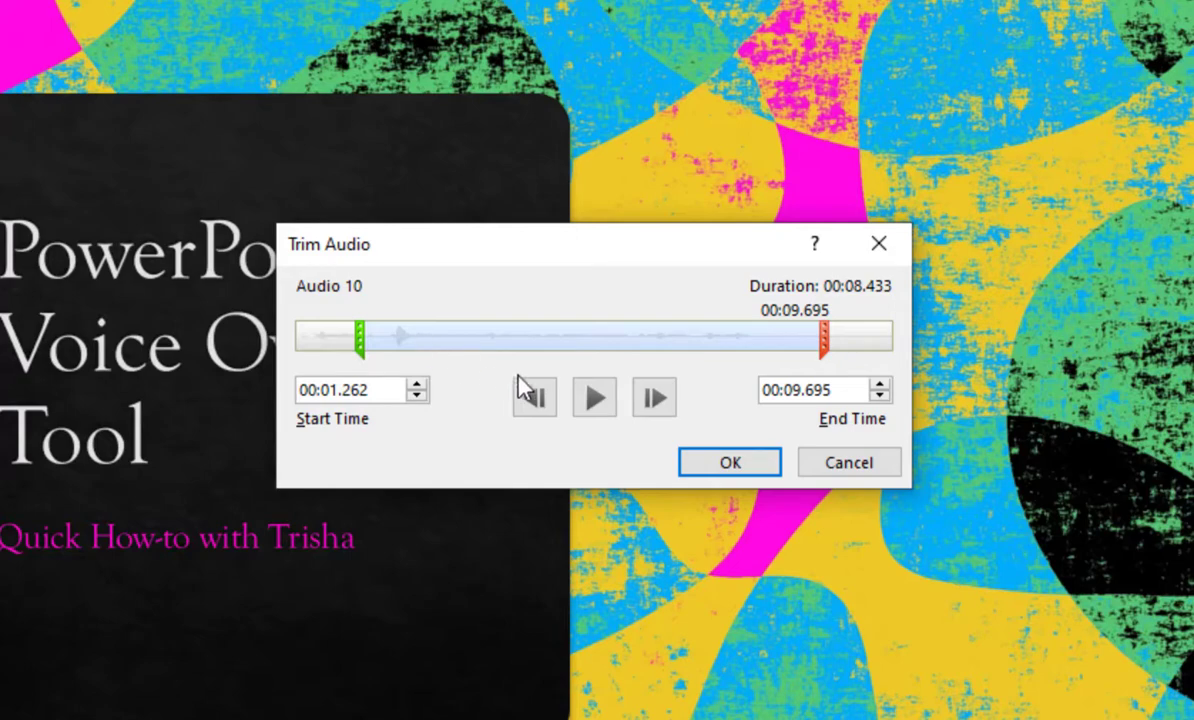
{"action": "mouse_move", "coordinate": [820, 358]}
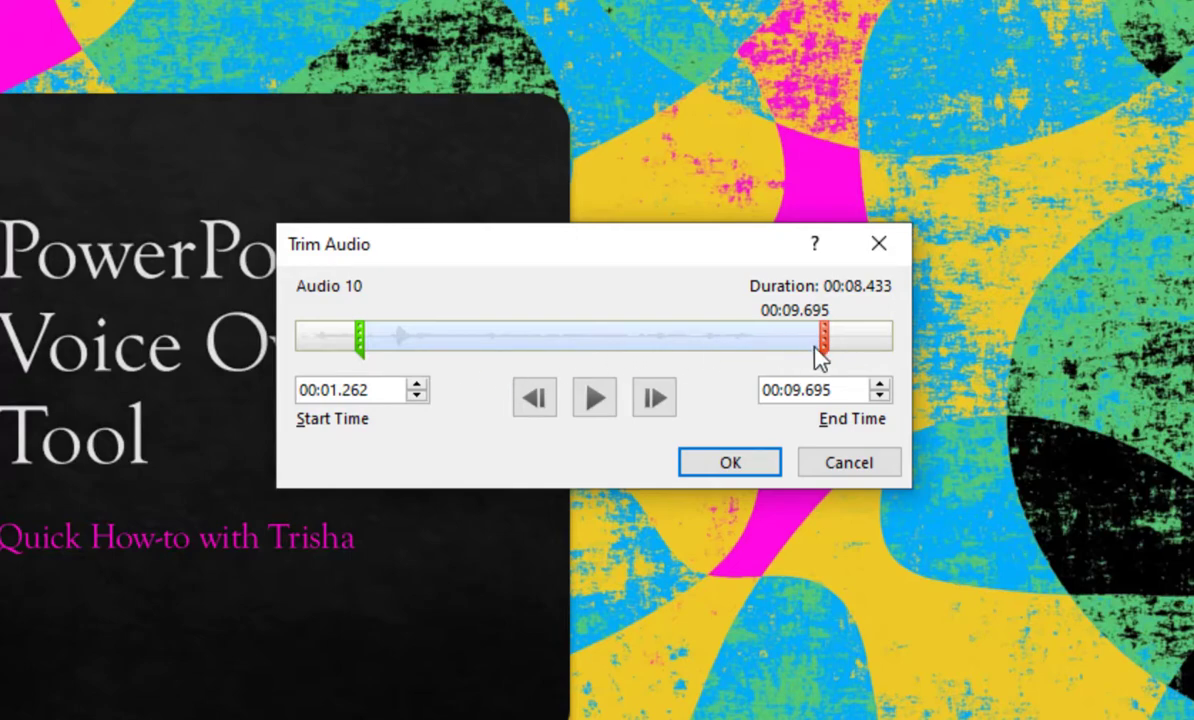
{"action": "left_click_drag", "start_coordinate": [820, 340], "coordinate": [780, 340]}
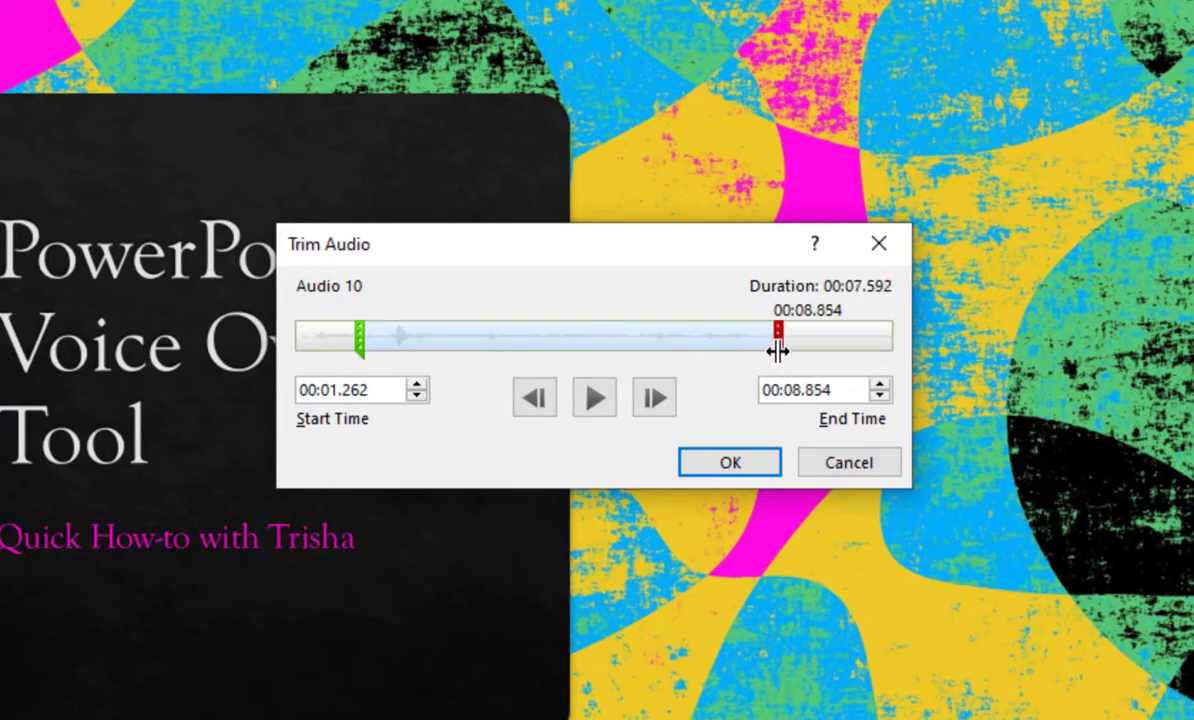
{"action": "left_click_drag", "start_coordinate": [780, 337], "coordinate": [772, 337]}
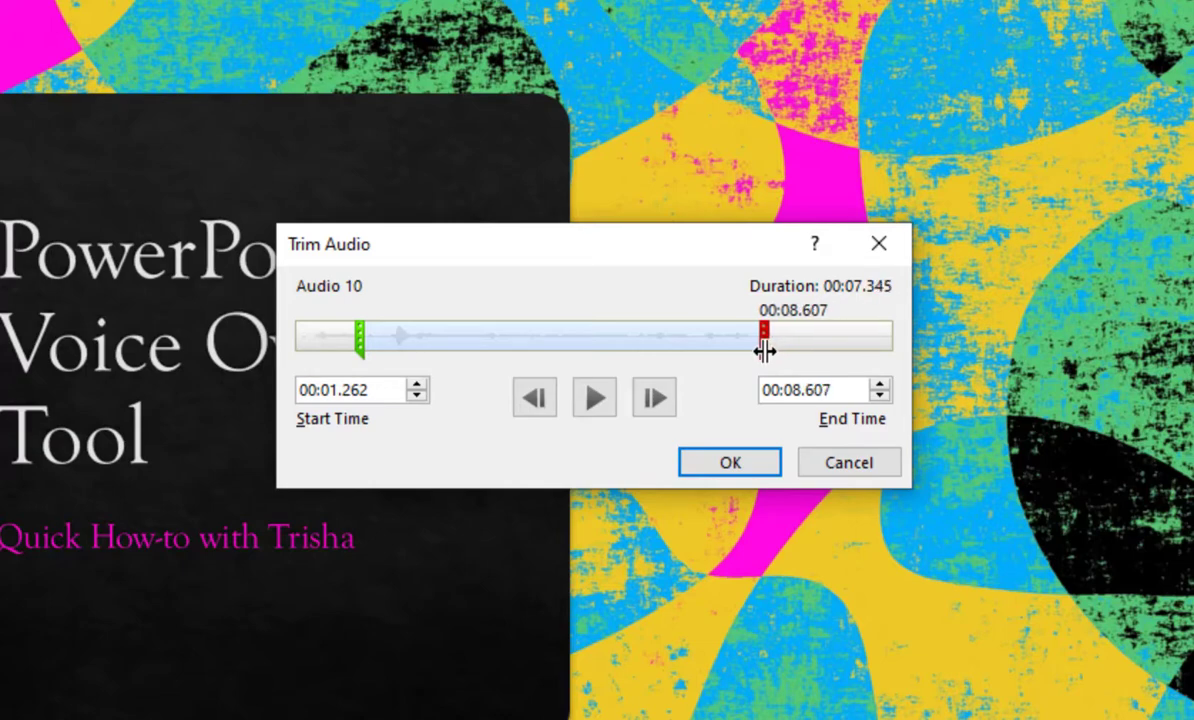
Preview the clip's last moments and fine-tune the end point to 00:08.633.
{"action": "left_click_drag", "start_coordinate": [765, 337], "coordinate": [705, 337]}
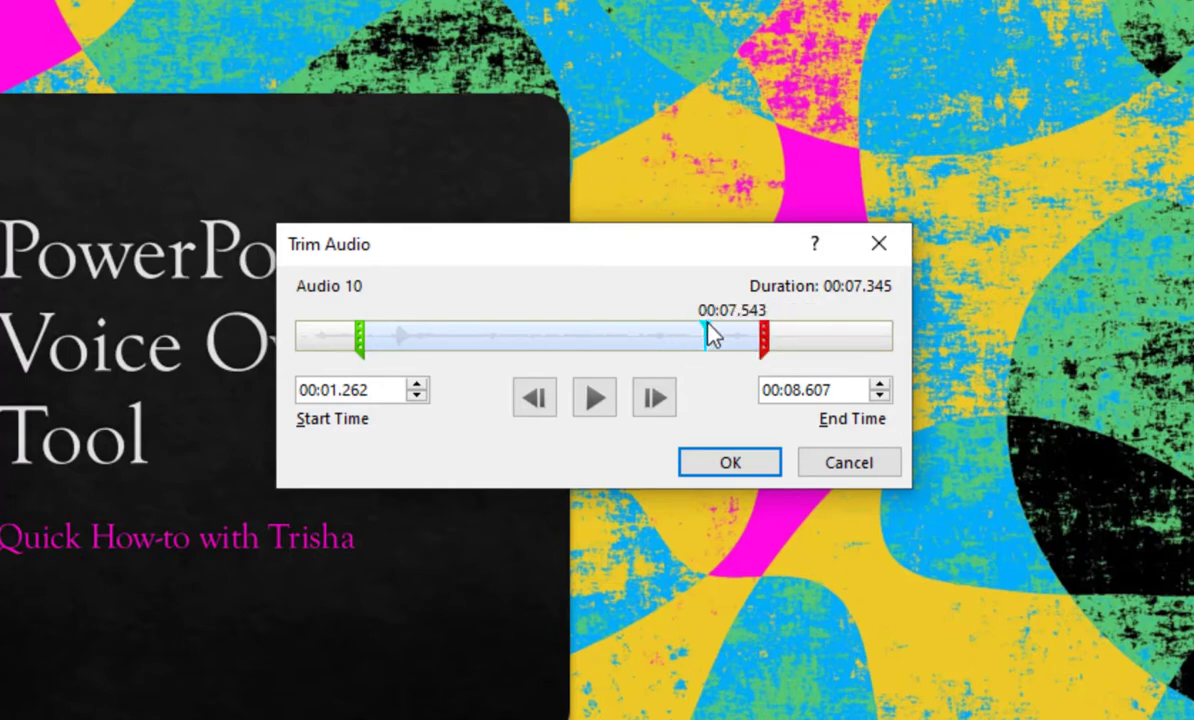
{"action": "left_click", "coordinate": [593, 397]}
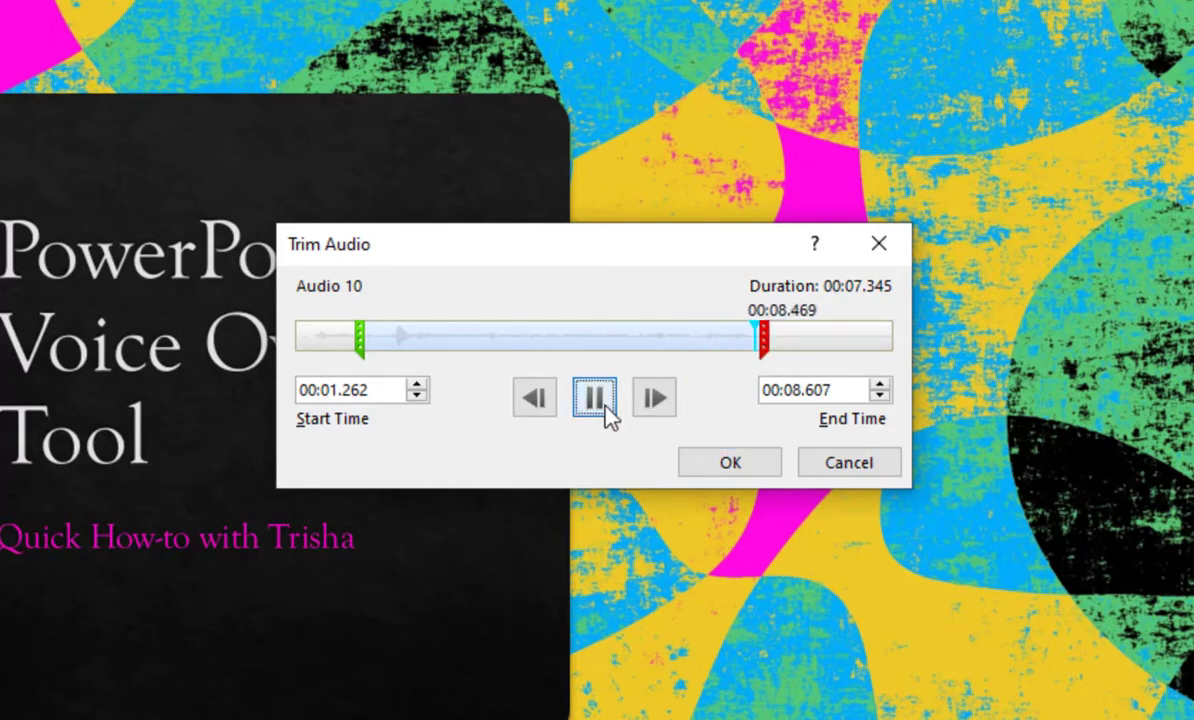
{"action": "left_click", "coordinate": [594, 397]}
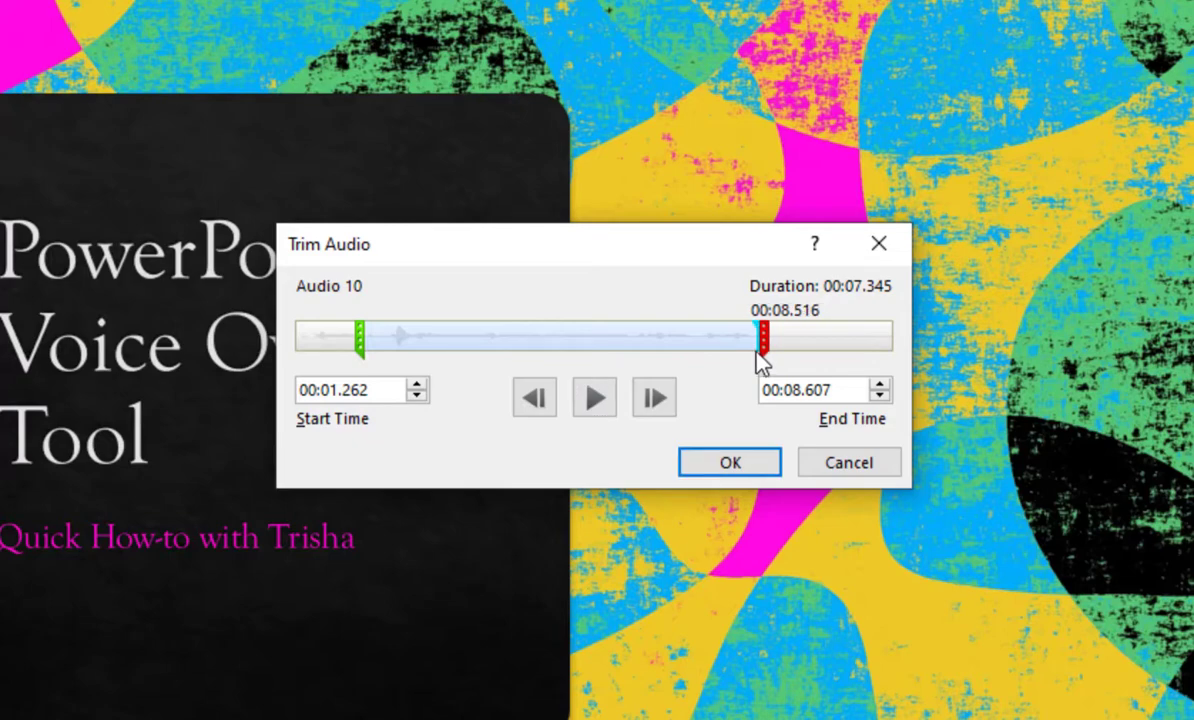
{"action": "left_click_drag", "start_coordinate": [758, 338], "coordinate": [762, 340]}
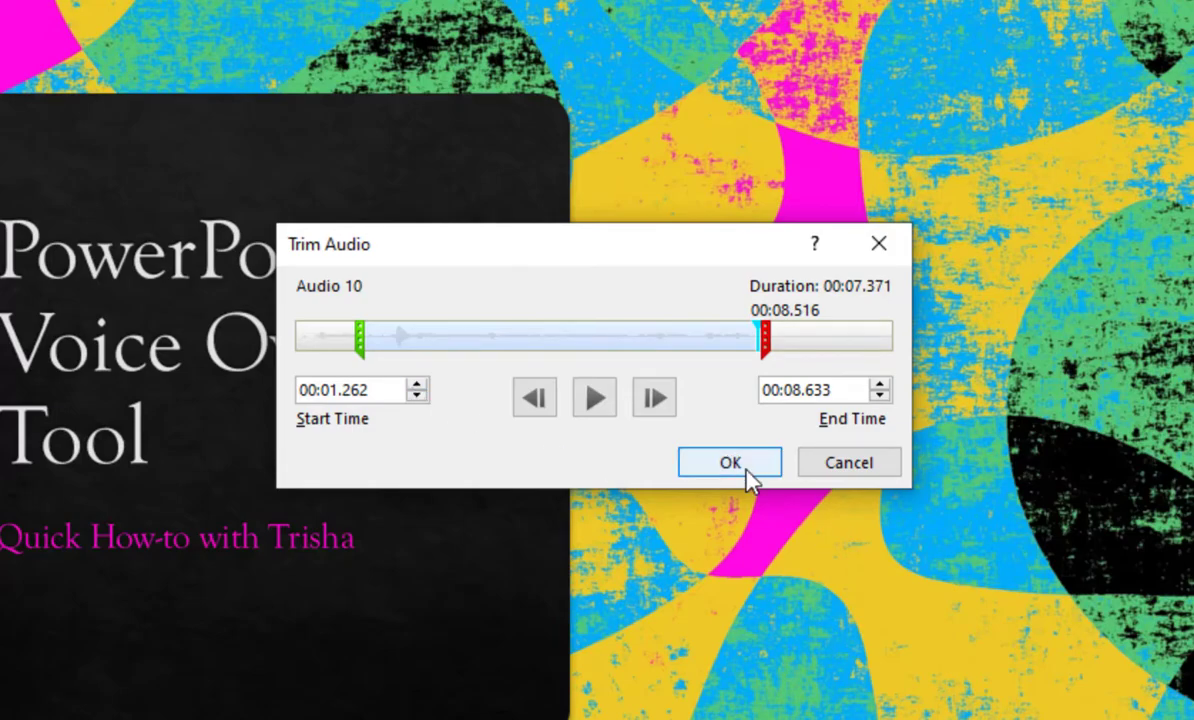
Confirm the trim, play the 00:07.37 title-slide narration, then move to the timeline slide.
{"action": "left_click", "coordinate": [729, 462]}
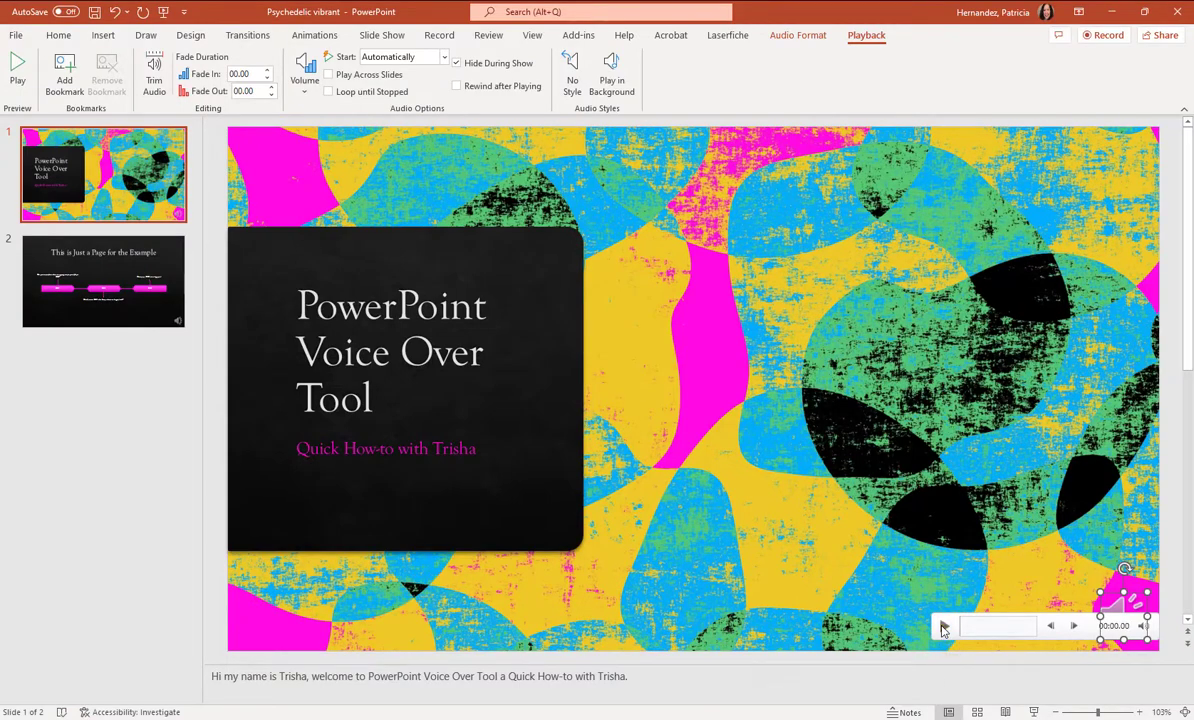
{"action": "left_click", "coordinate": [940, 625]}
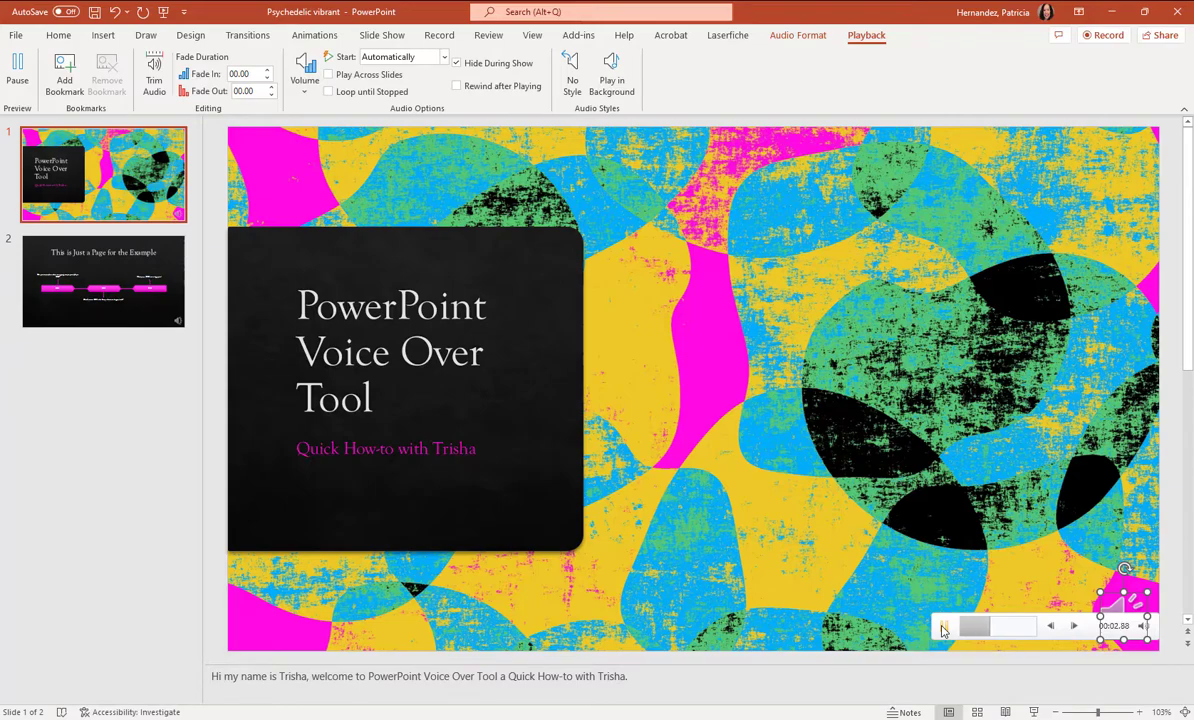
{"action": "left_click", "coordinate": [941, 625]}
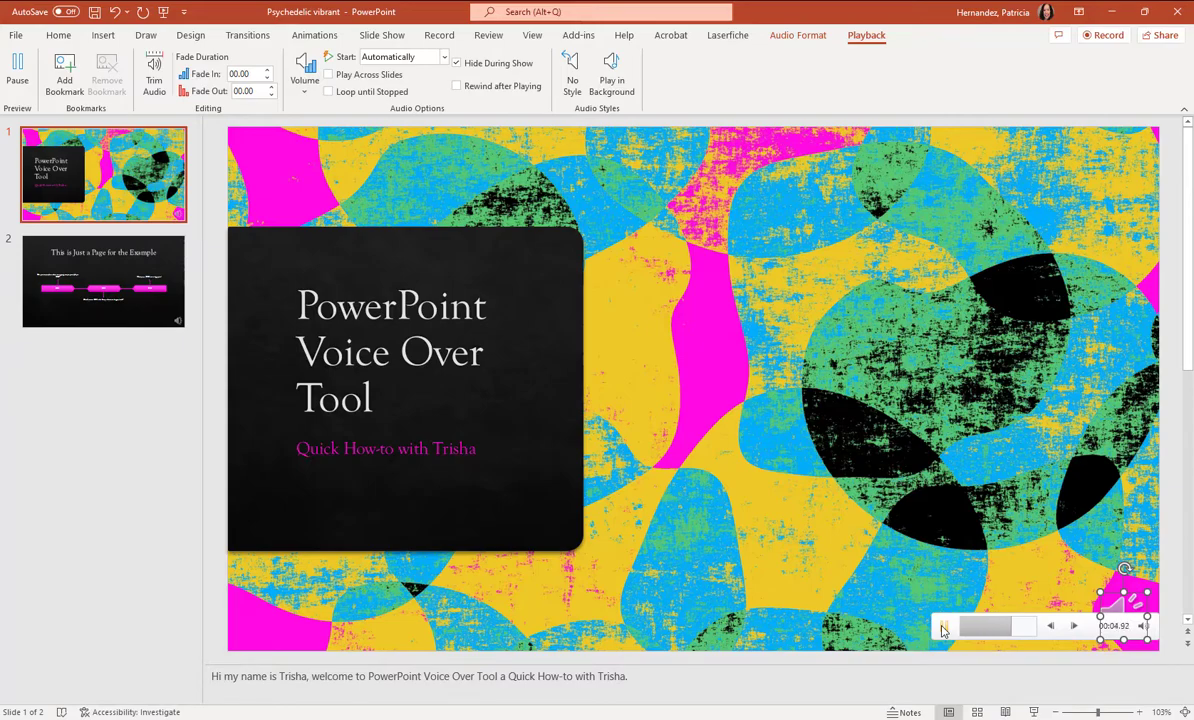
{"action": "left_click", "coordinate": [942, 626]}
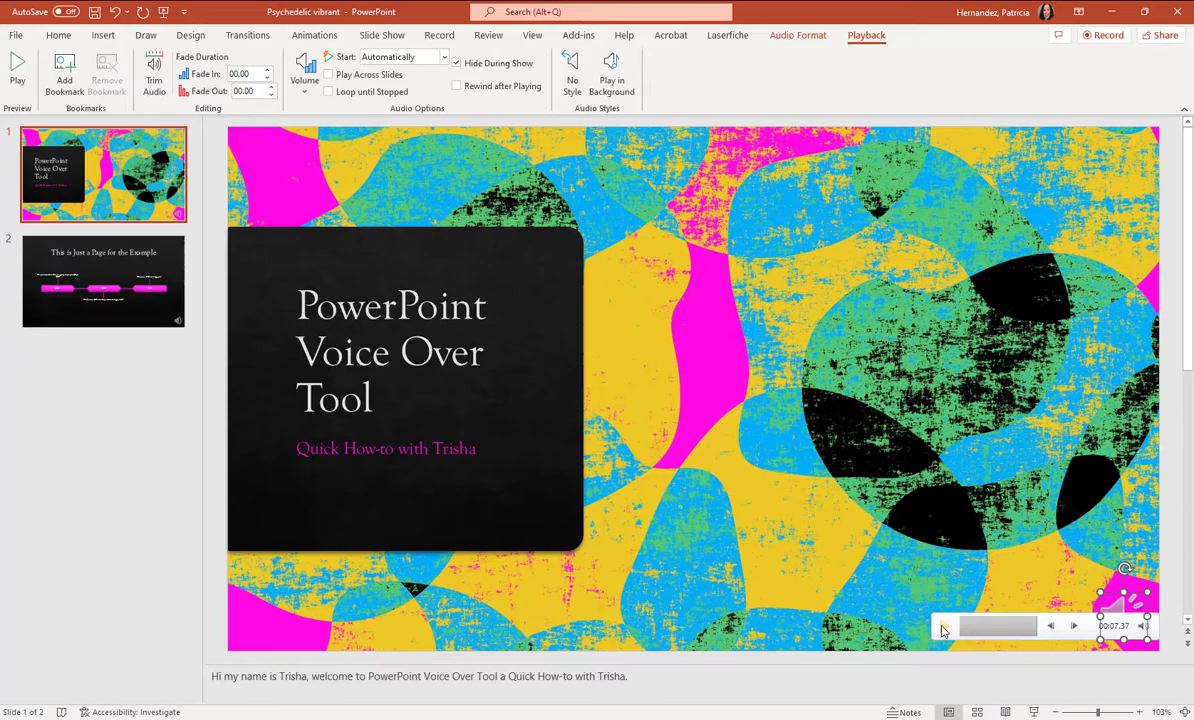
{"action": "left_click", "coordinate": [103, 280]}
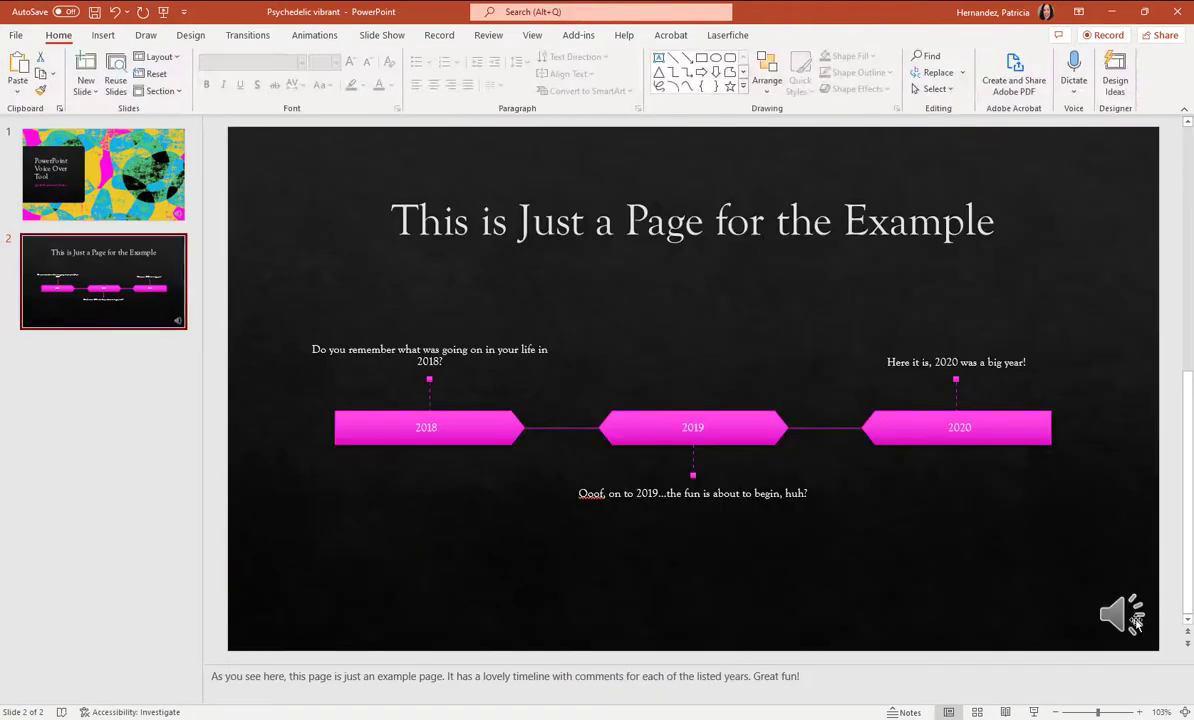
{"action": "left_click", "coordinate": [1122, 614]}
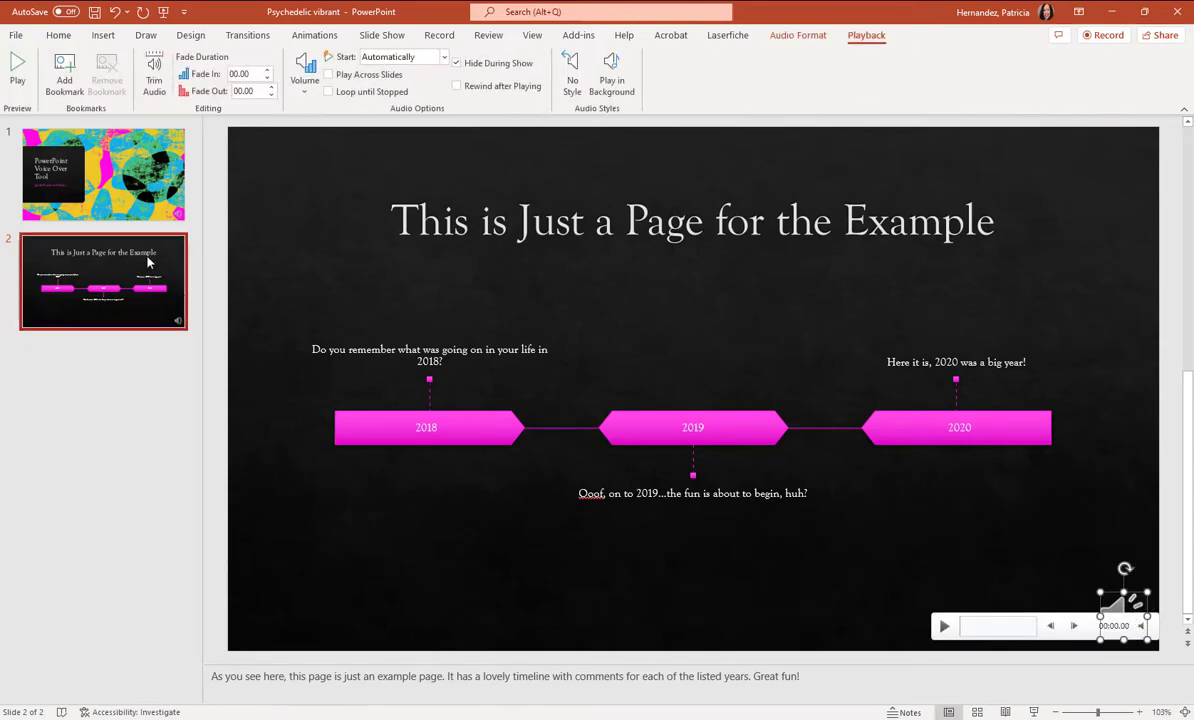
{"action": "mouse_move", "coordinate": [844, 62]}
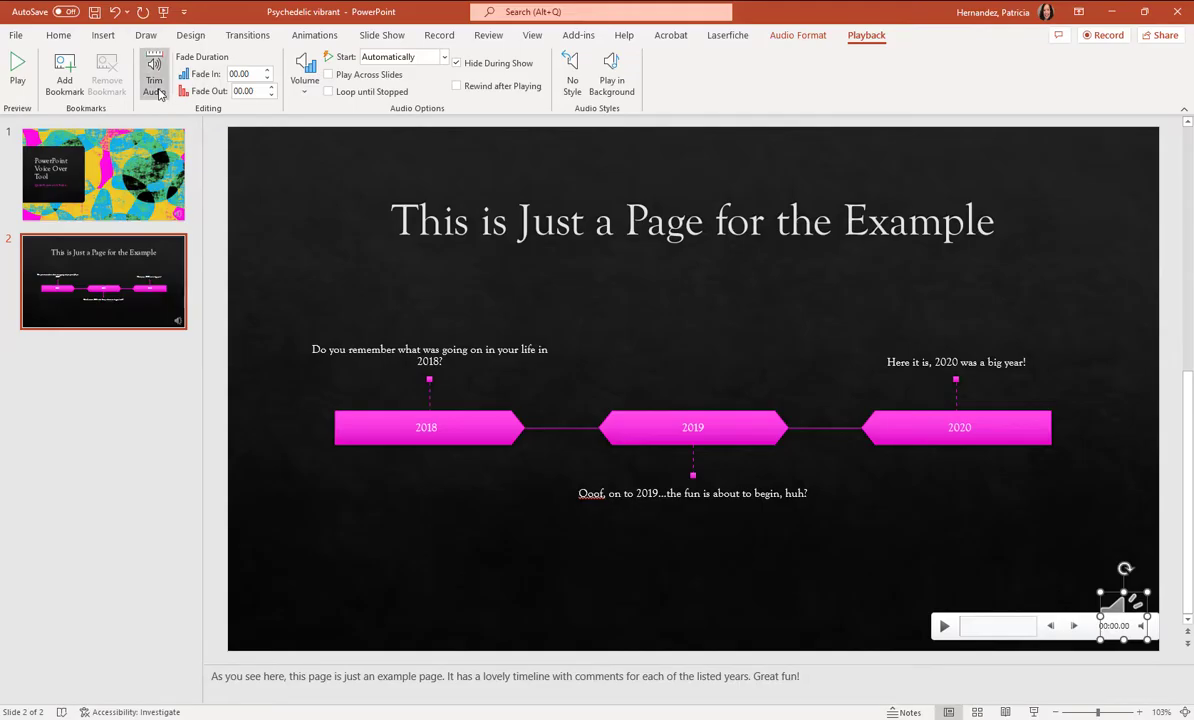
{"action": "left_click", "coordinate": [154, 75]}
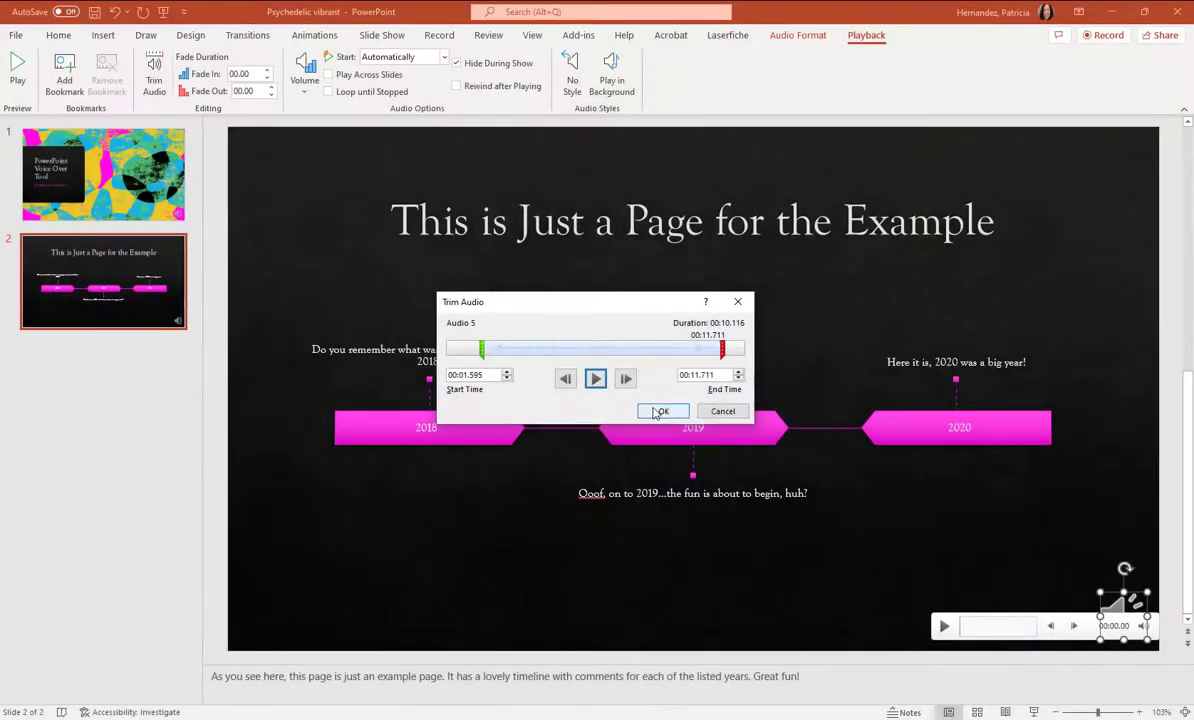
{"action": "left_click", "coordinate": [662, 411]}
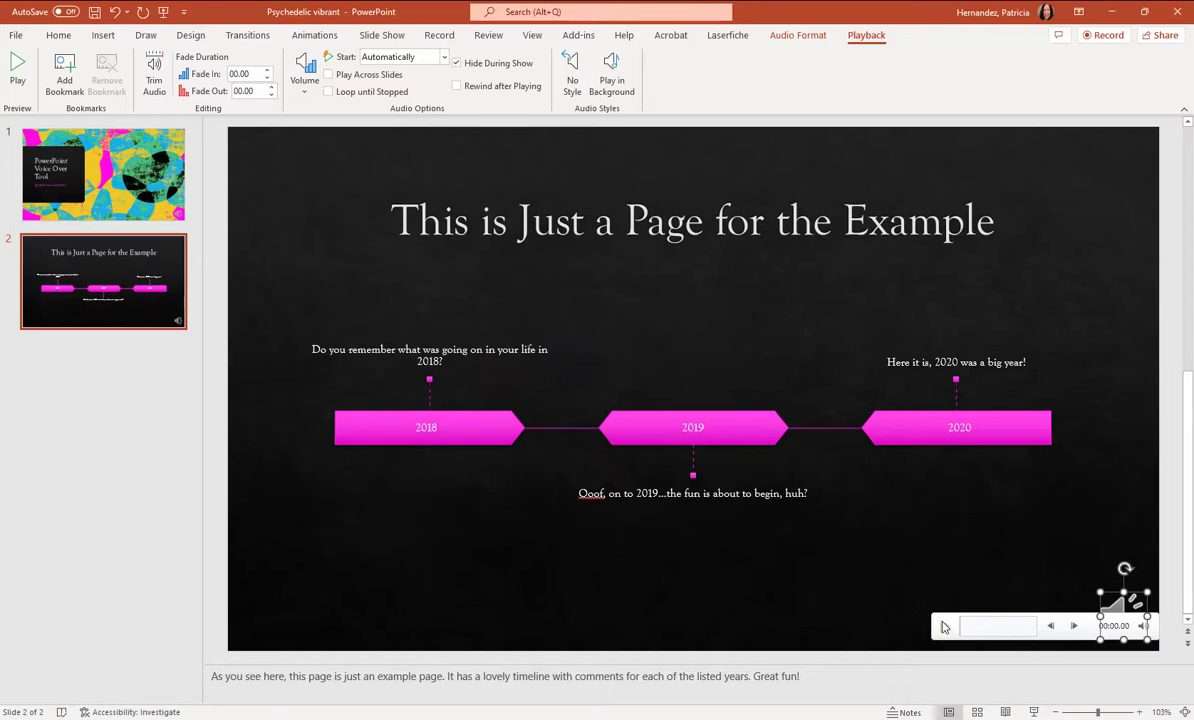
{"action": "left_click", "coordinate": [944, 625]}
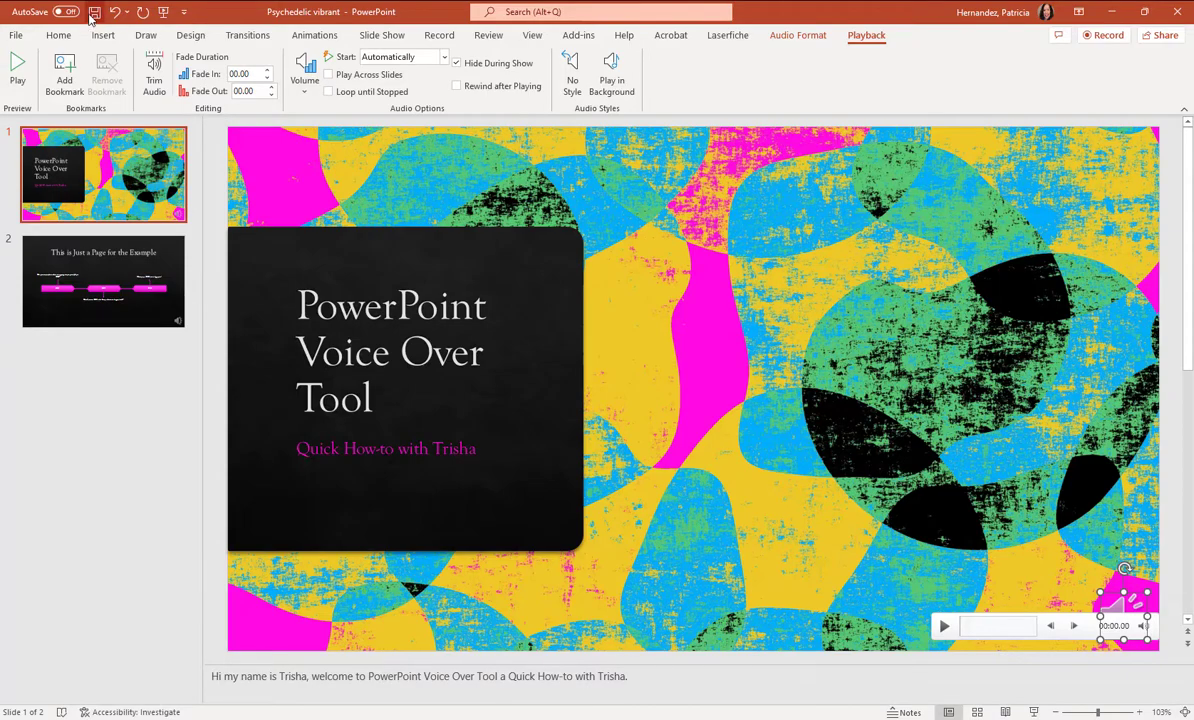
{"action": "mouse_move", "coordinate": [94, 11]}
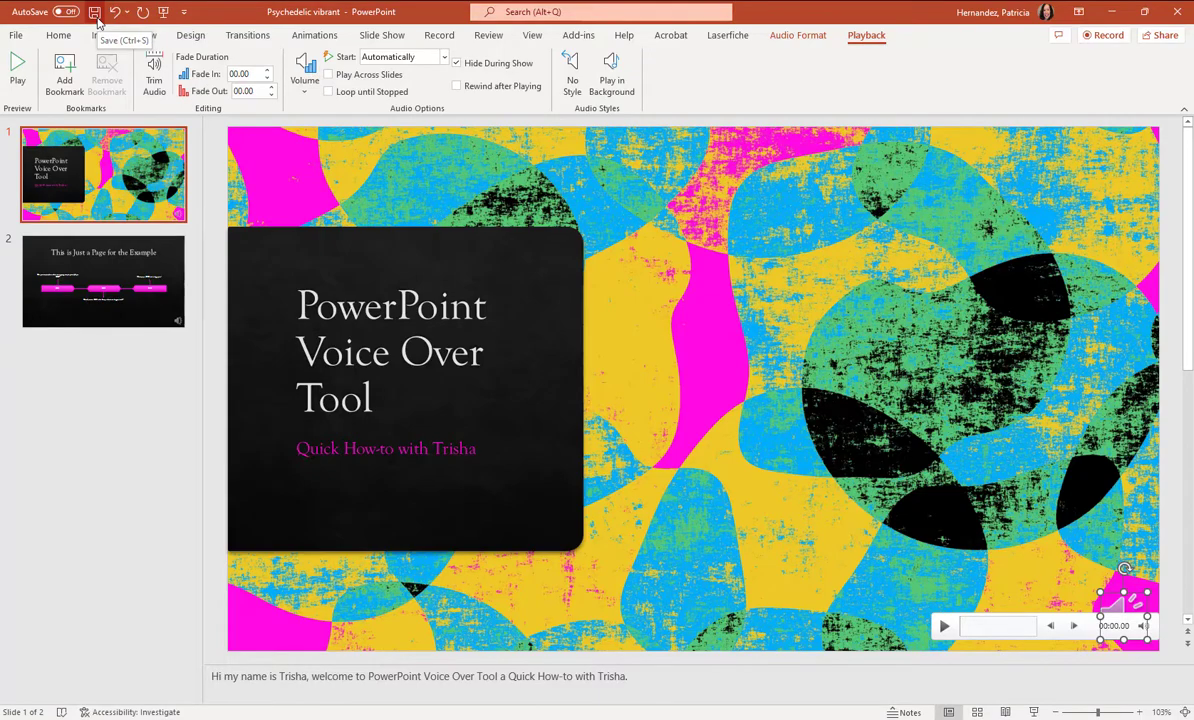